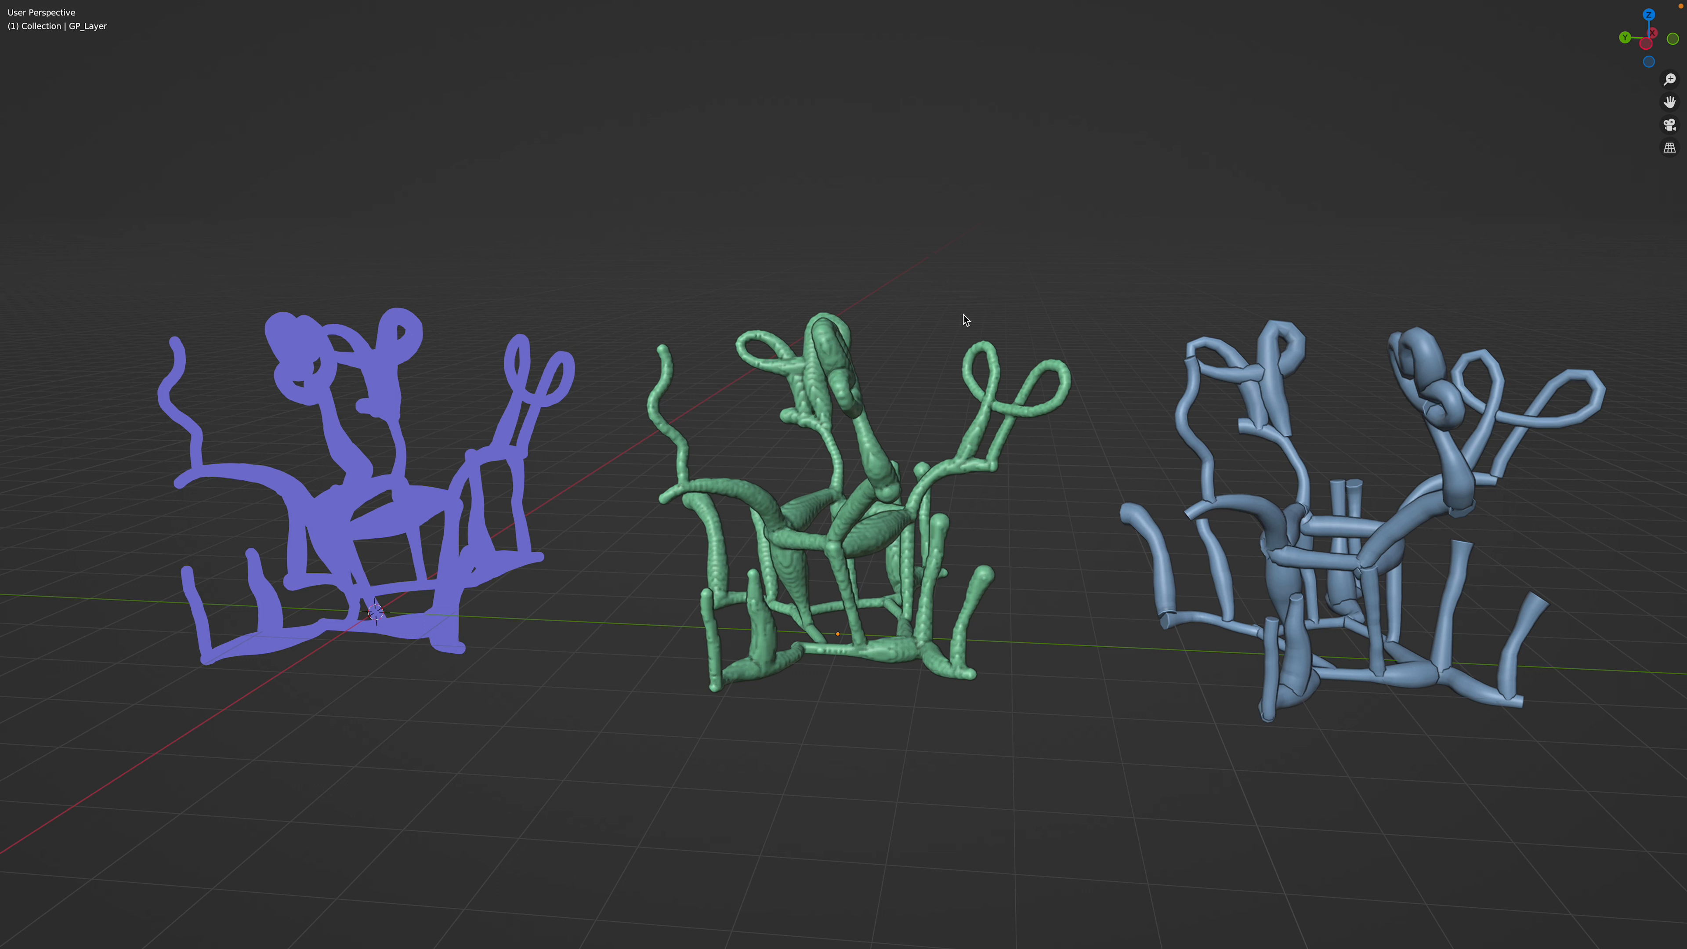
mouse_move(393, 387)
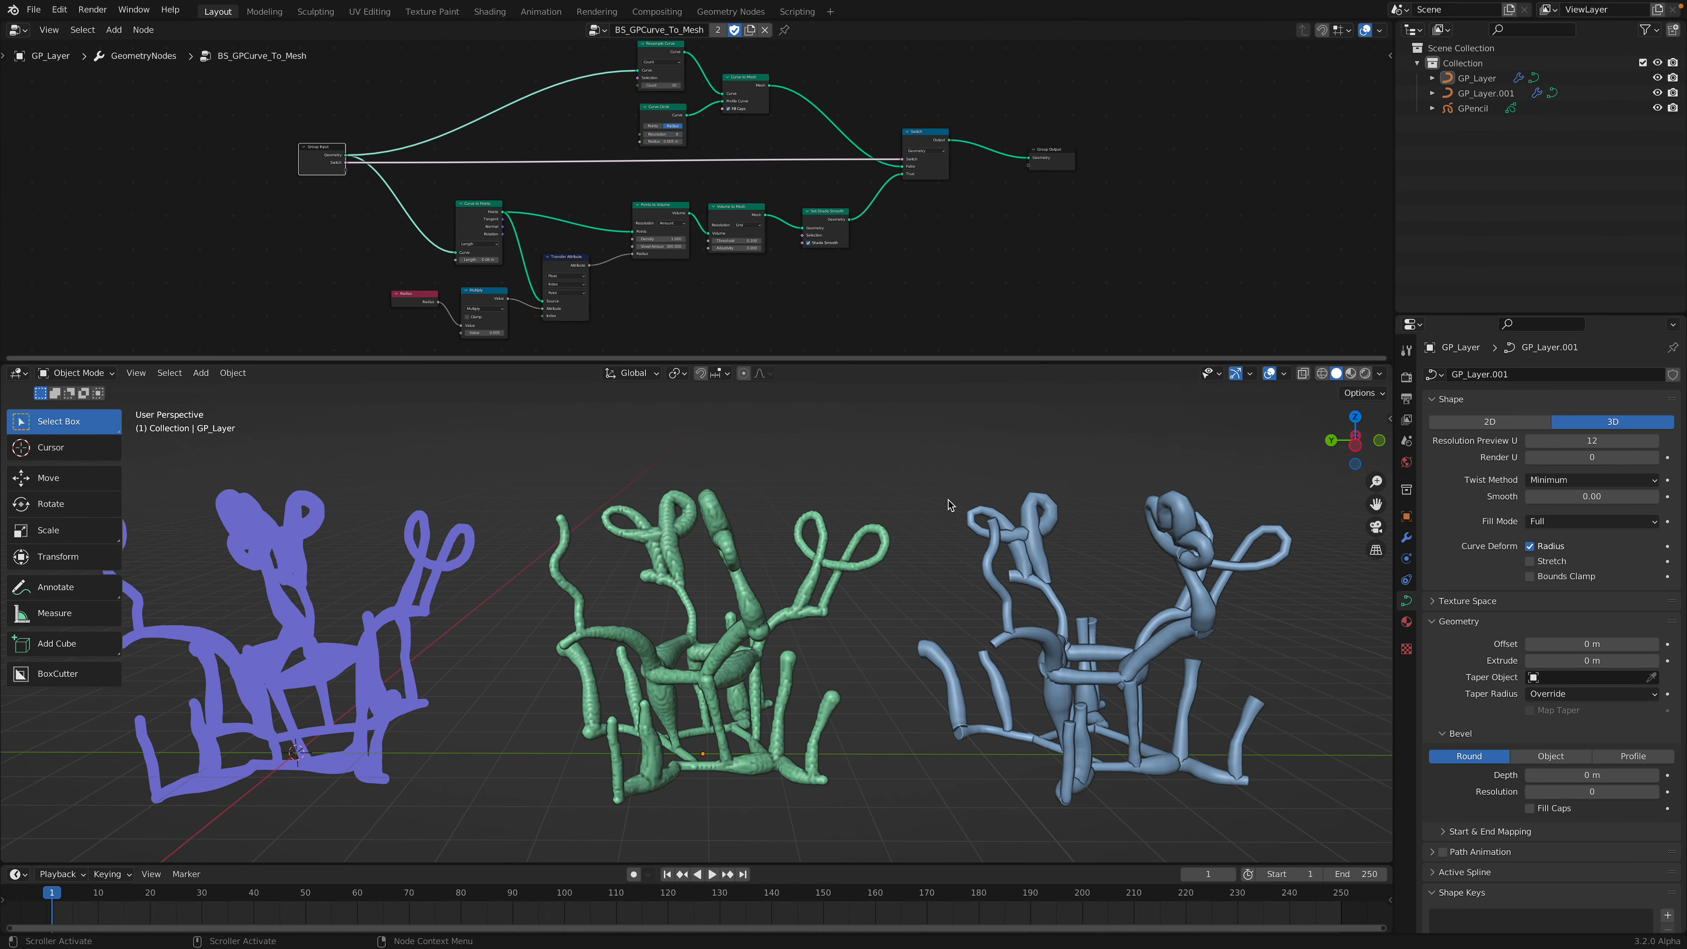
Convert the purple doodle to a Bezier curve and copy the BS_GPCurve_To_Mesh modifier onto it
left_click_drag(947, 503, 420, 567)
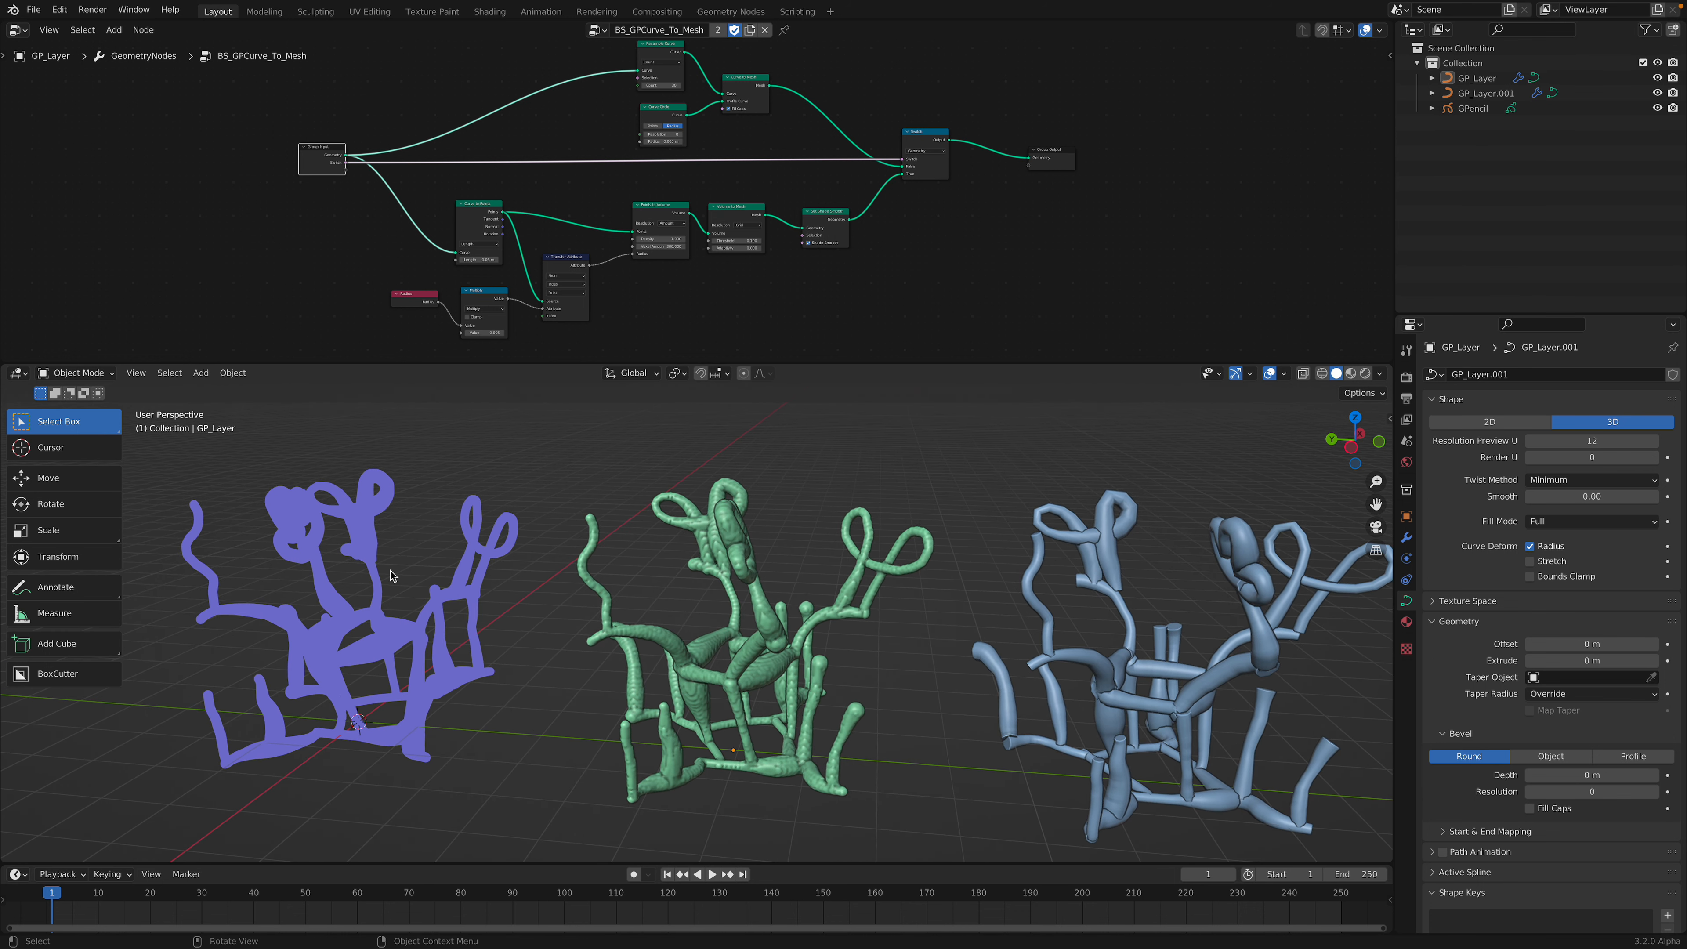
mouse_move(415, 566)
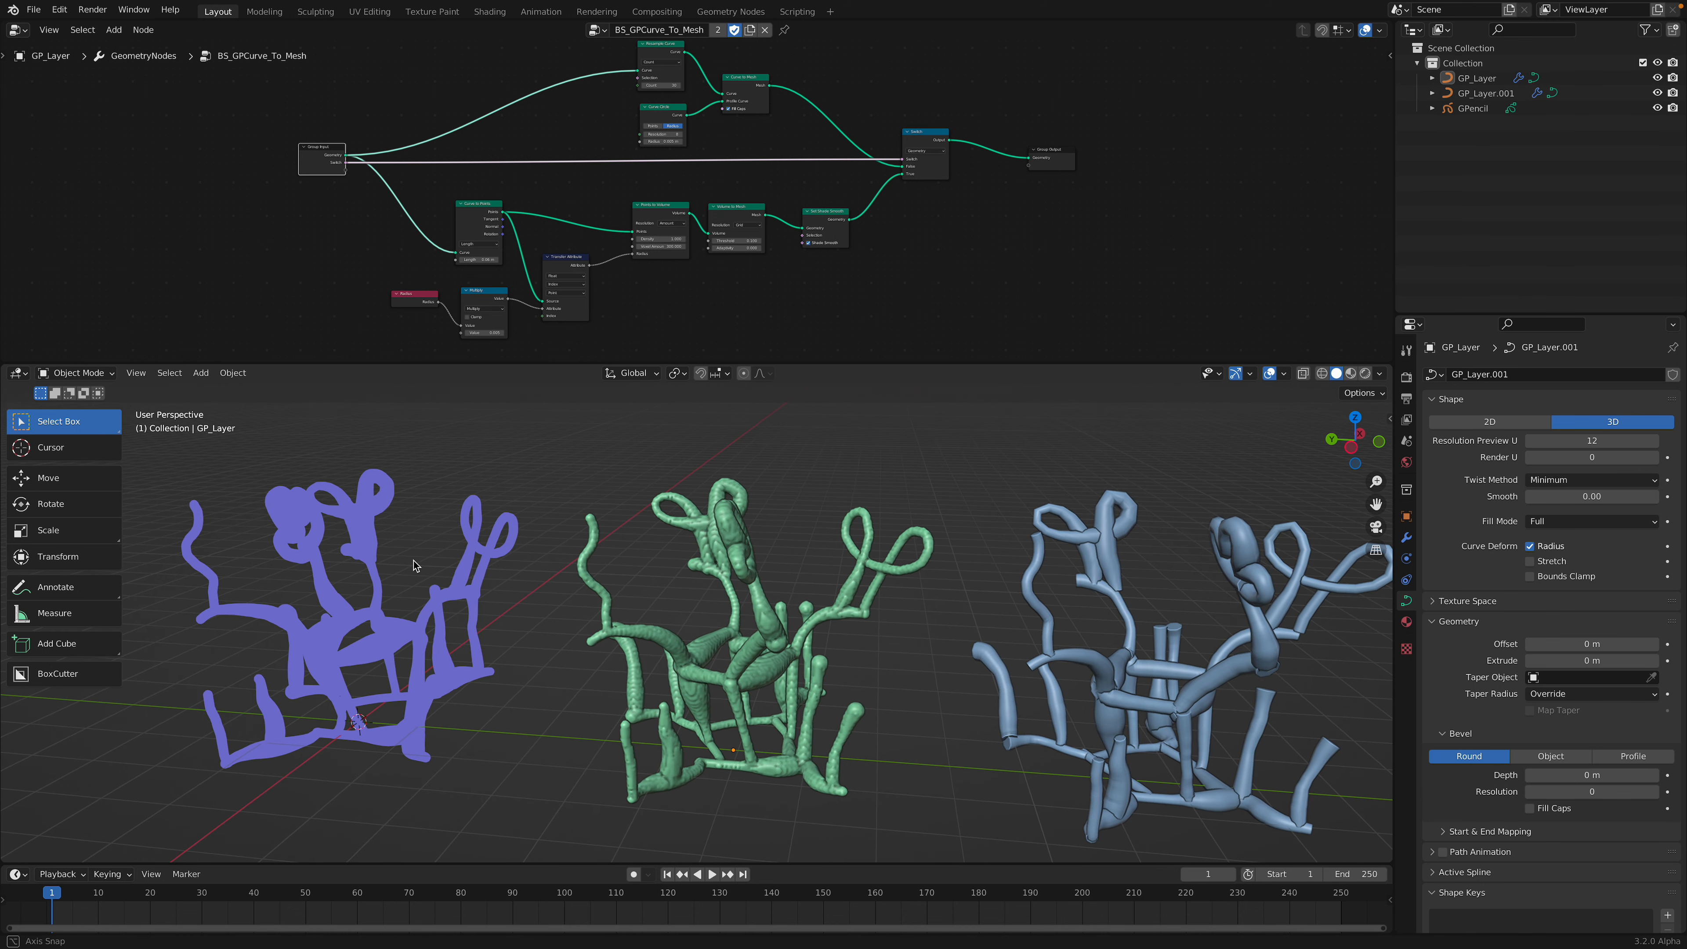
left_click_drag(431, 559, 398, 537)
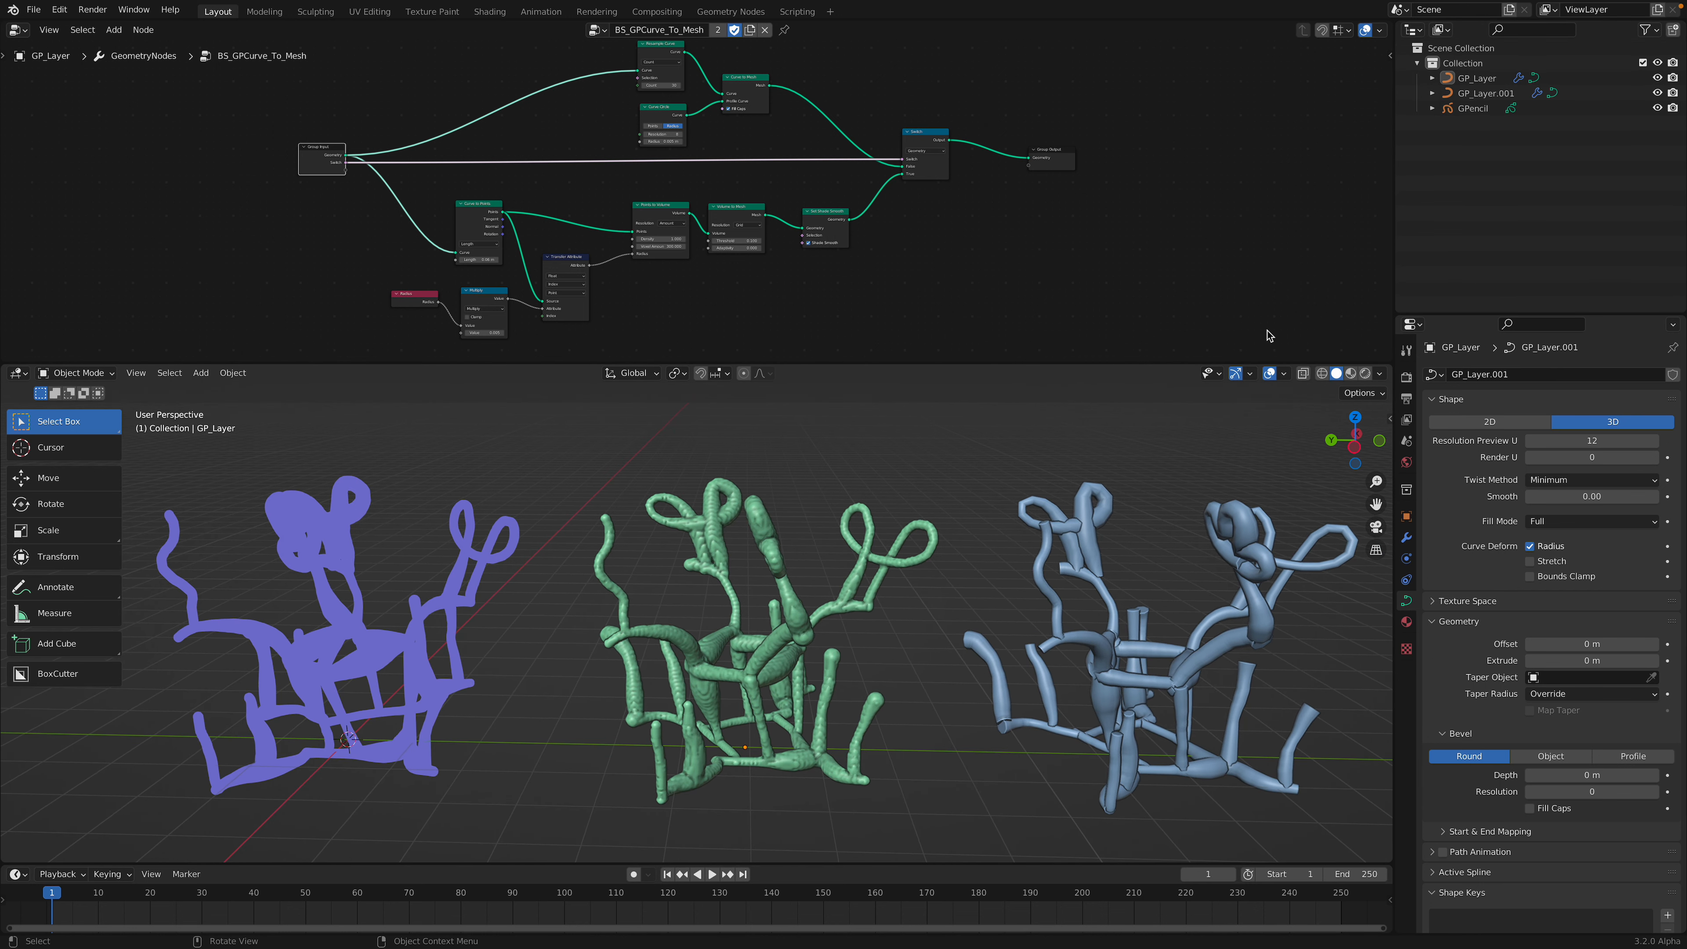
mouse_move(432, 568)
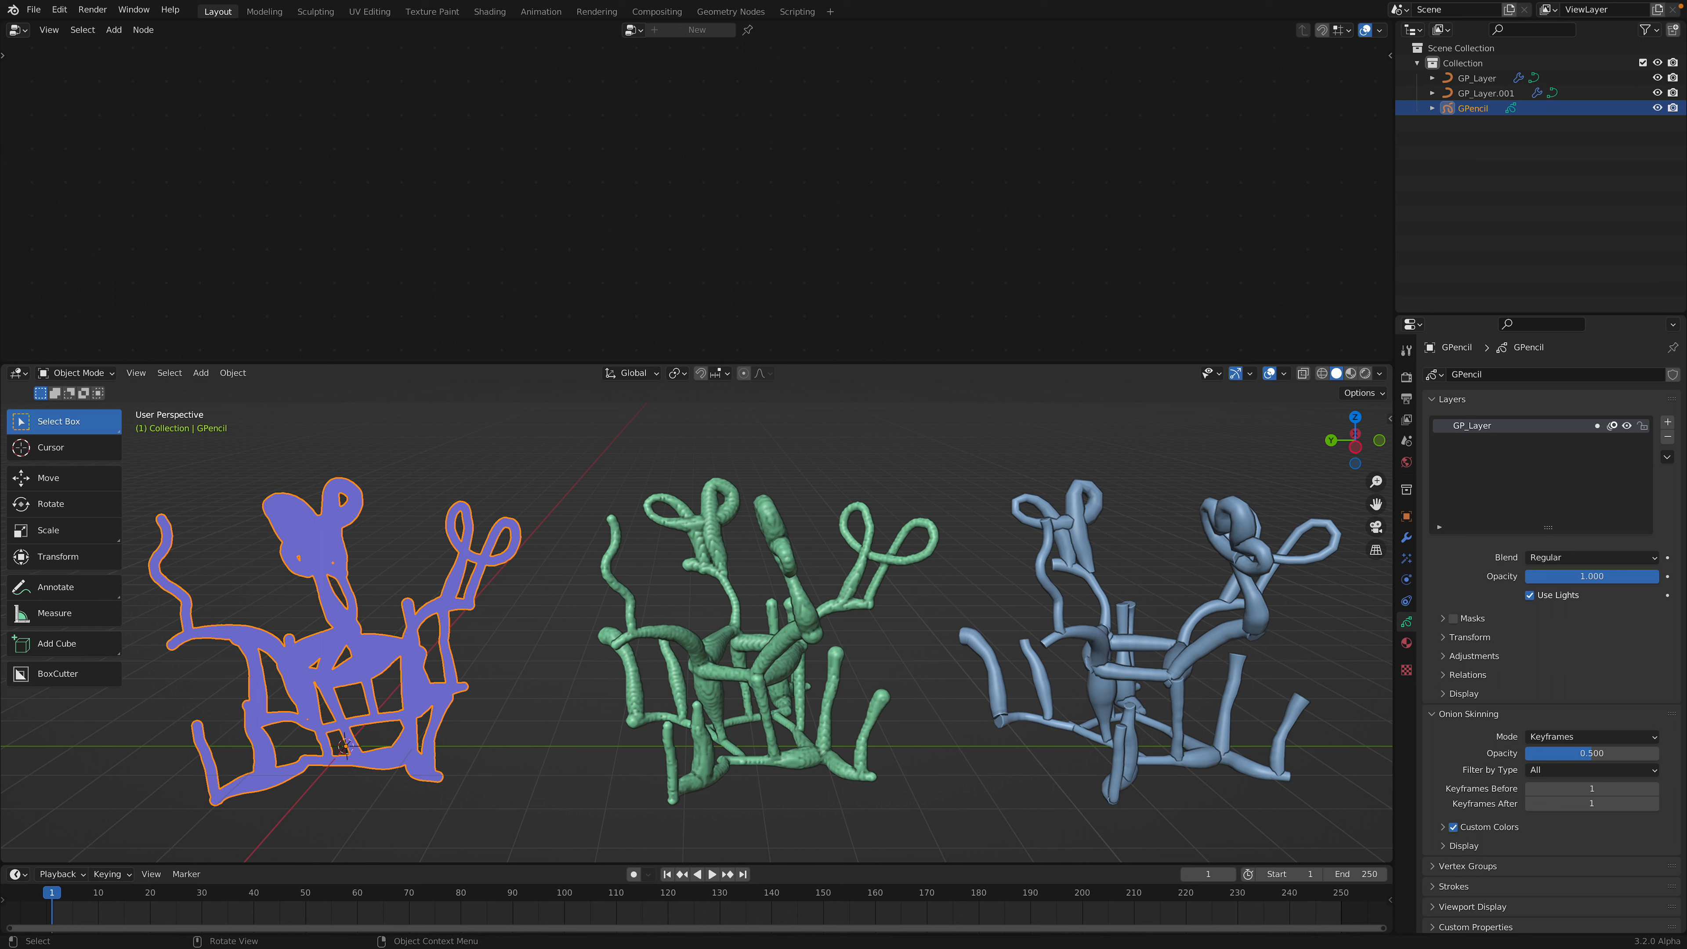
mouse_move(469, 608)
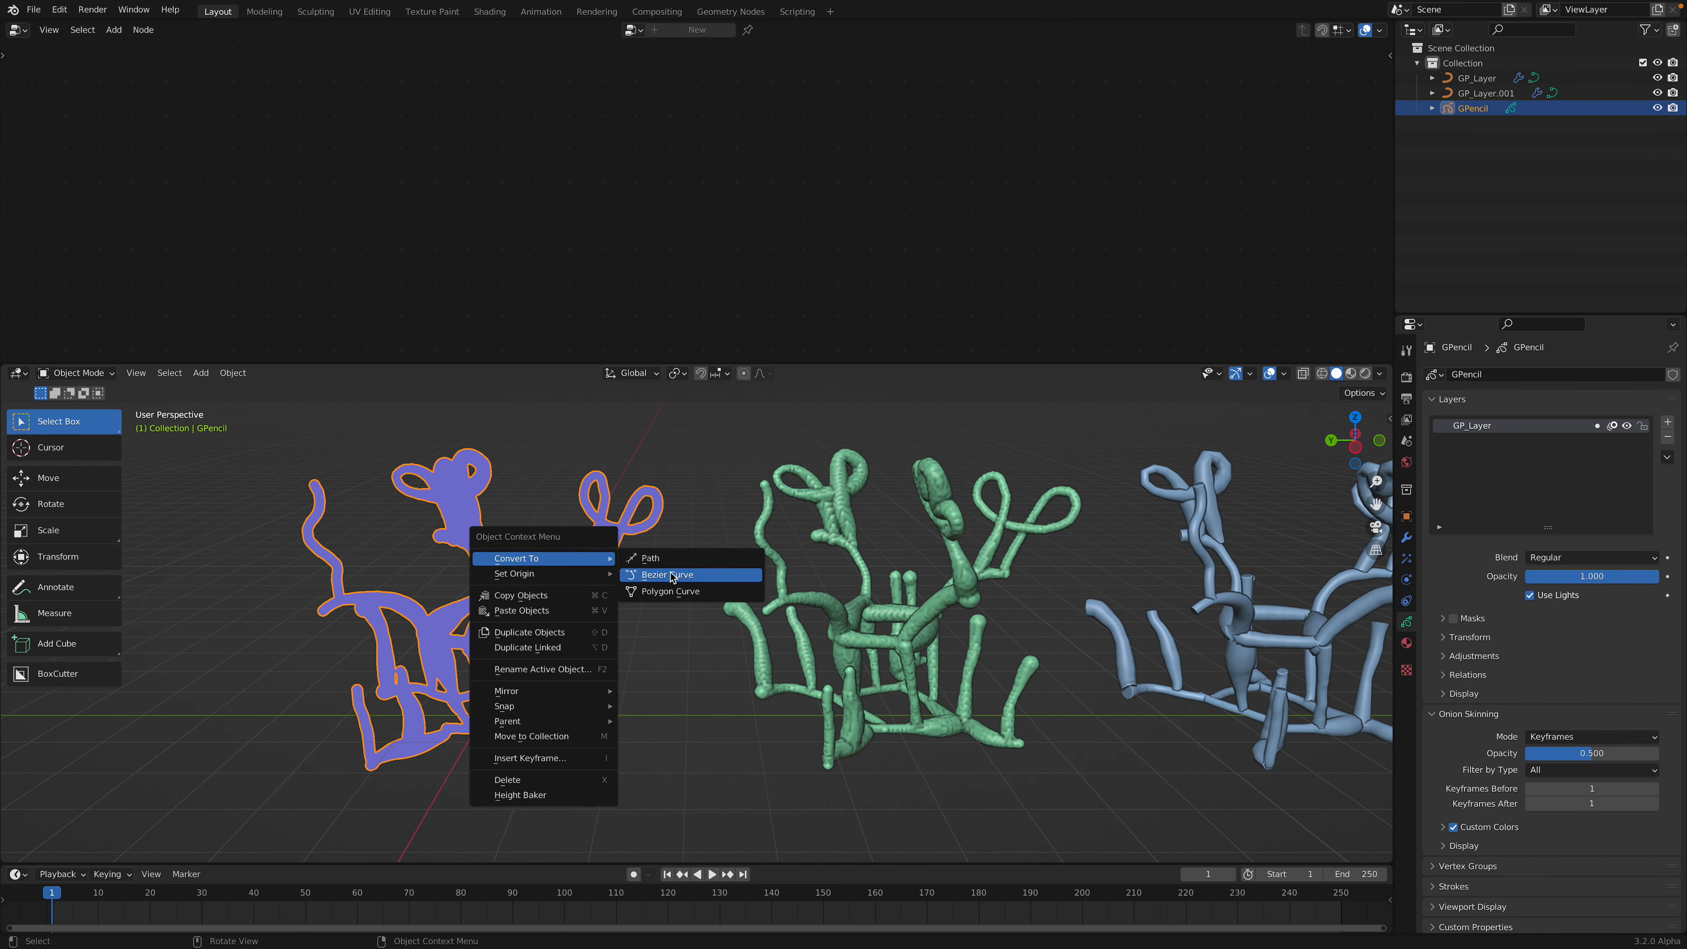
left_click(667, 575)
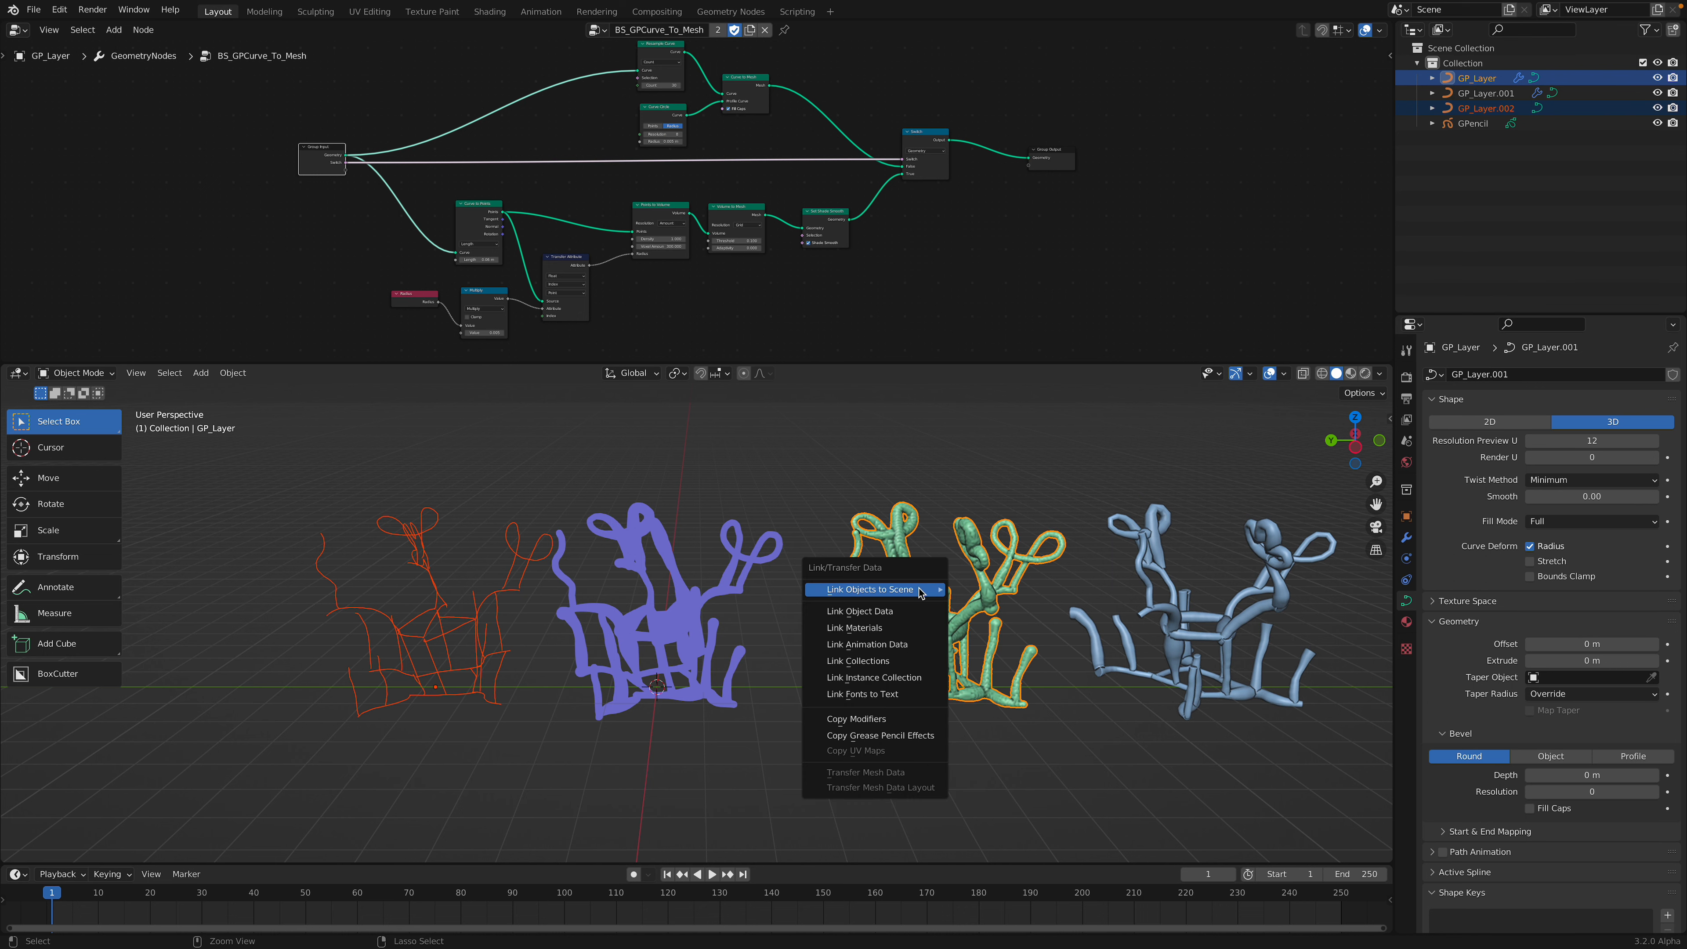
mouse_move(875, 661)
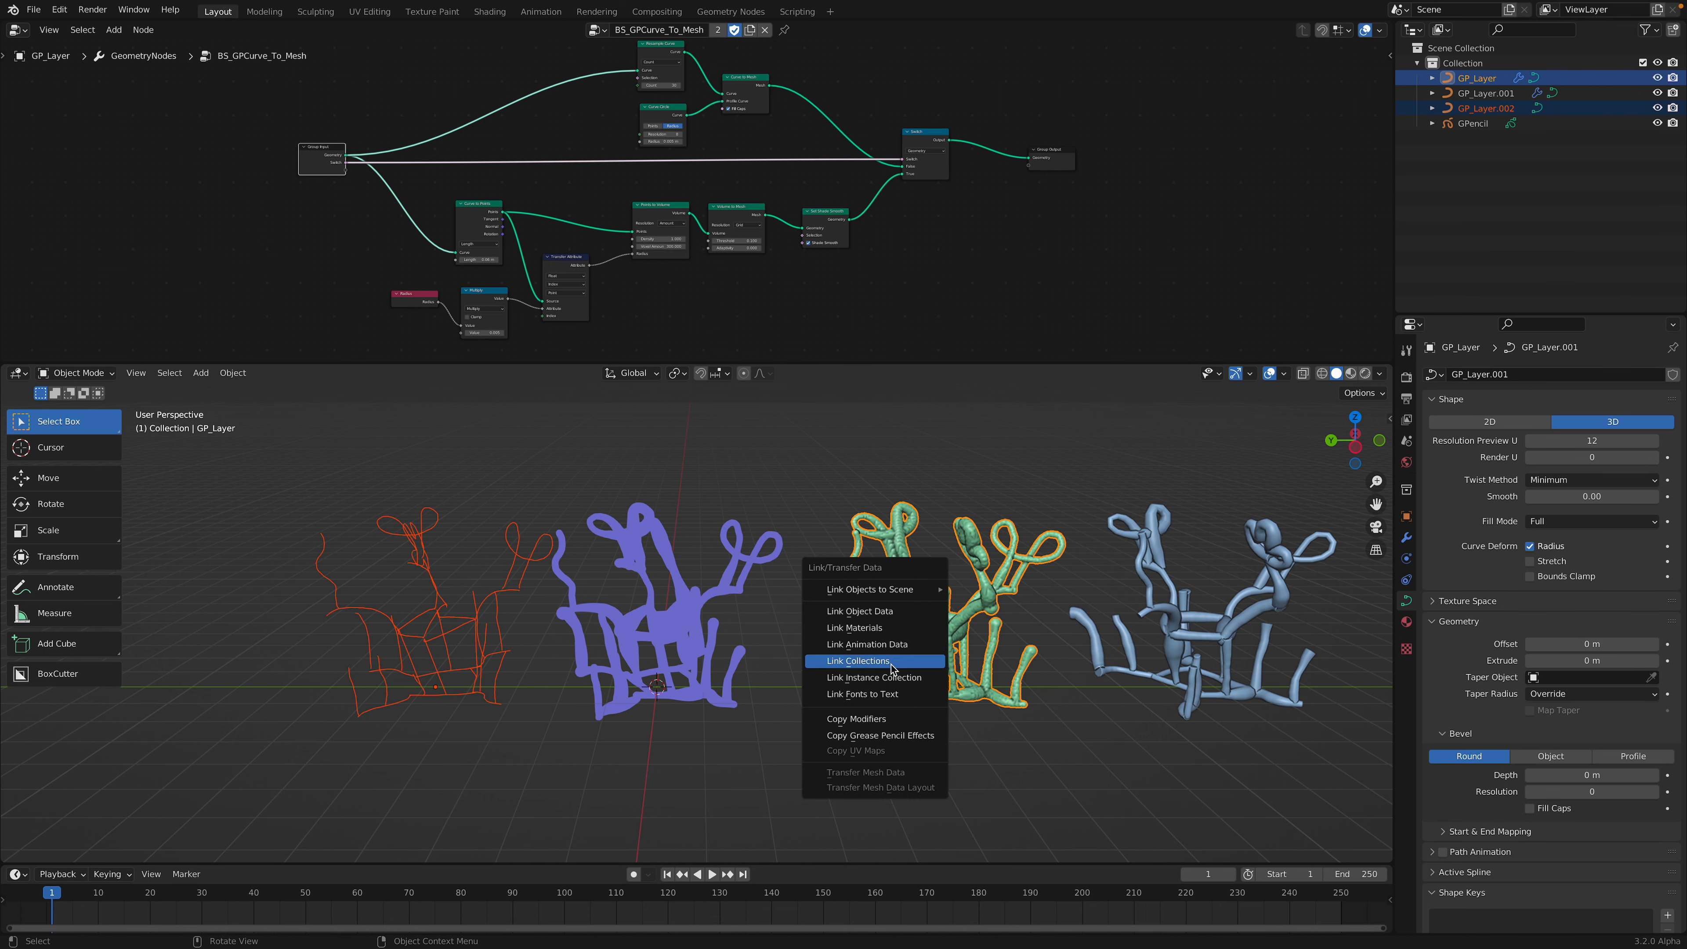
left_click(857, 660)
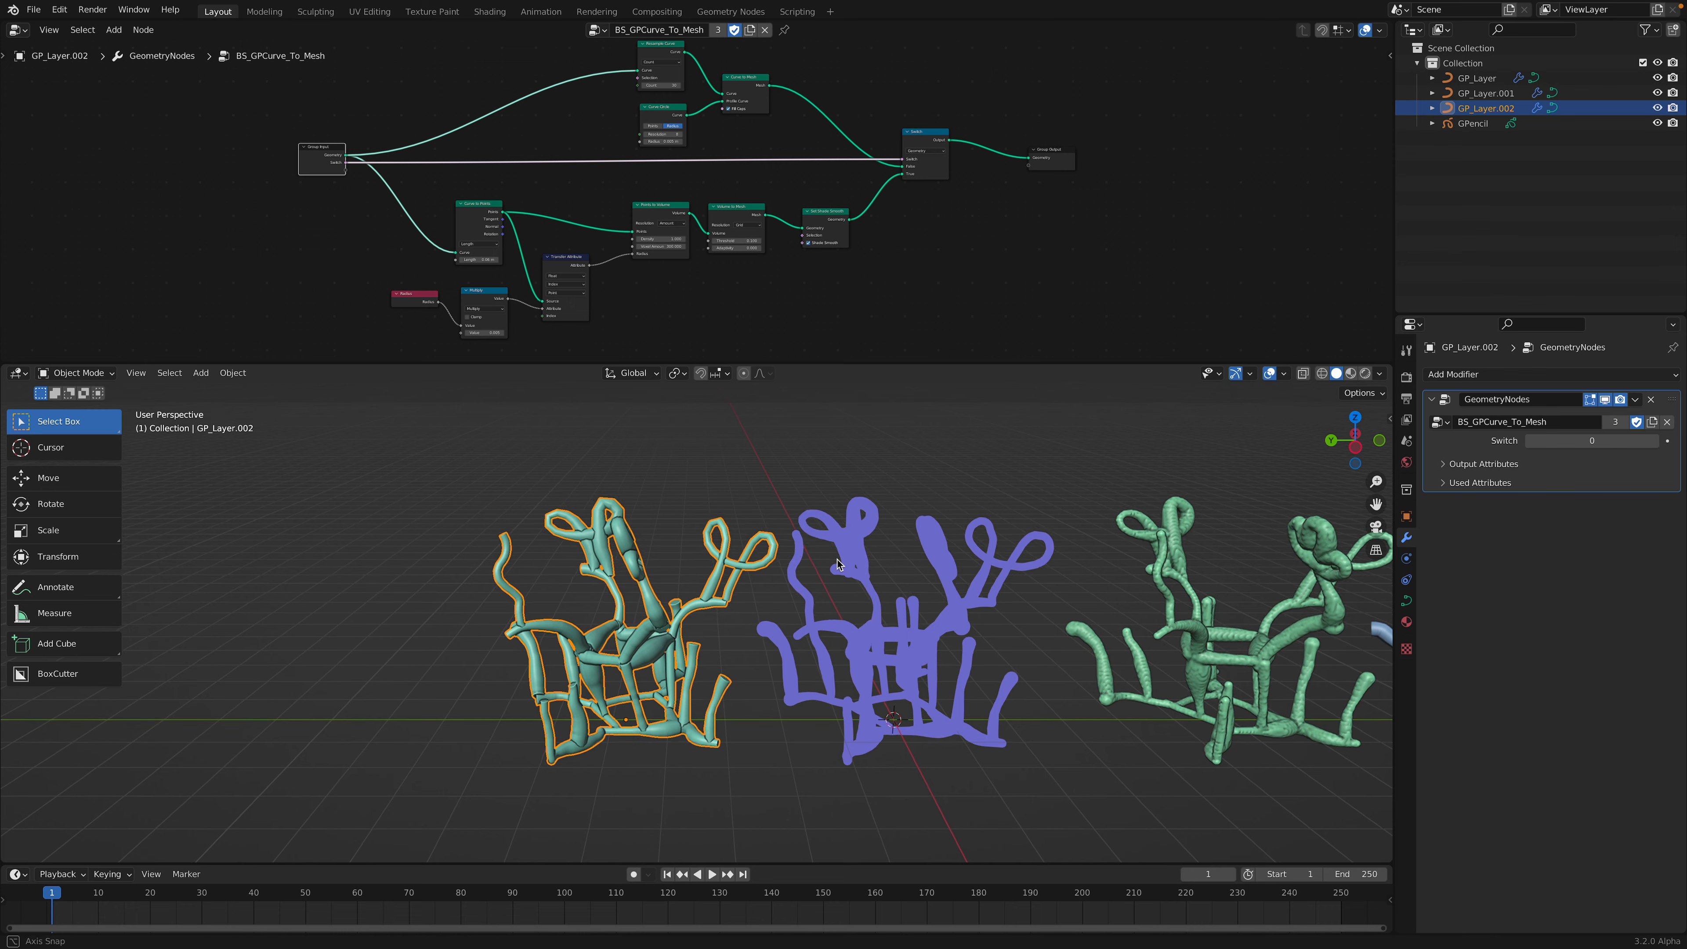
Select the original GPencil doodle and convert it into another Bezier curve, GP_Layer.003
left_click(1472, 123)
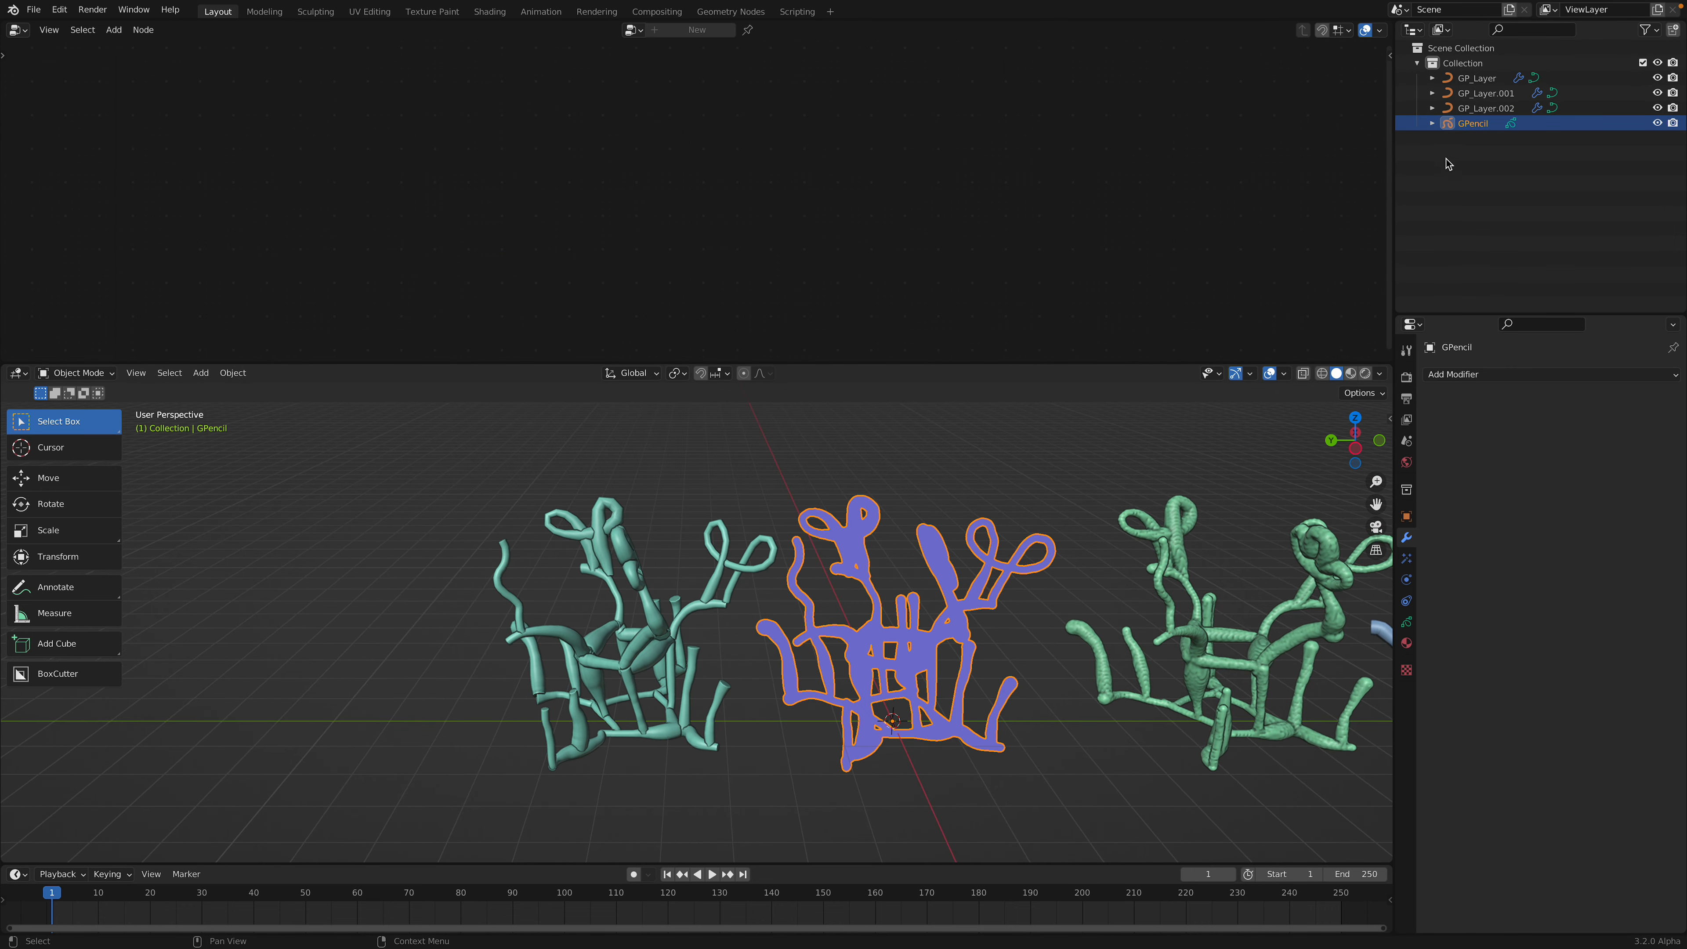
left_click(1490, 108)
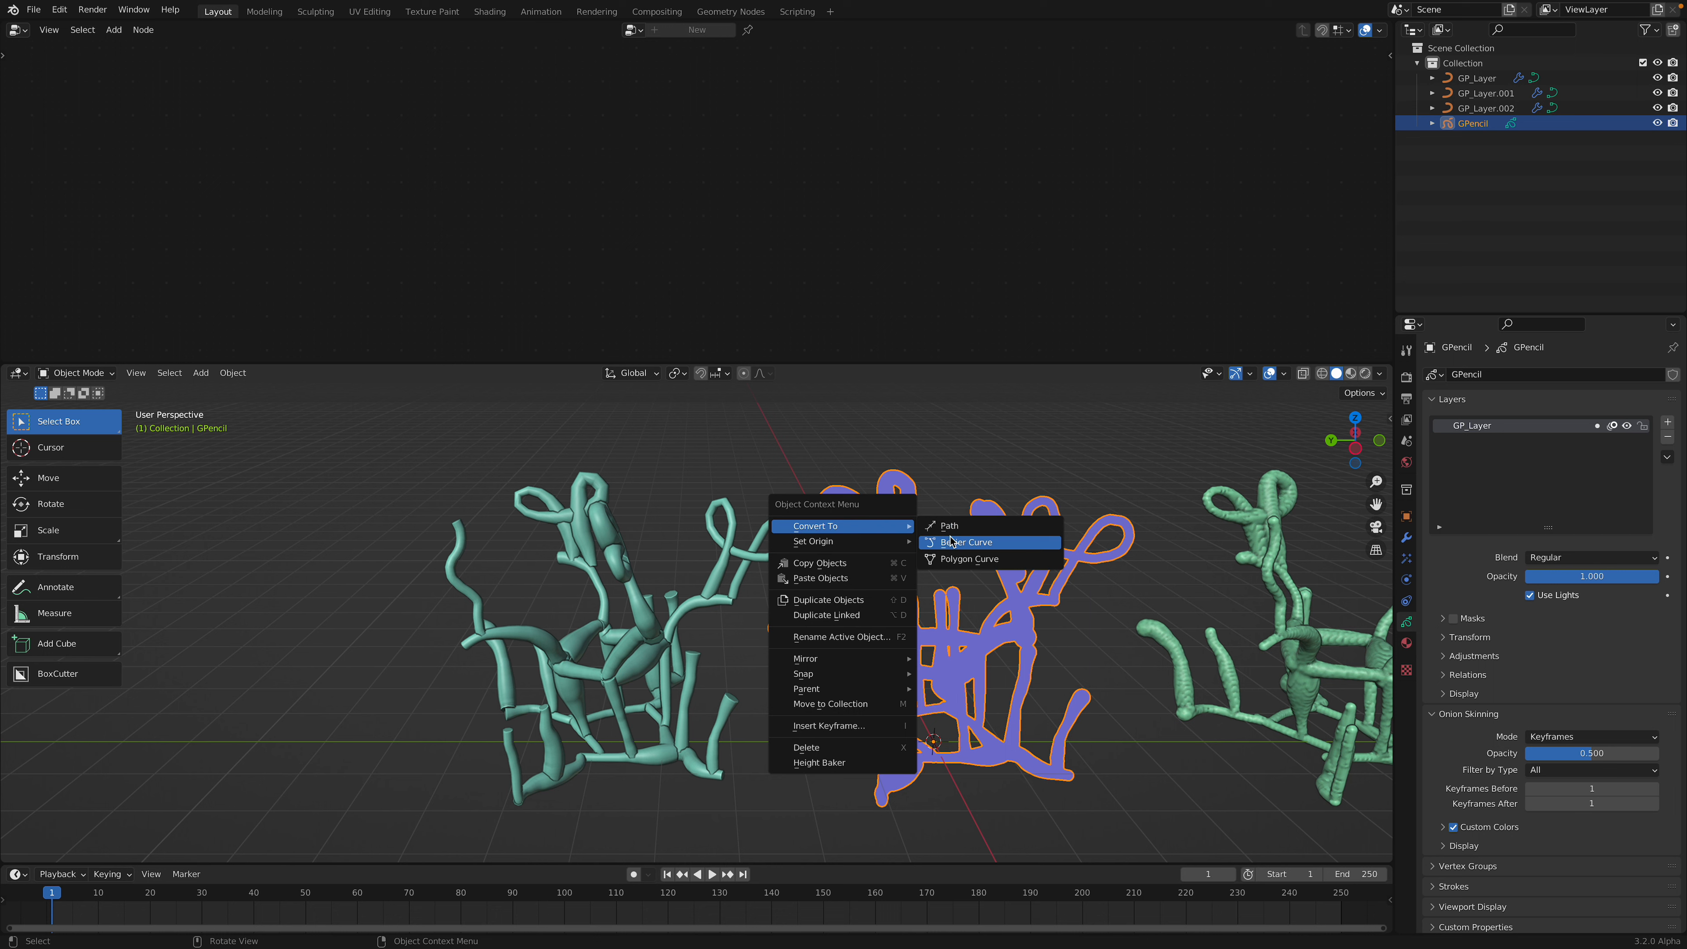
left_click(964, 542)
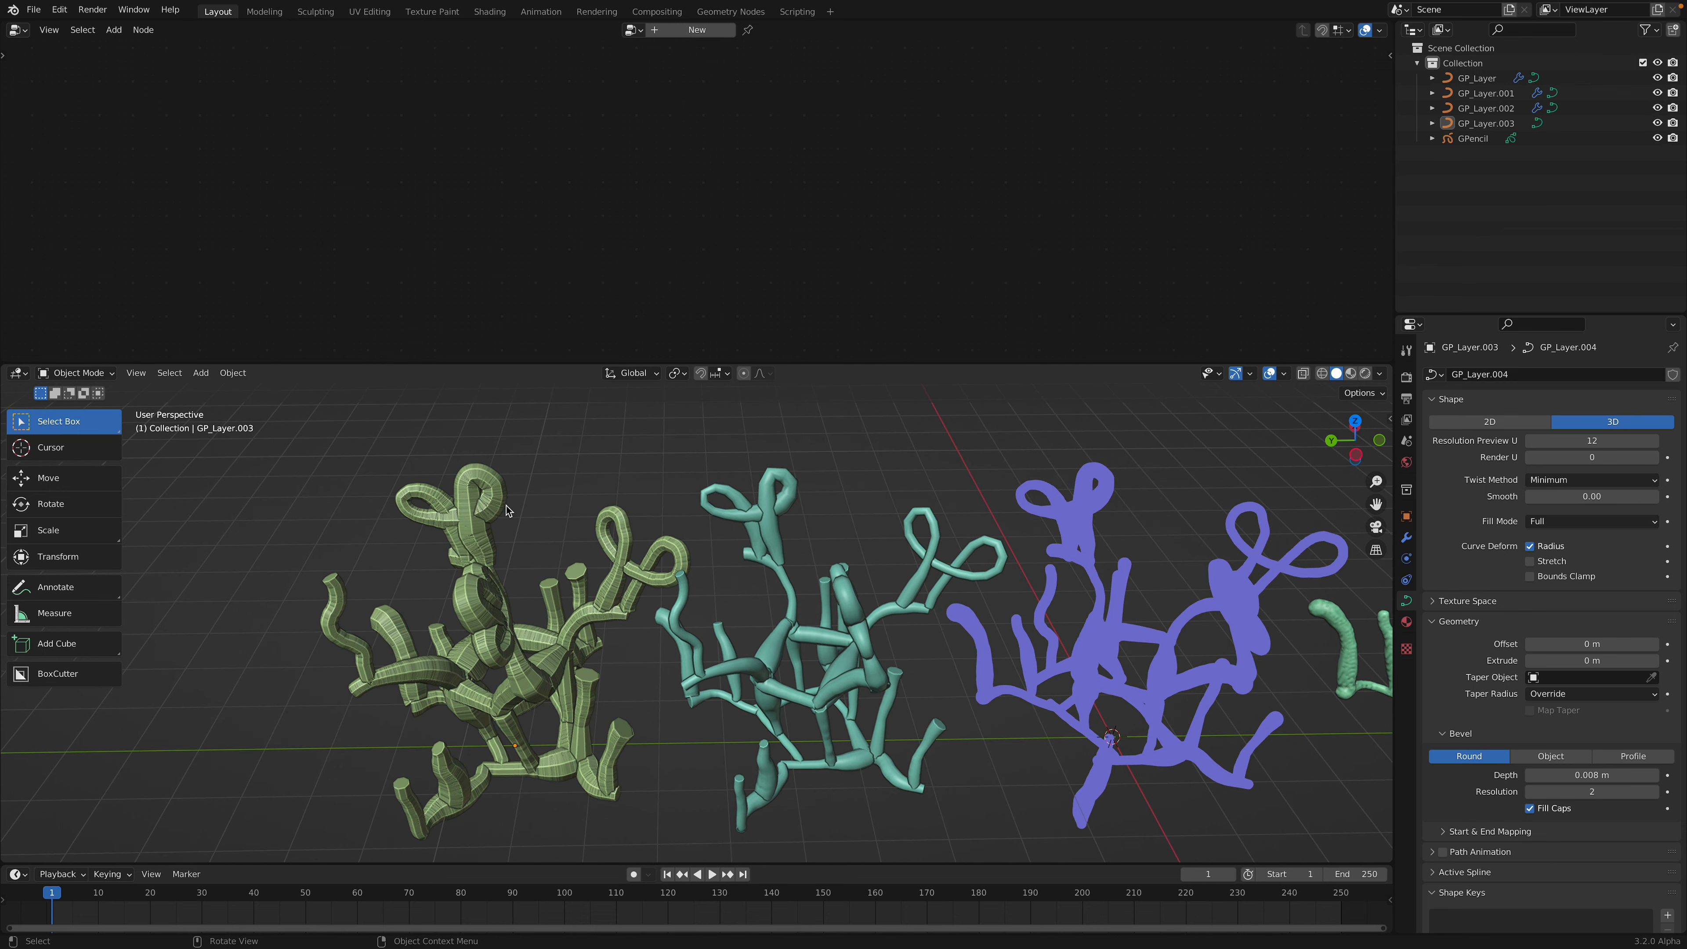
Add a Geometry Nodes modifier from the modifier list
left_click(1550, 373)
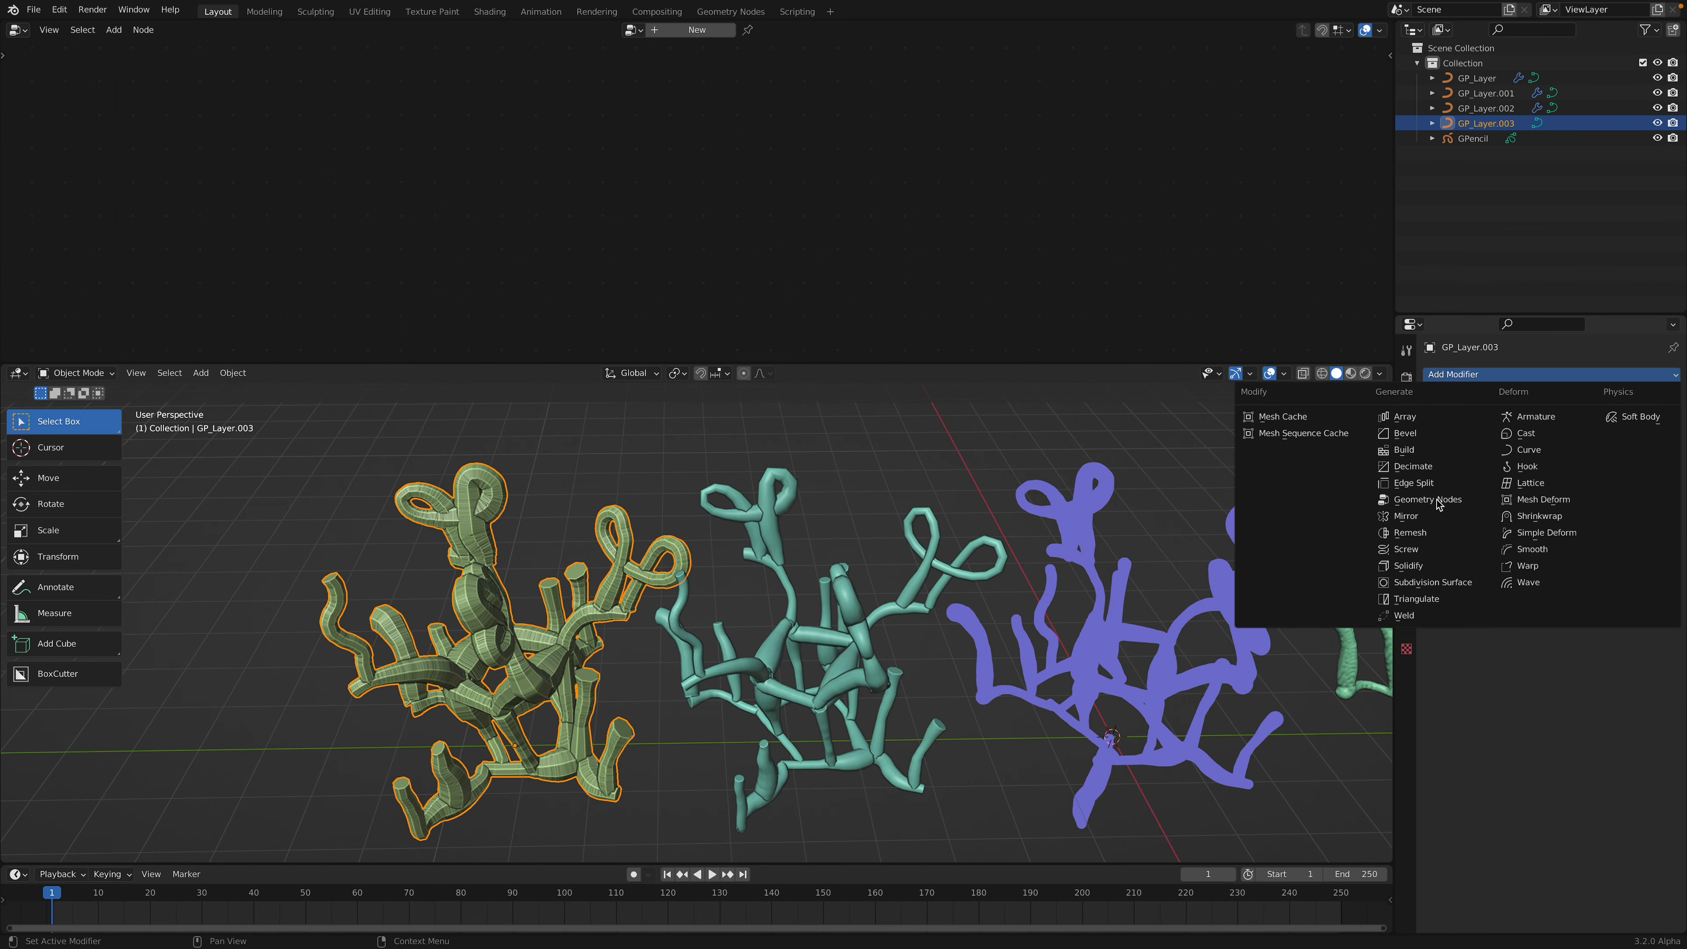
left_click(1409, 532)
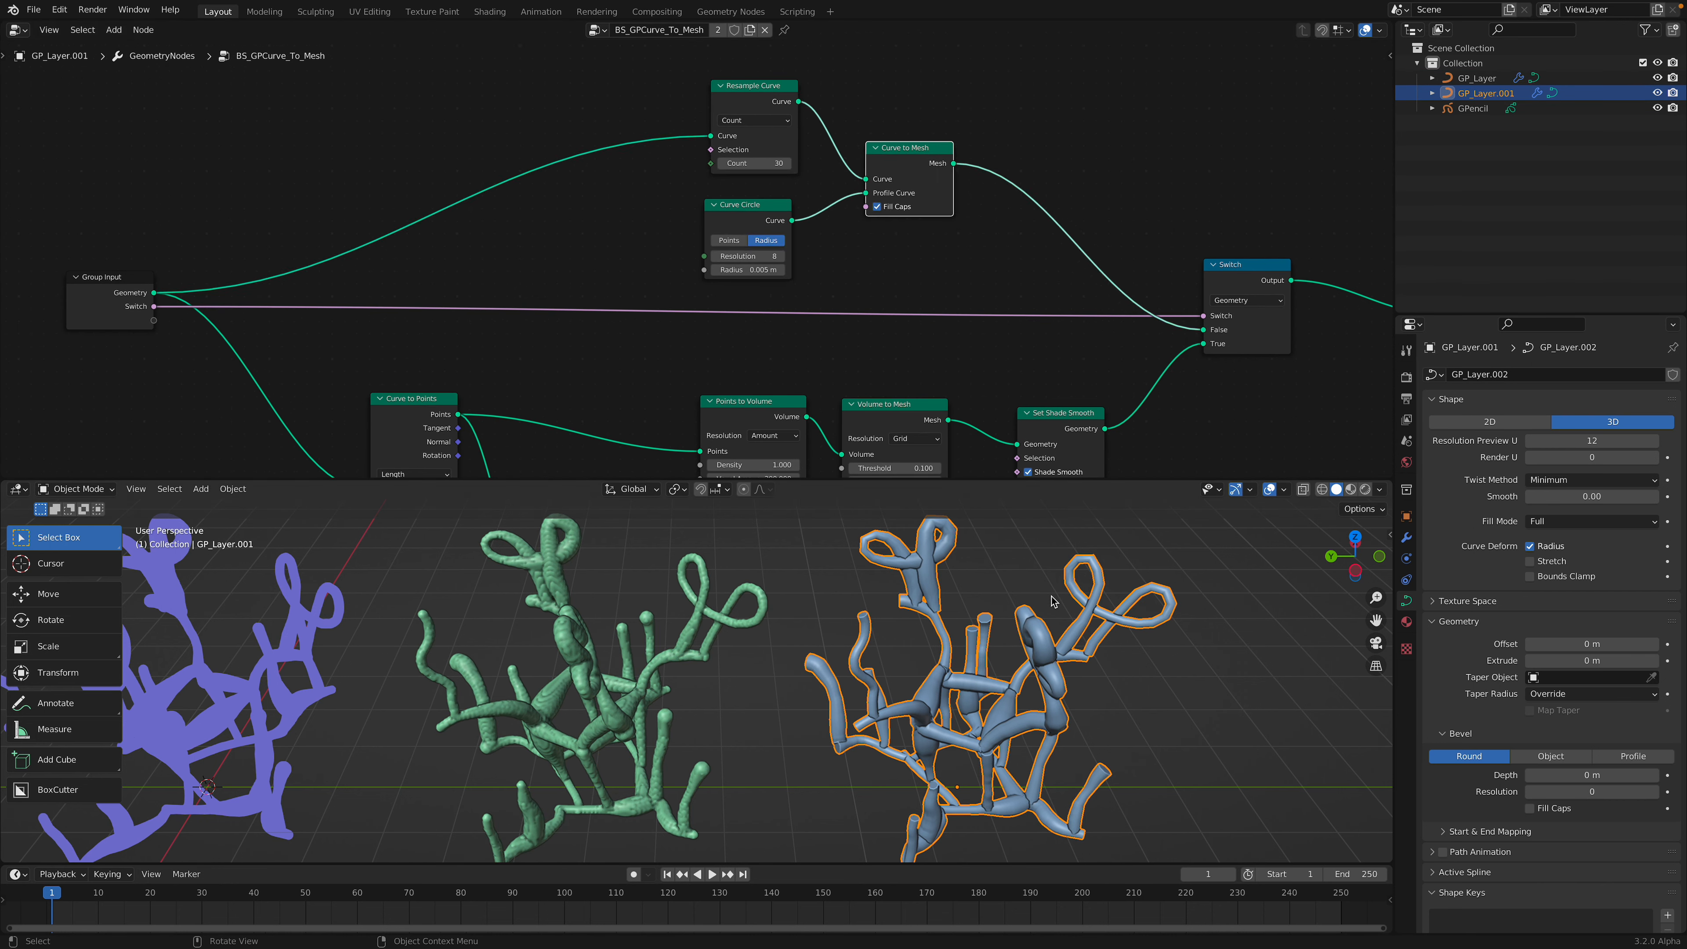
Keep Fill Caps on and set the Curve to Points length to 0.1 m for bead-like spacing
left_click(876, 206)
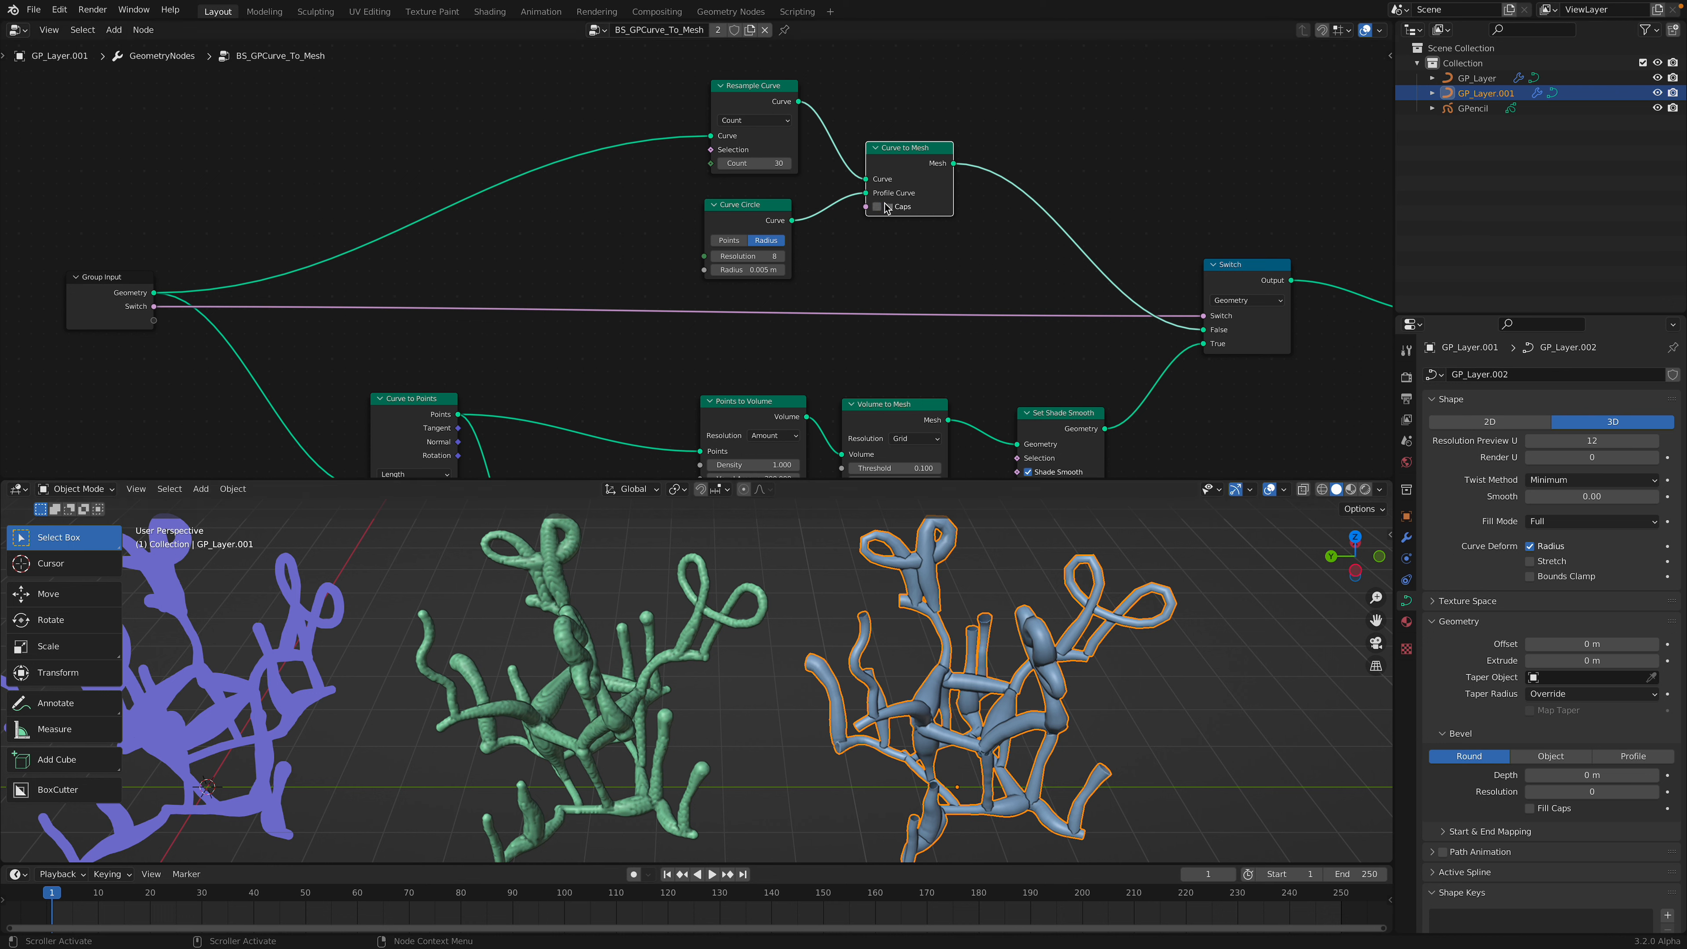
left_click(877, 205)
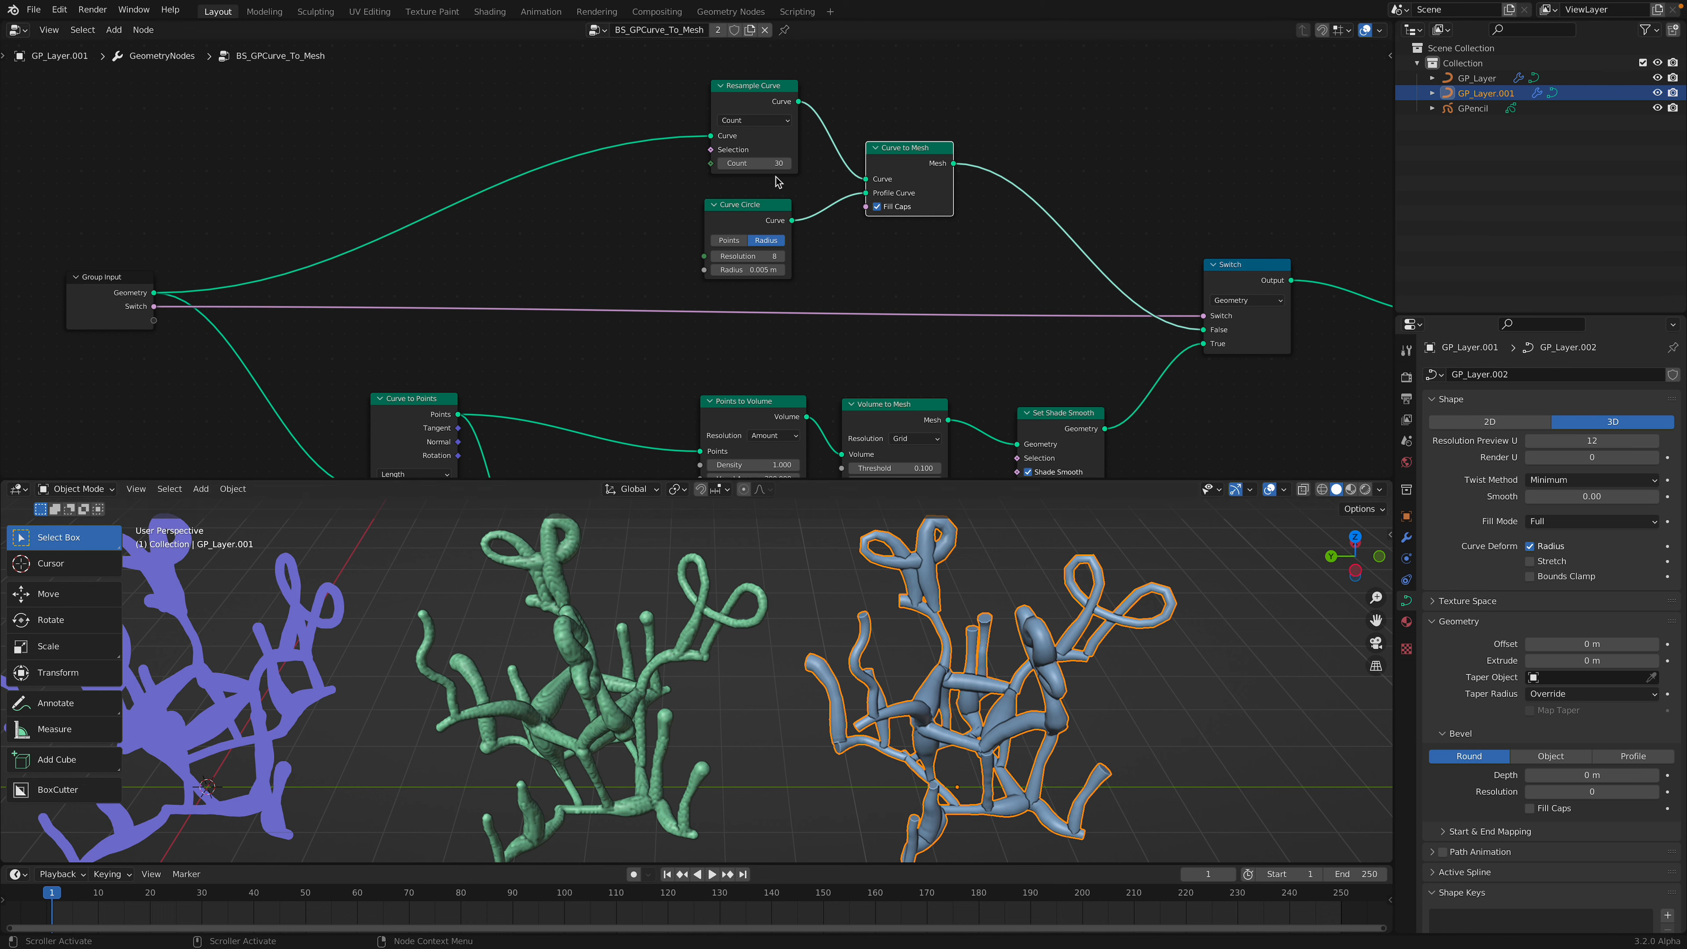
left_click(753, 162)
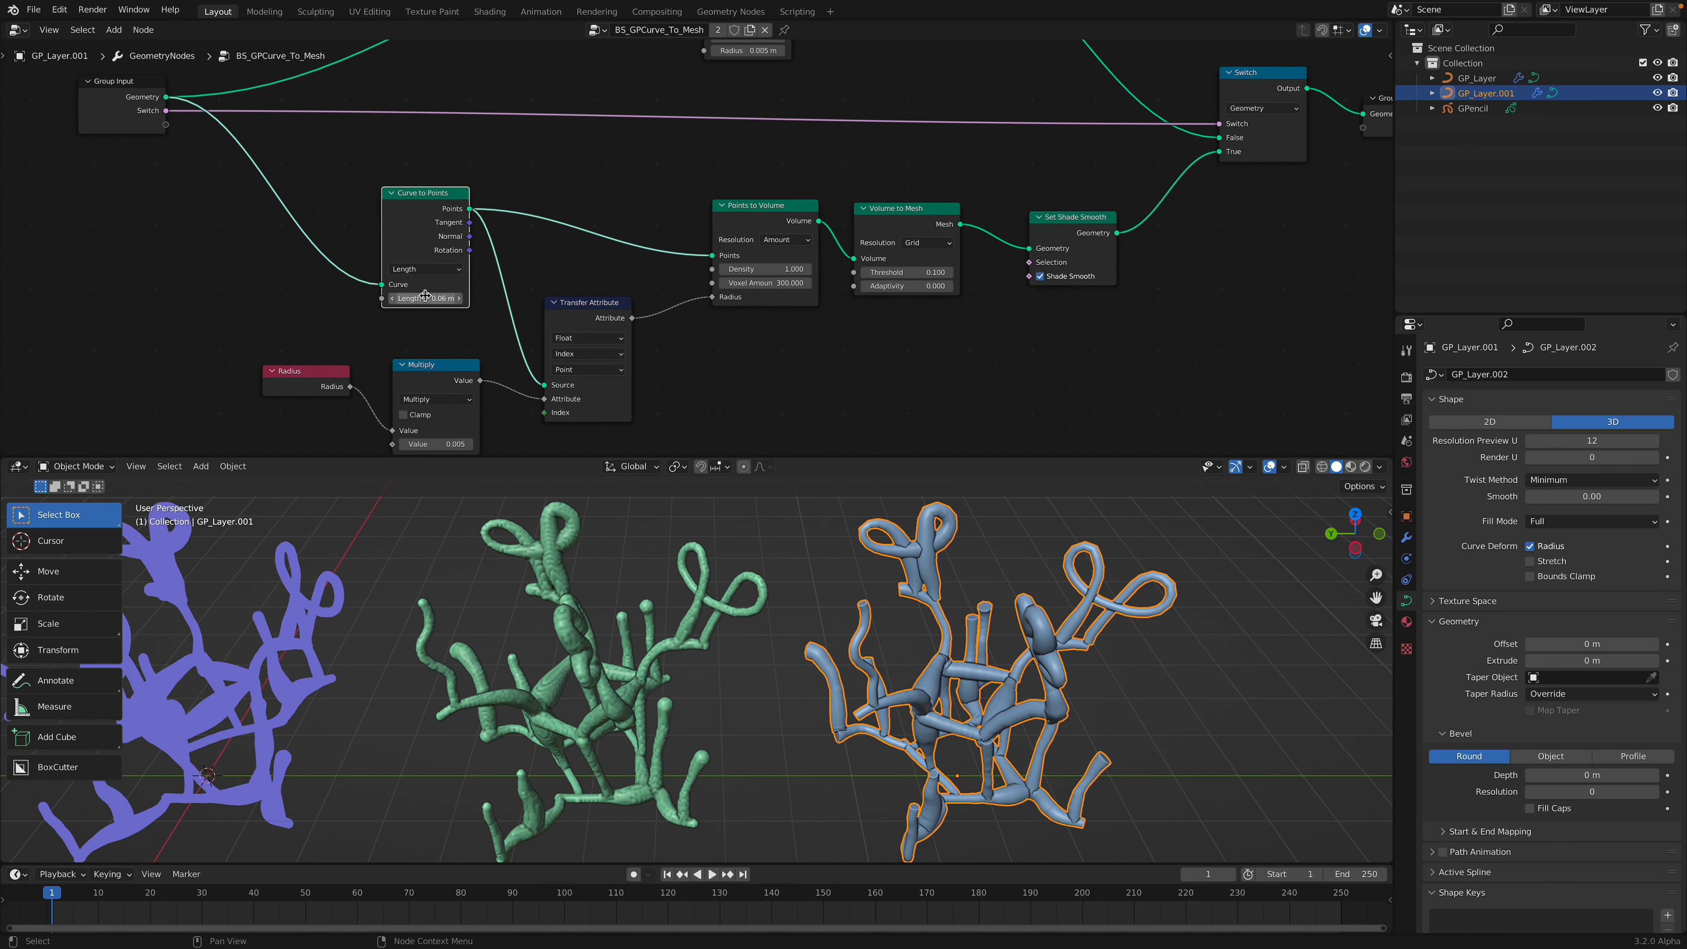
left_click(424, 298)
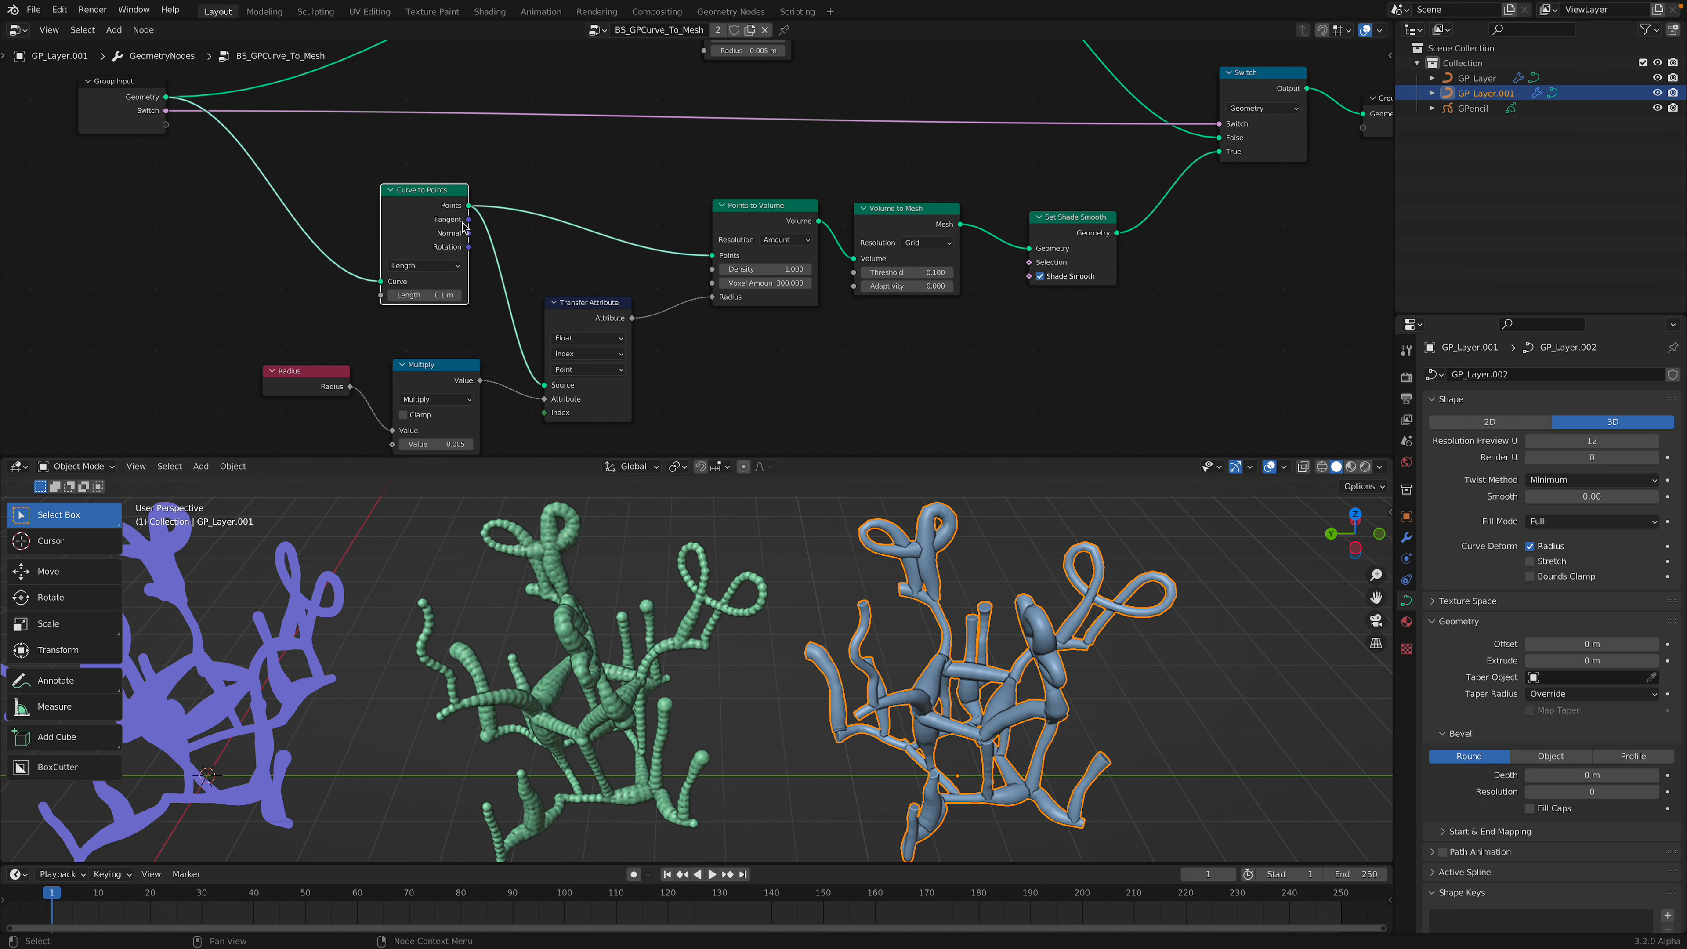
left_click(423, 188)
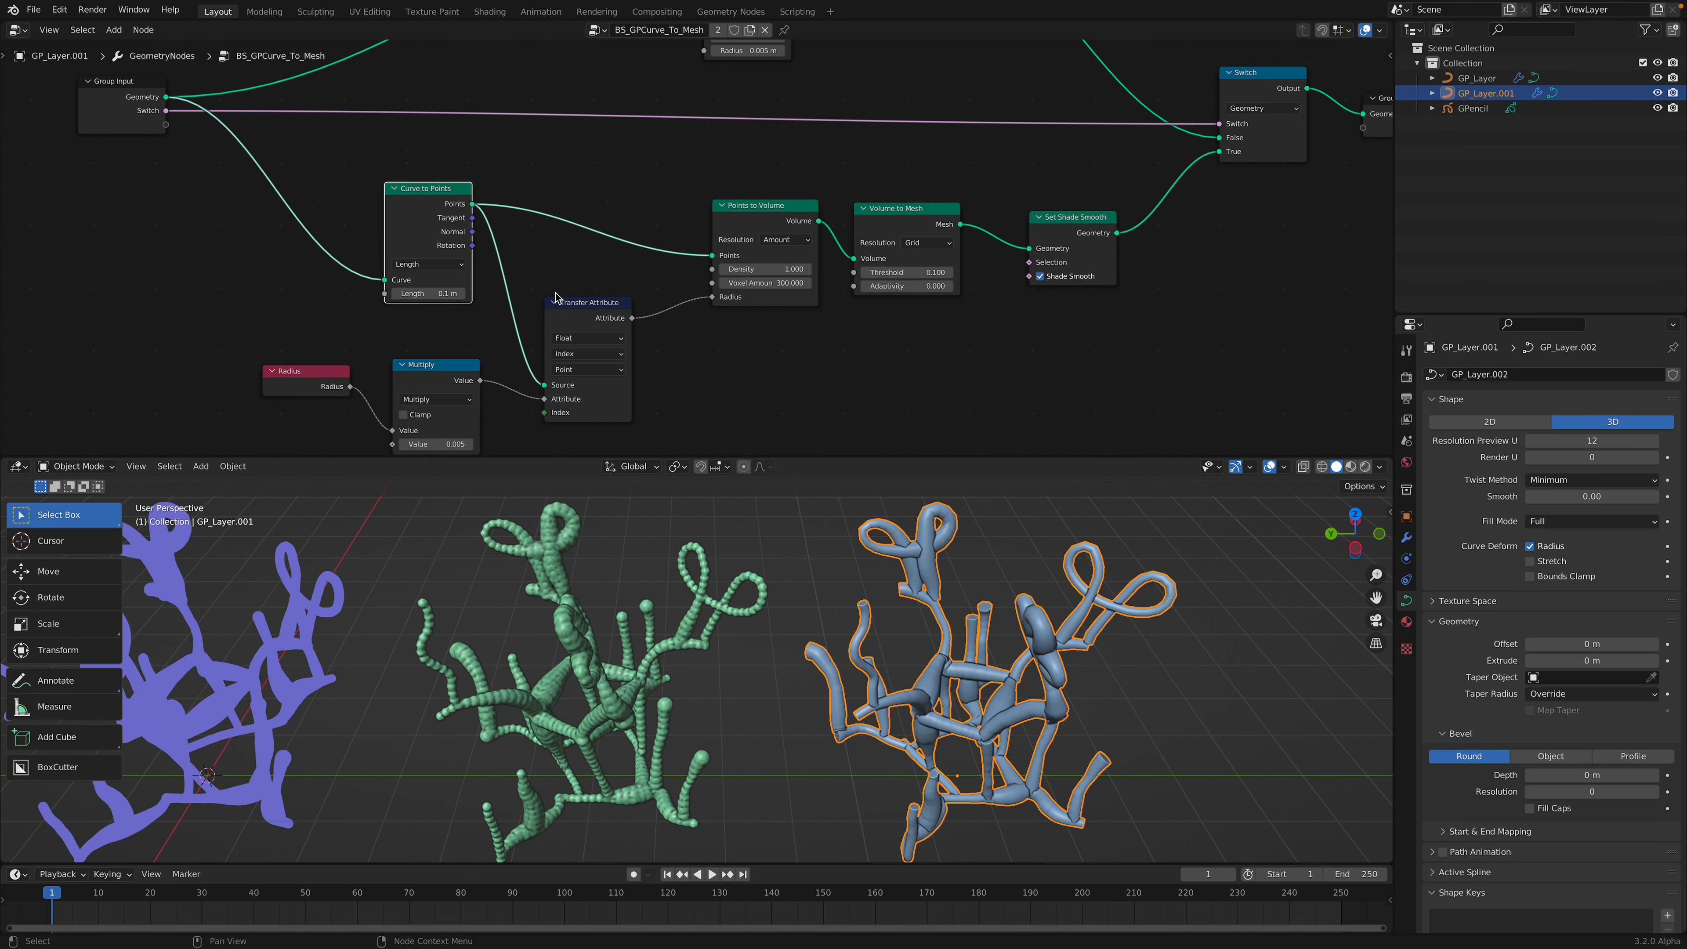
mouse_move(469, 652)
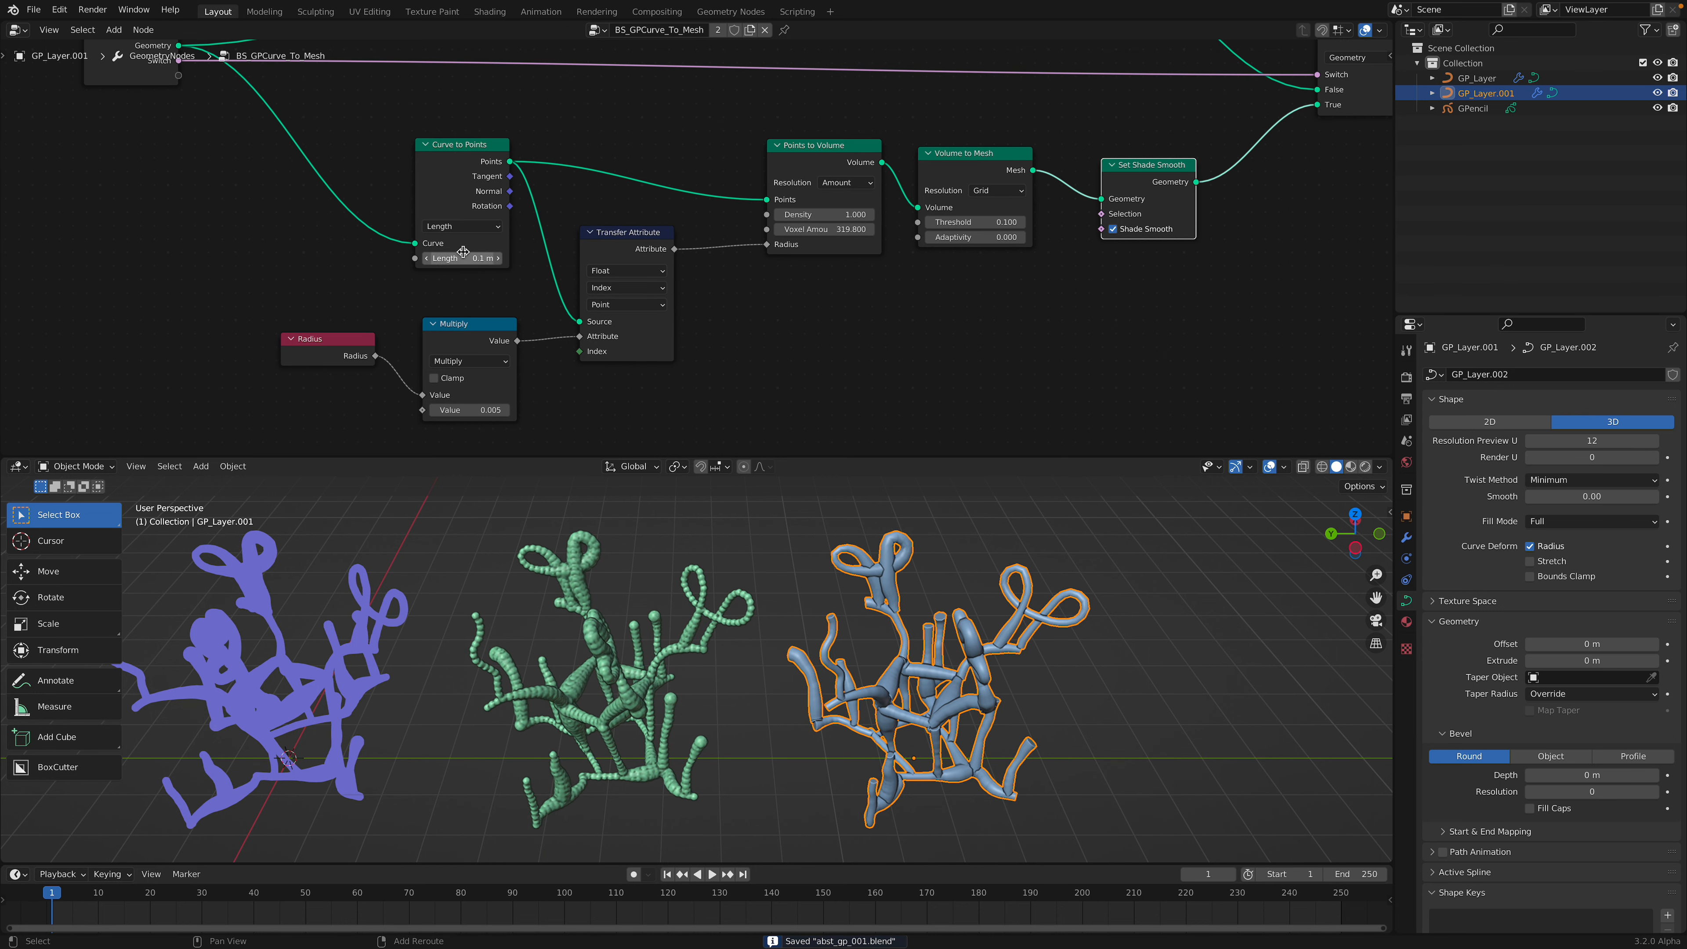
left_click_drag(463, 257, 489, 257)
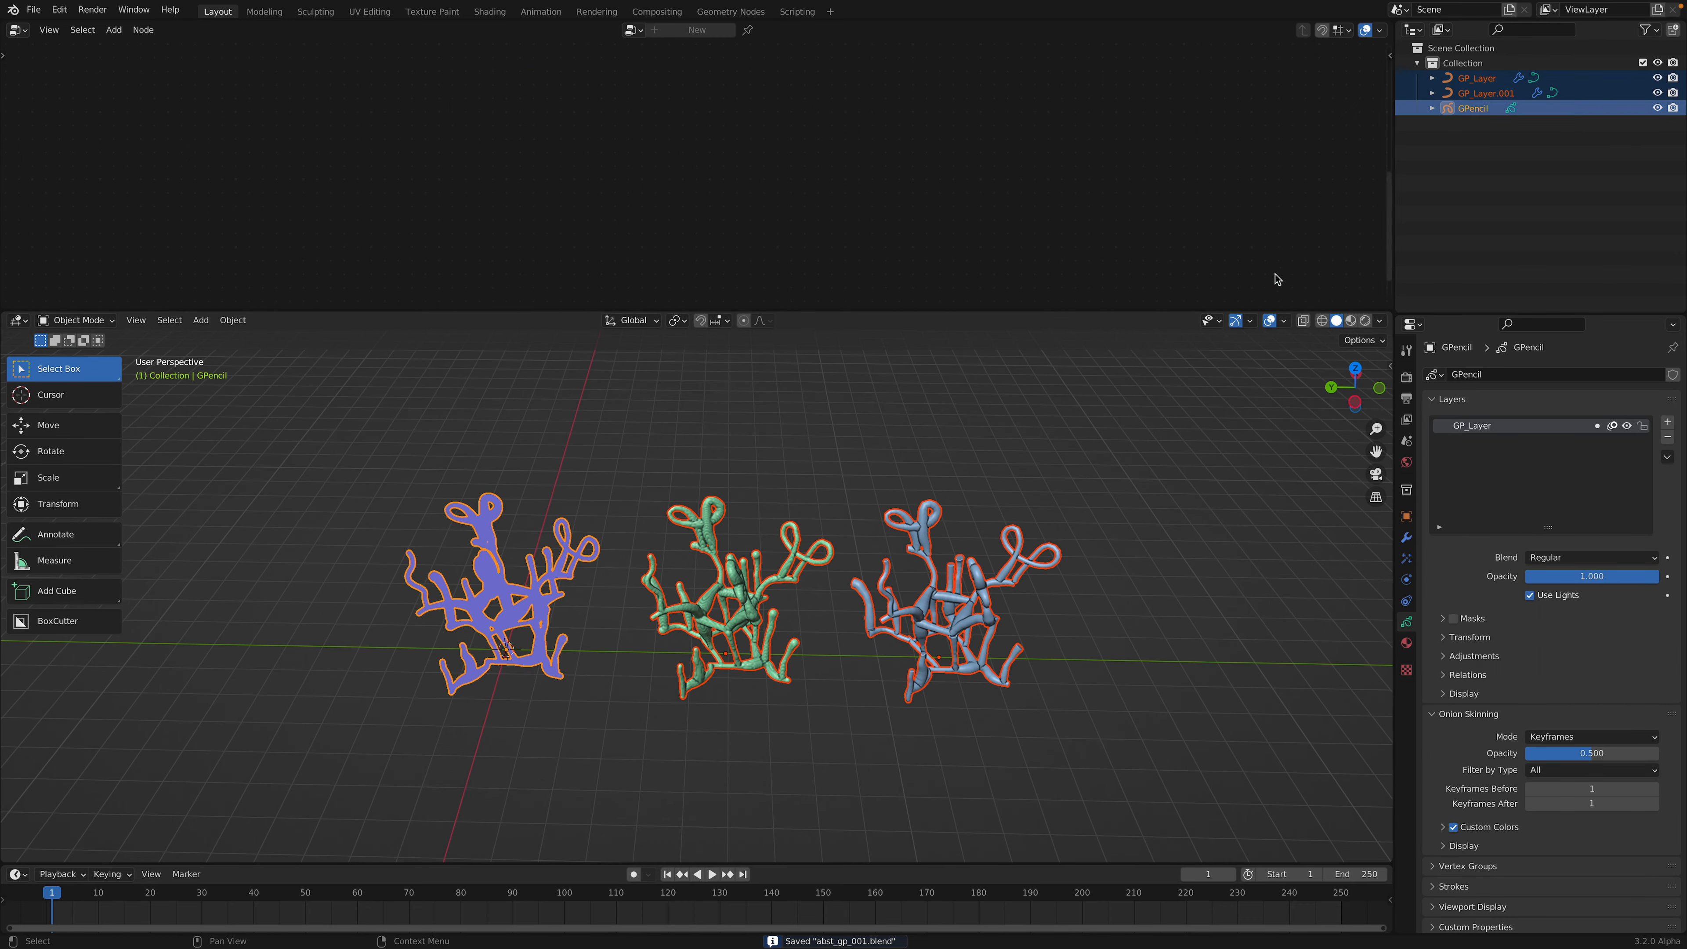
Hide the three doodle objects and add a blank Grease Pencil object, GPencil.001
key("g")
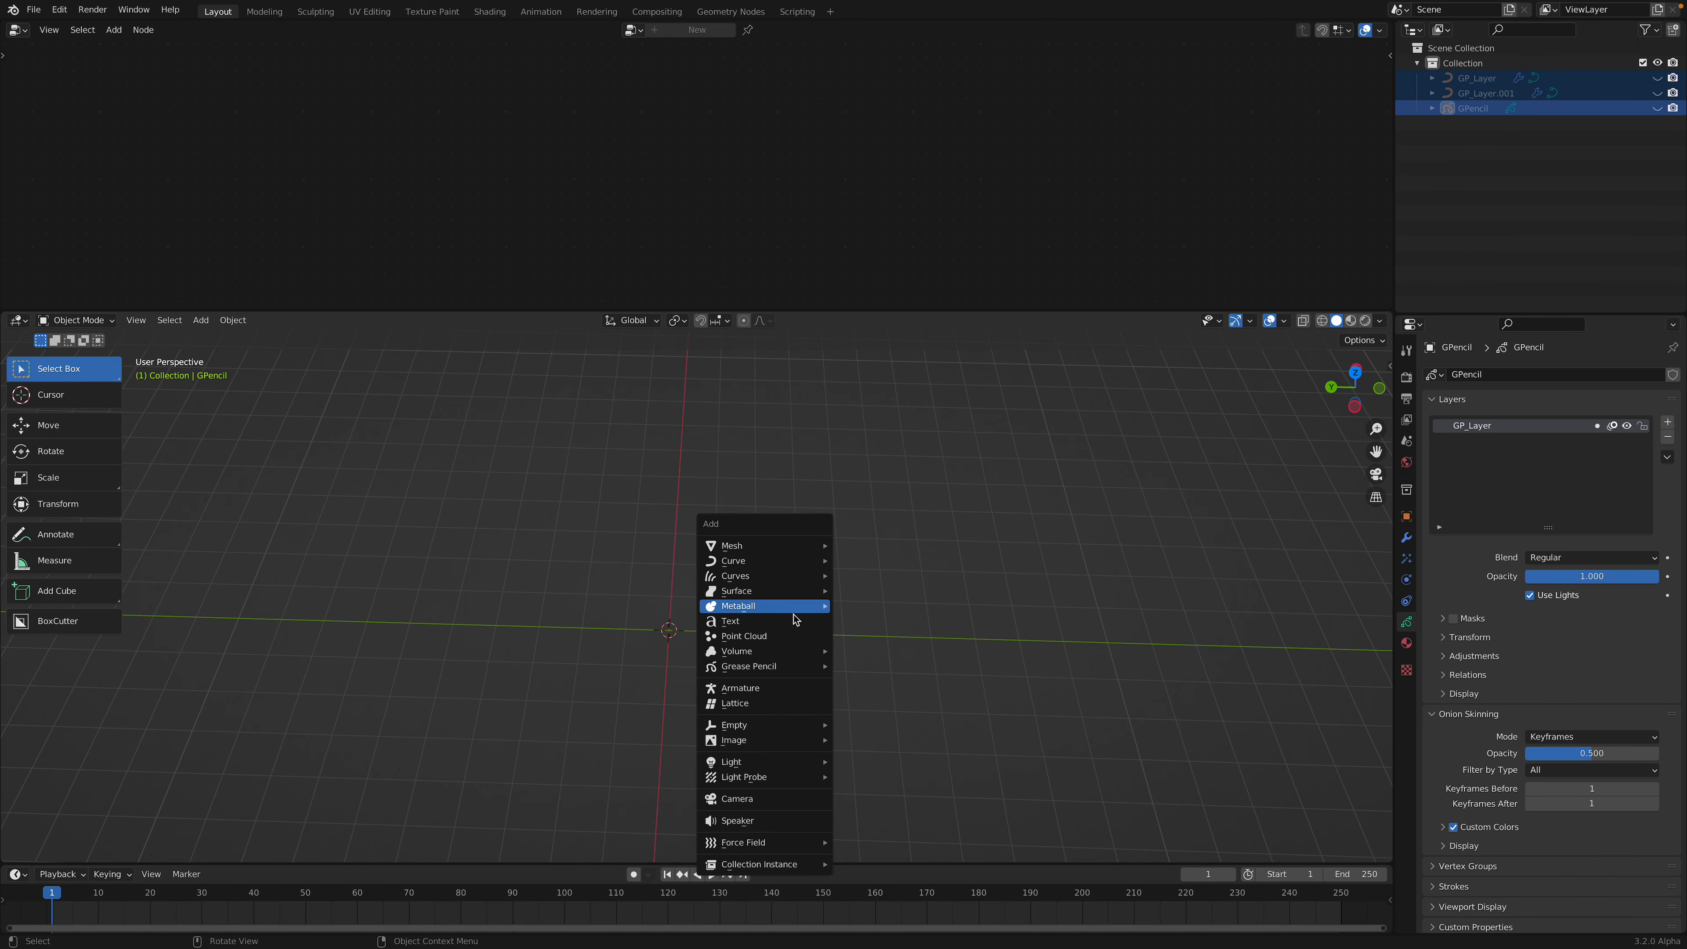
left_click(750, 666)
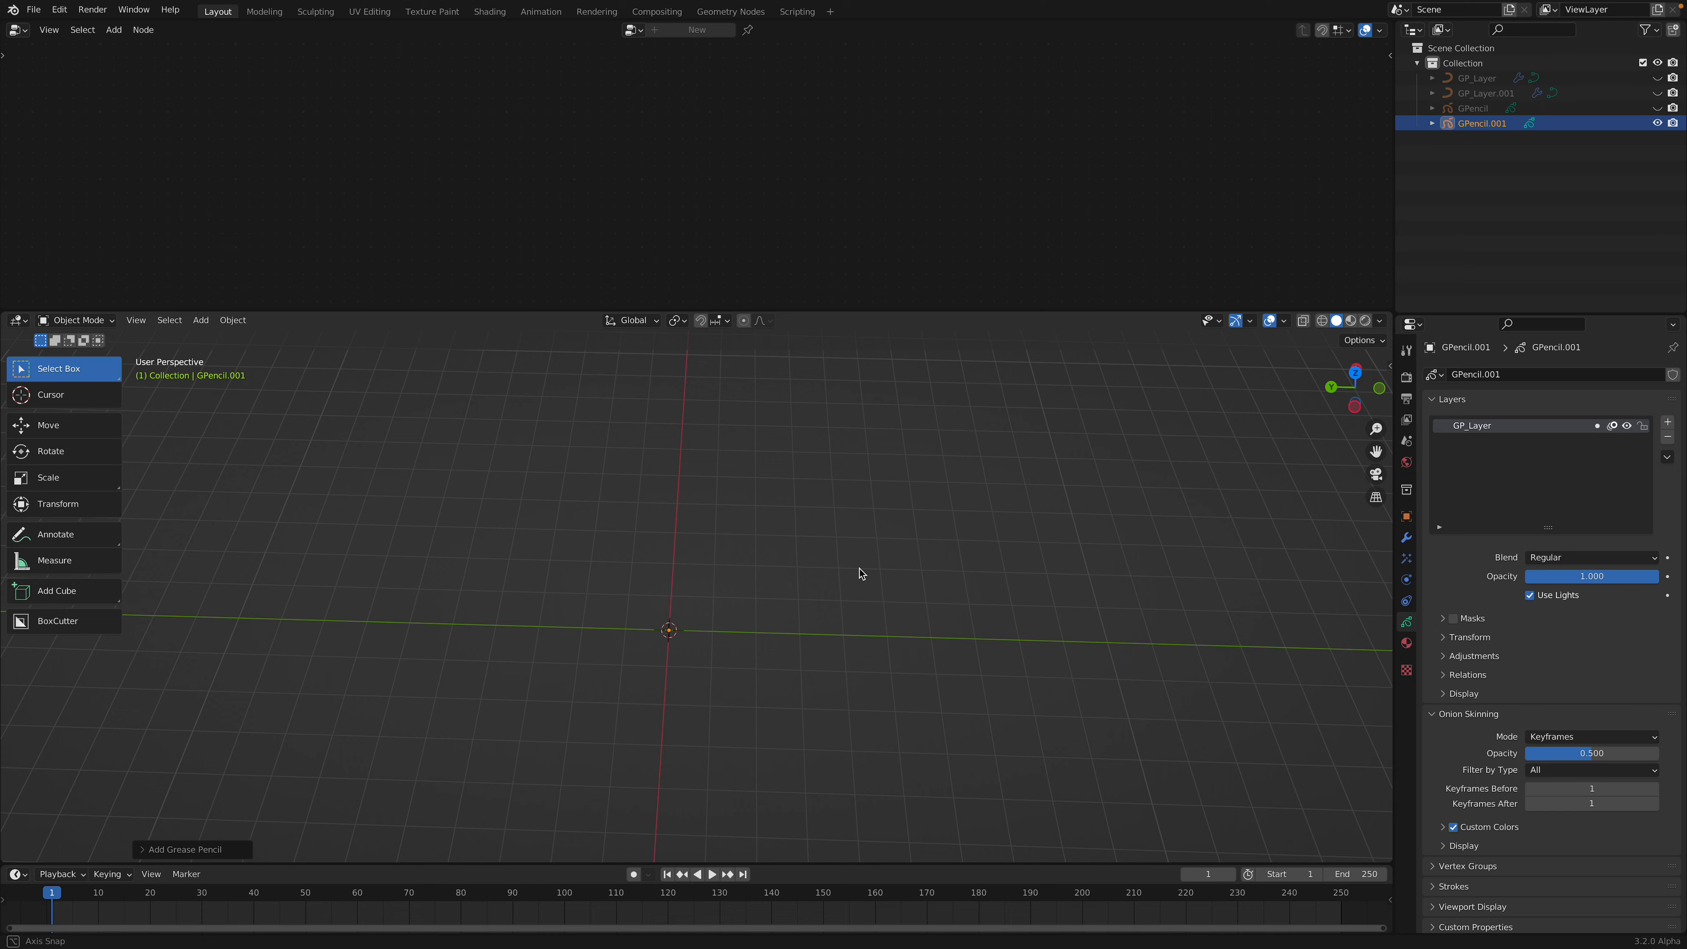
left_click(75, 320)
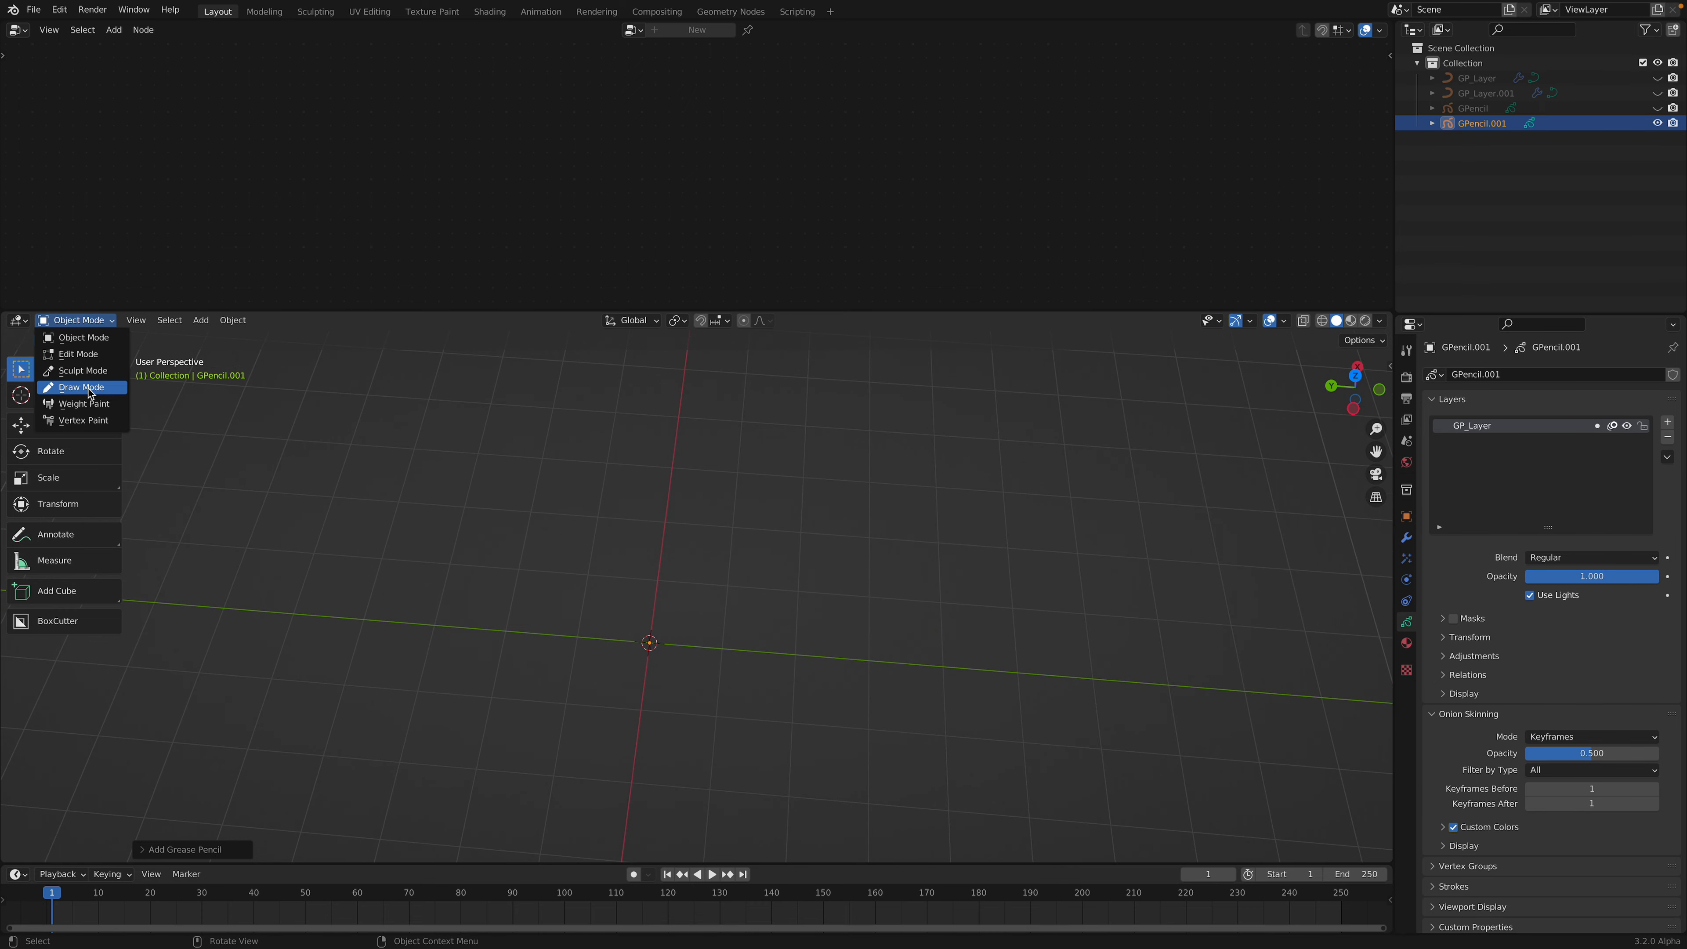
In Draw Mode, sketch the bug's round body and legs with the Pencil brush
left_click(80, 387)
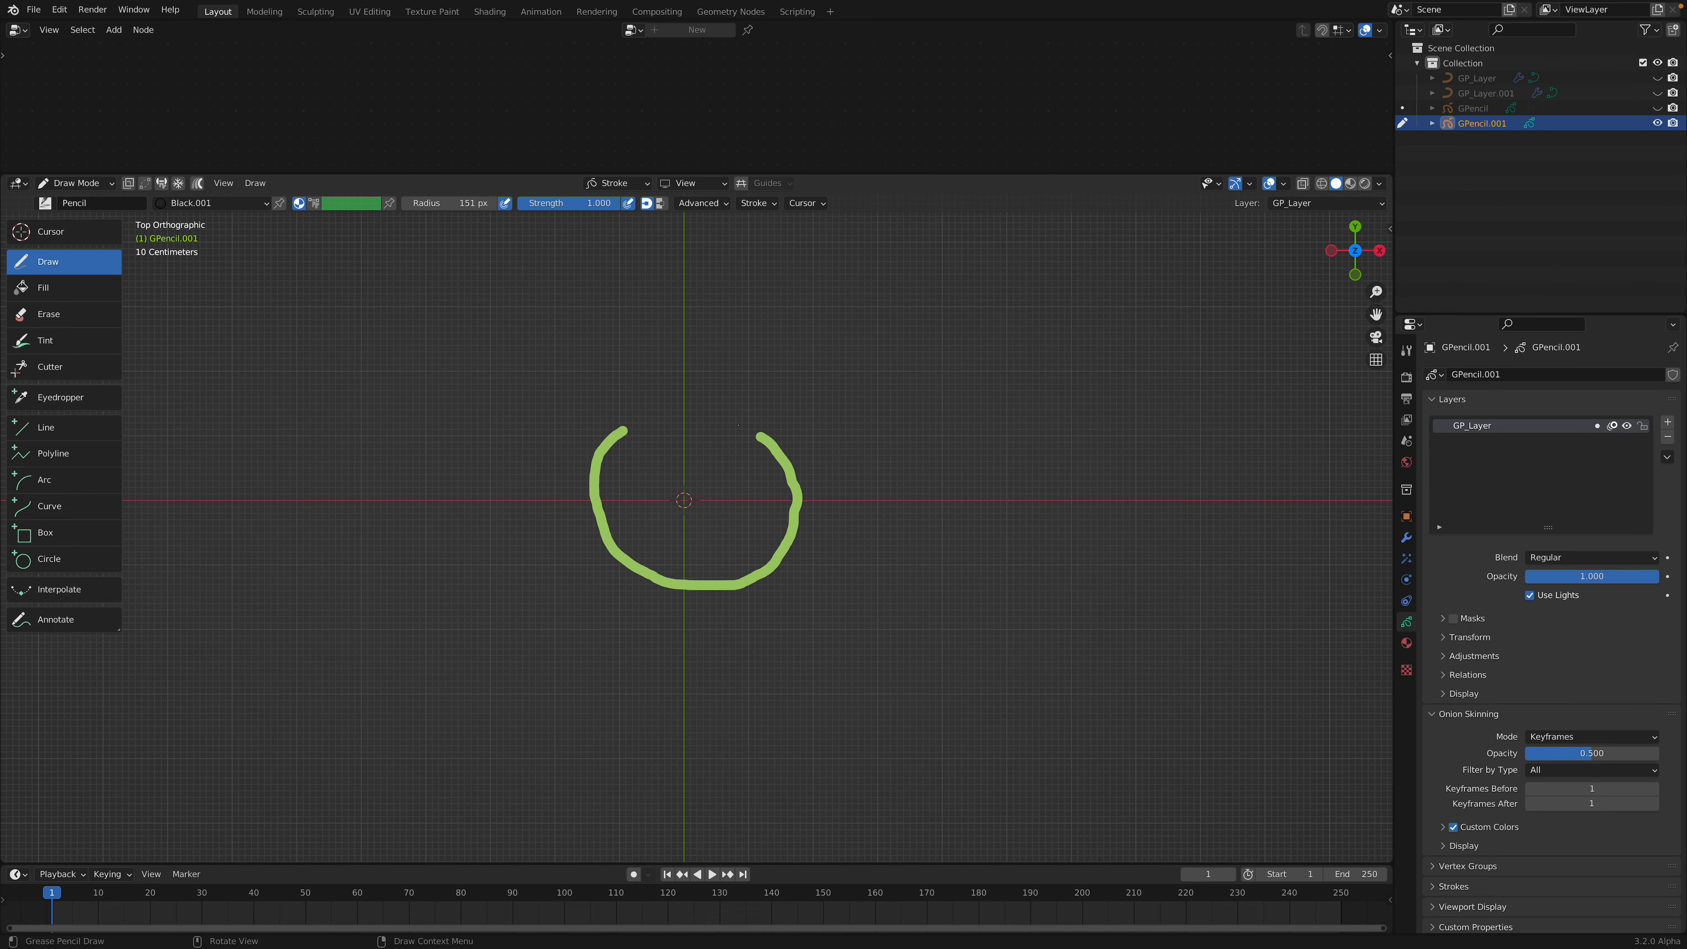
left_click_drag(603, 430, 770, 441)
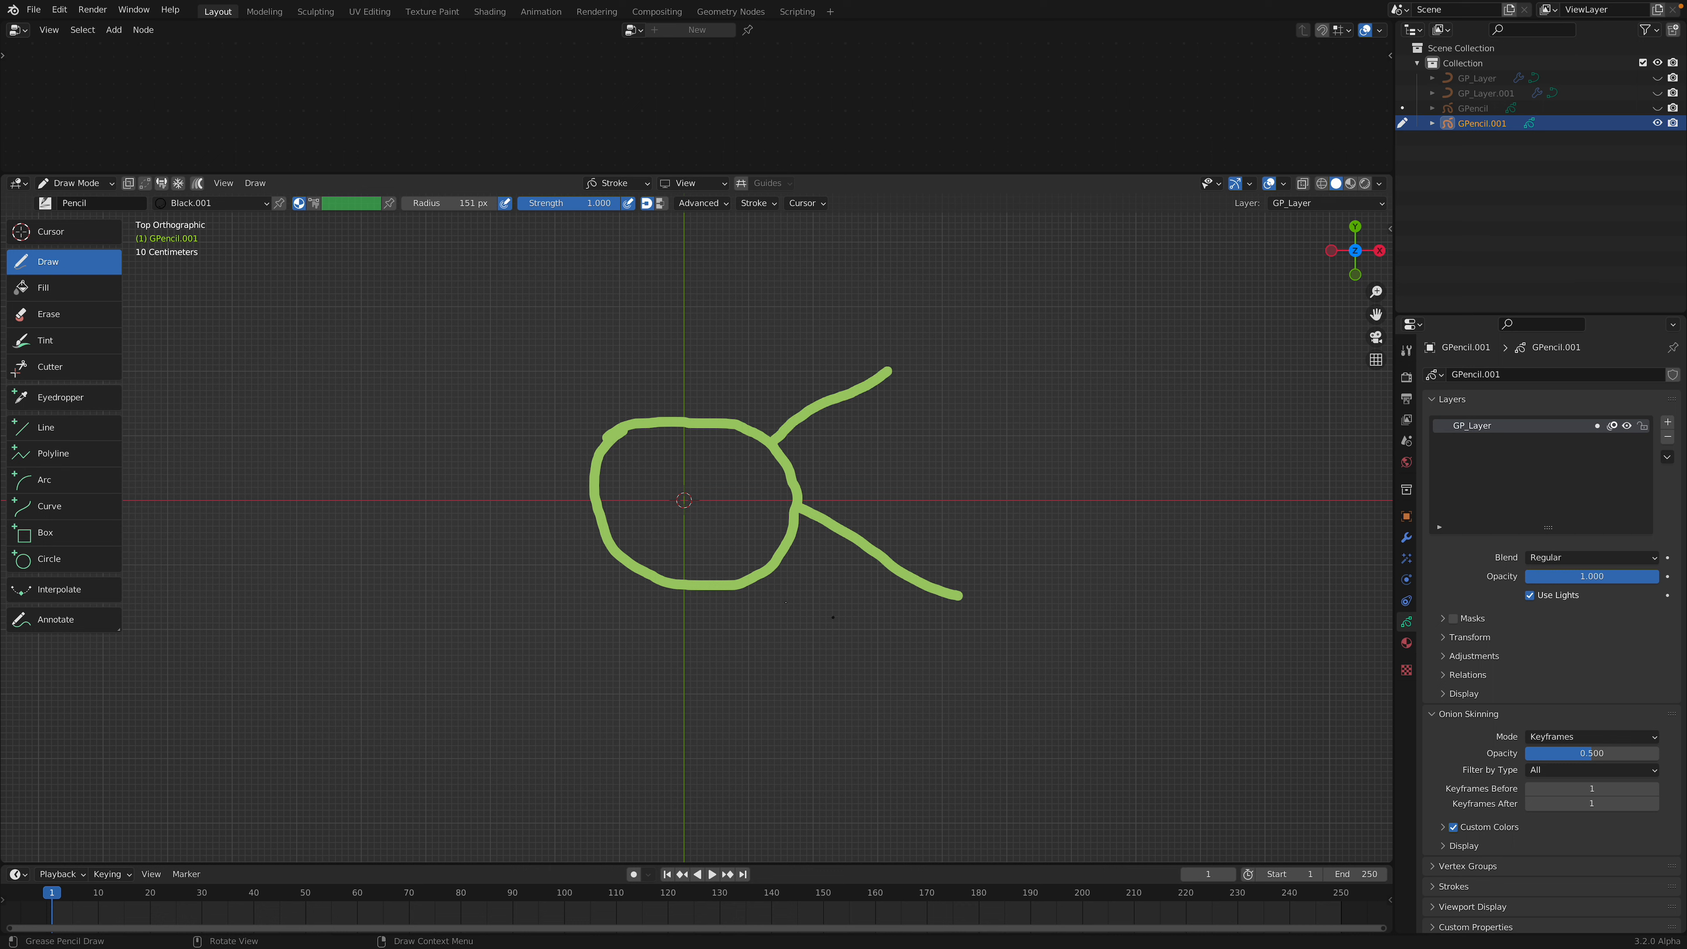
left_click_drag(641, 575, 527, 657)
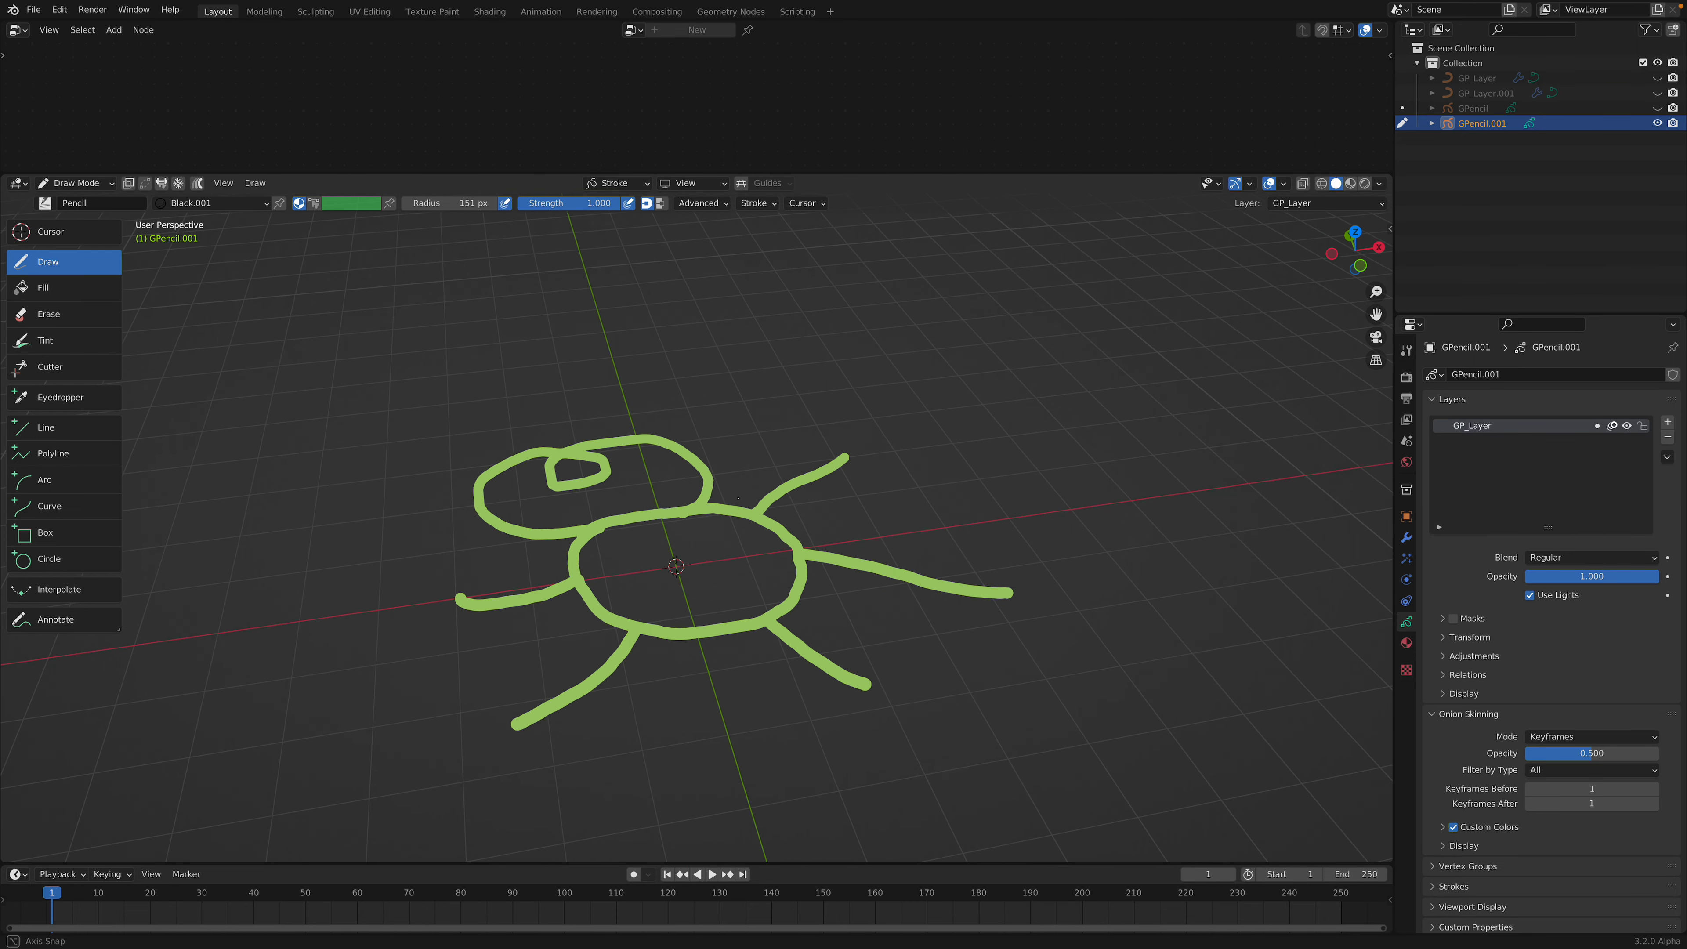
left_click(612, 183)
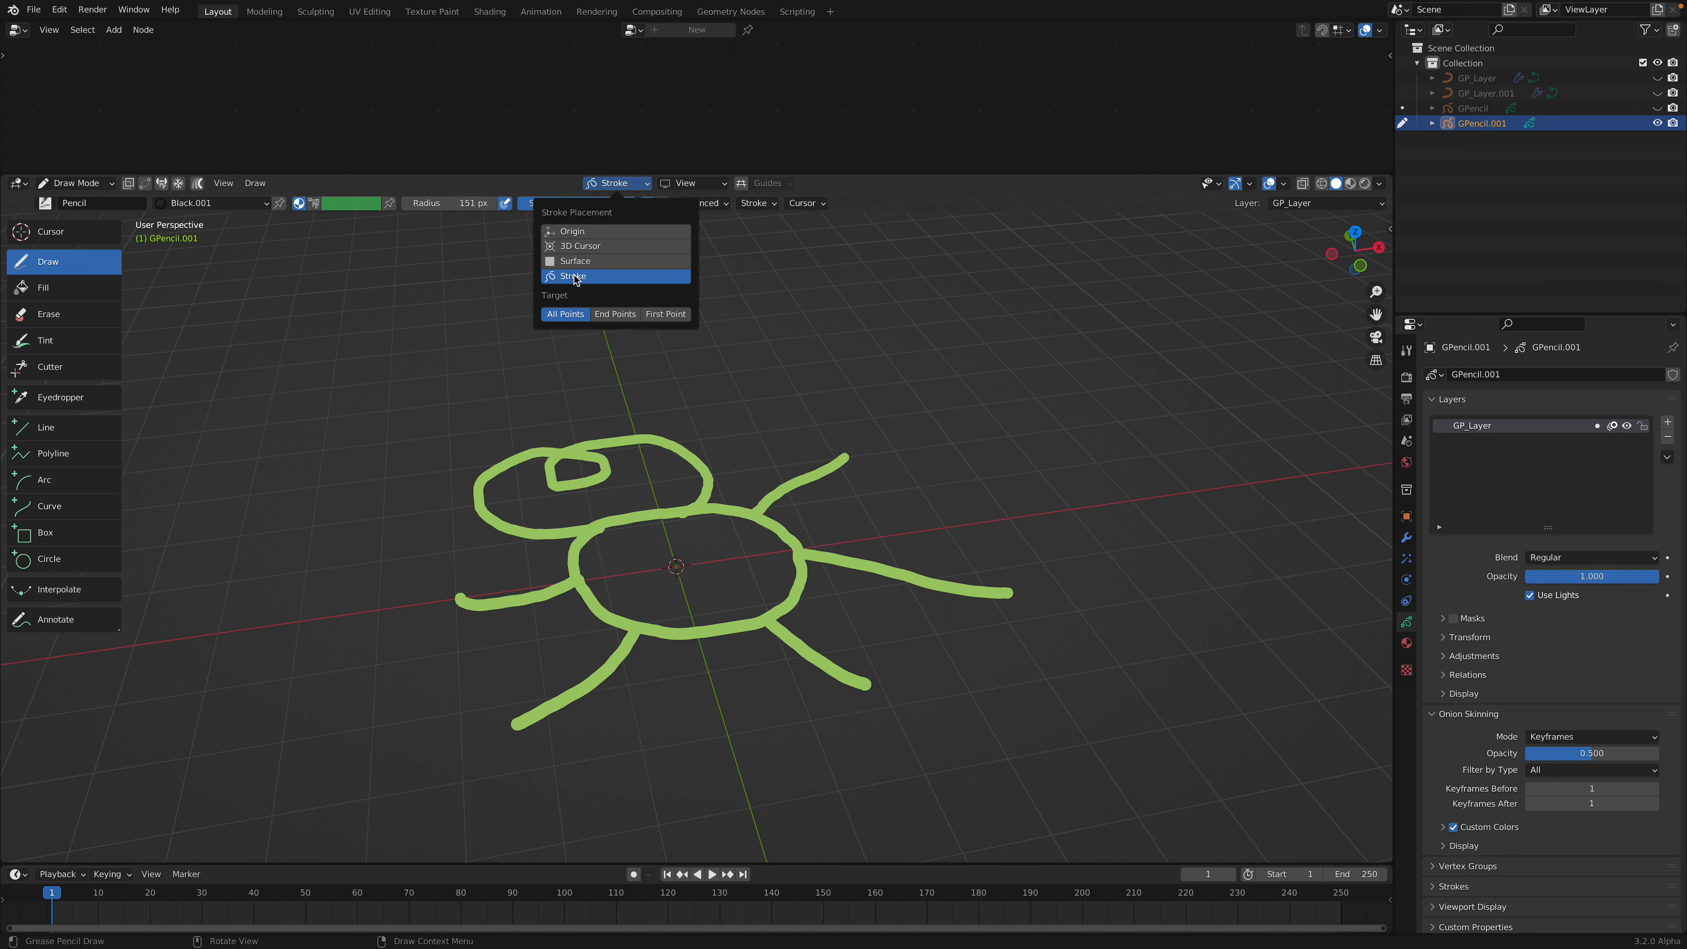
mouse_move(565, 312)
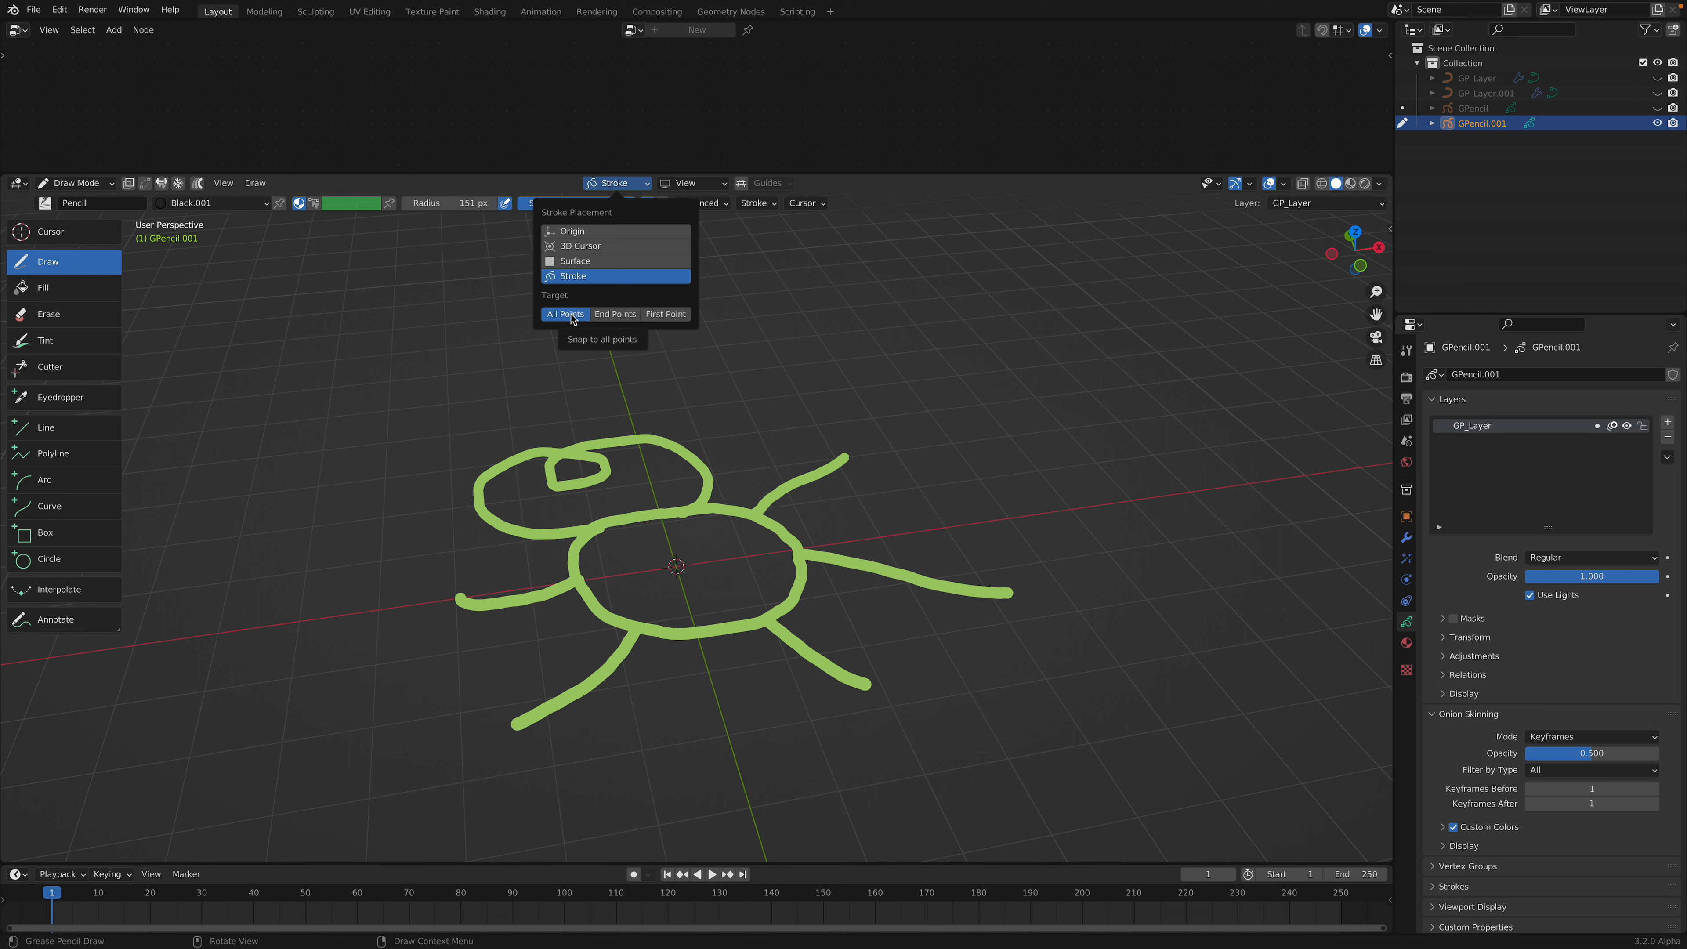
mouse_move(665, 313)
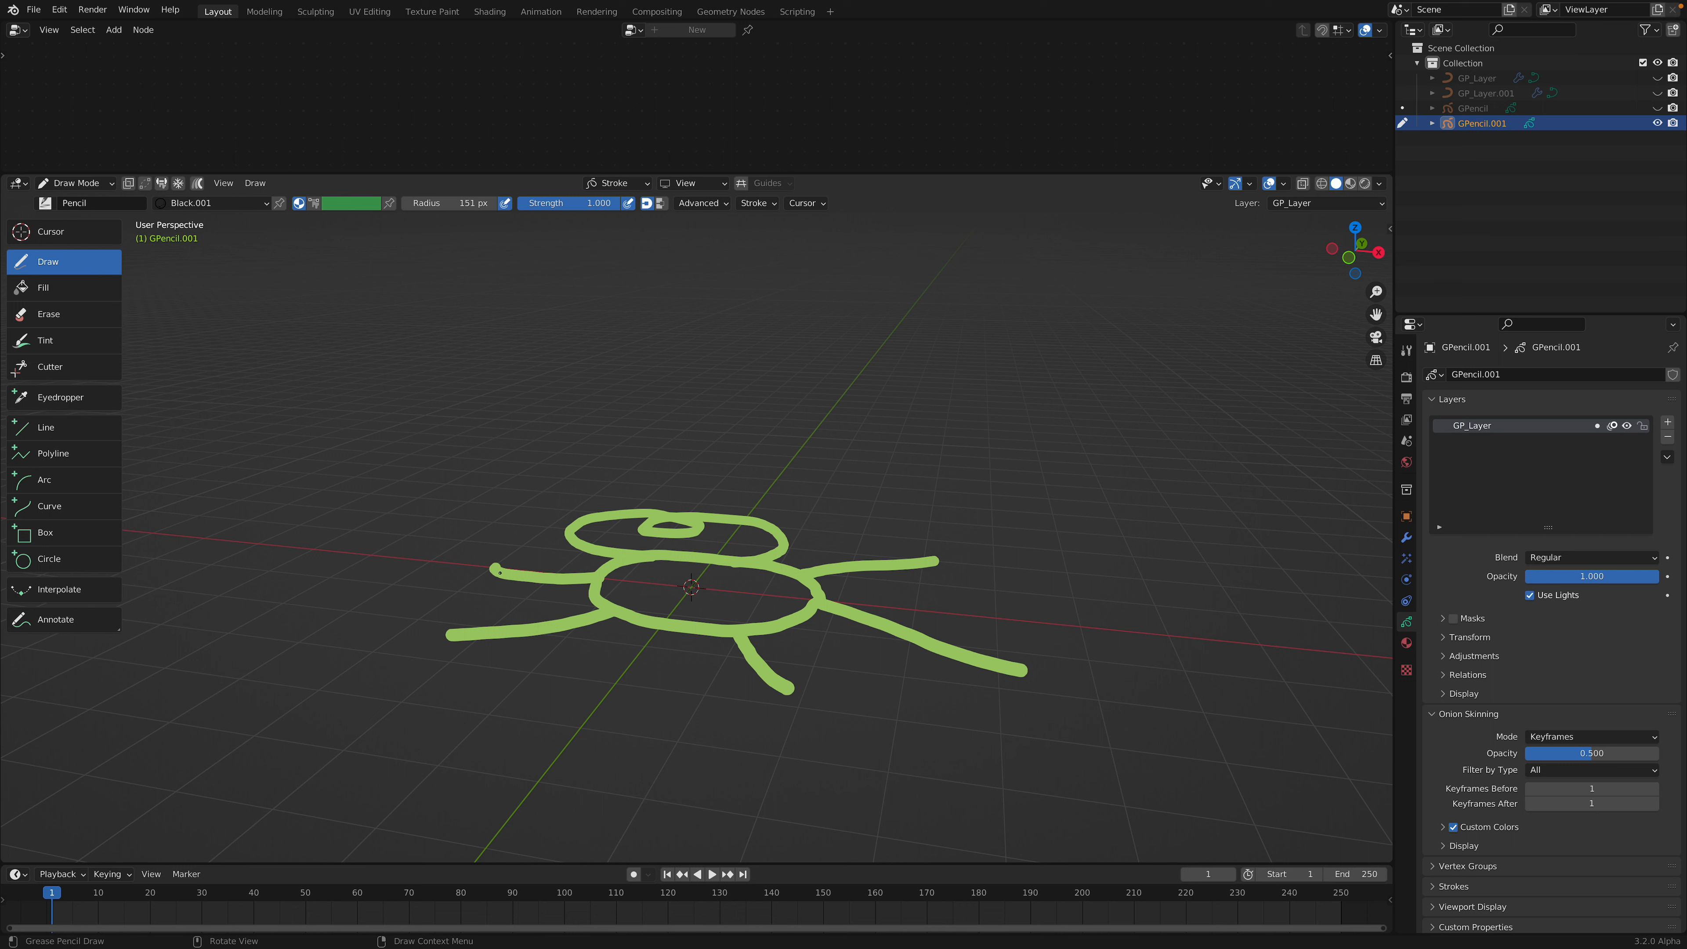
Draw a dome, antennae and extra shapes rising off the creature in 3D
left_click_drag(499, 580, 823, 401)
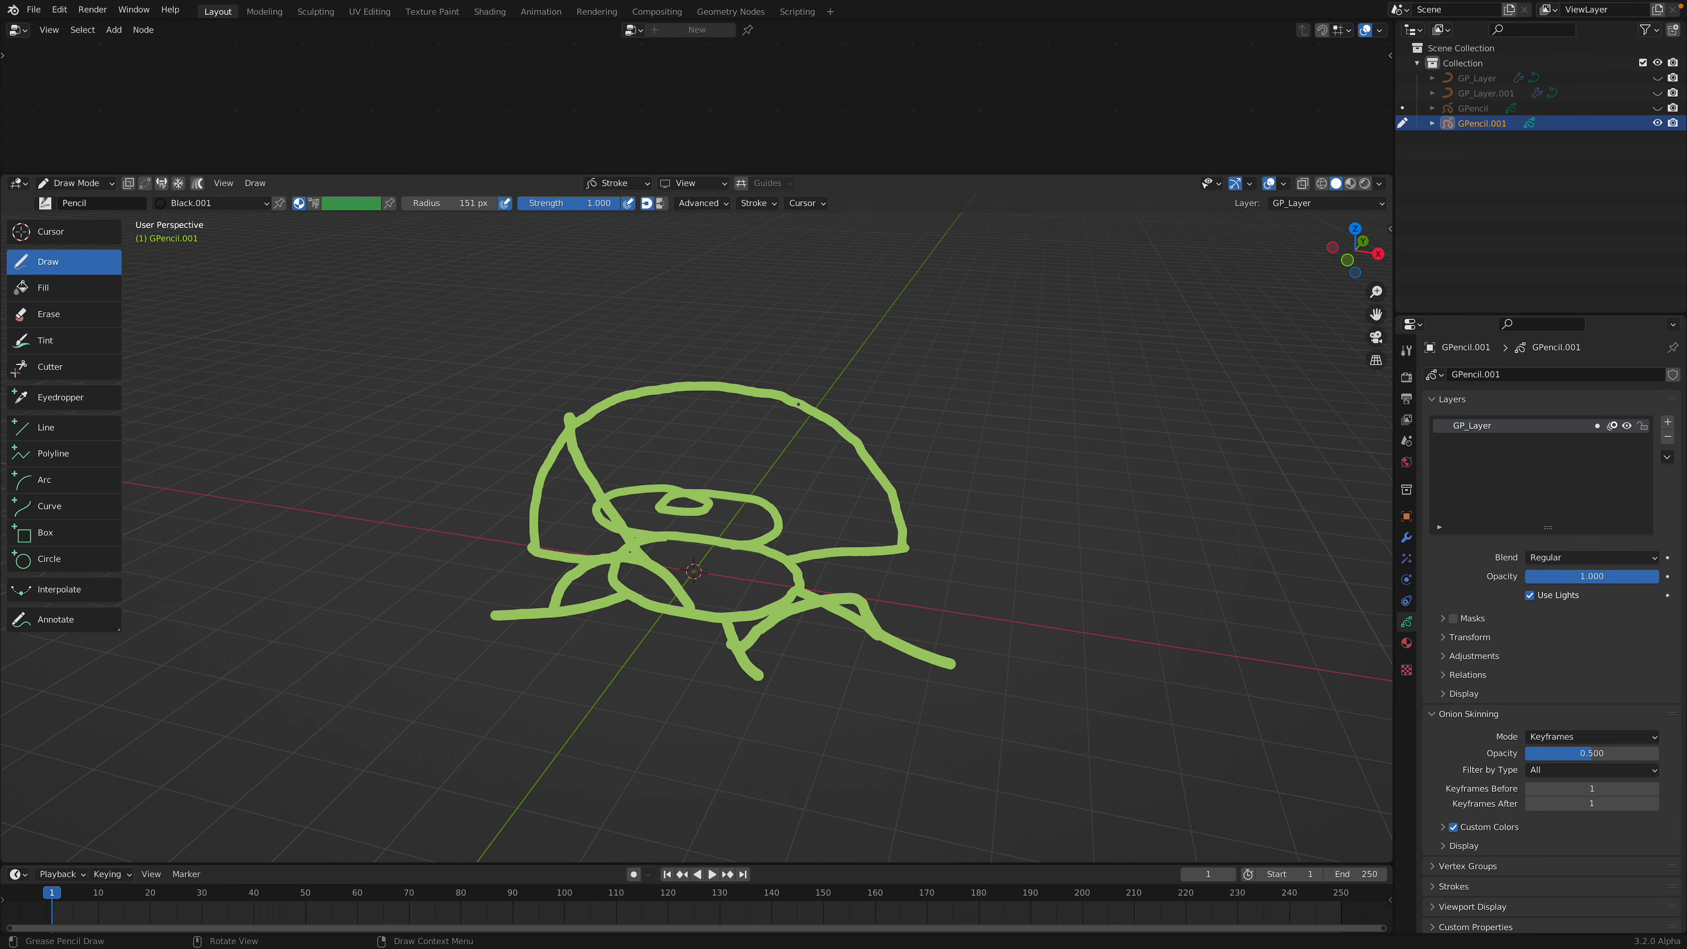
left_click_drag(796, 403, 920, 307)
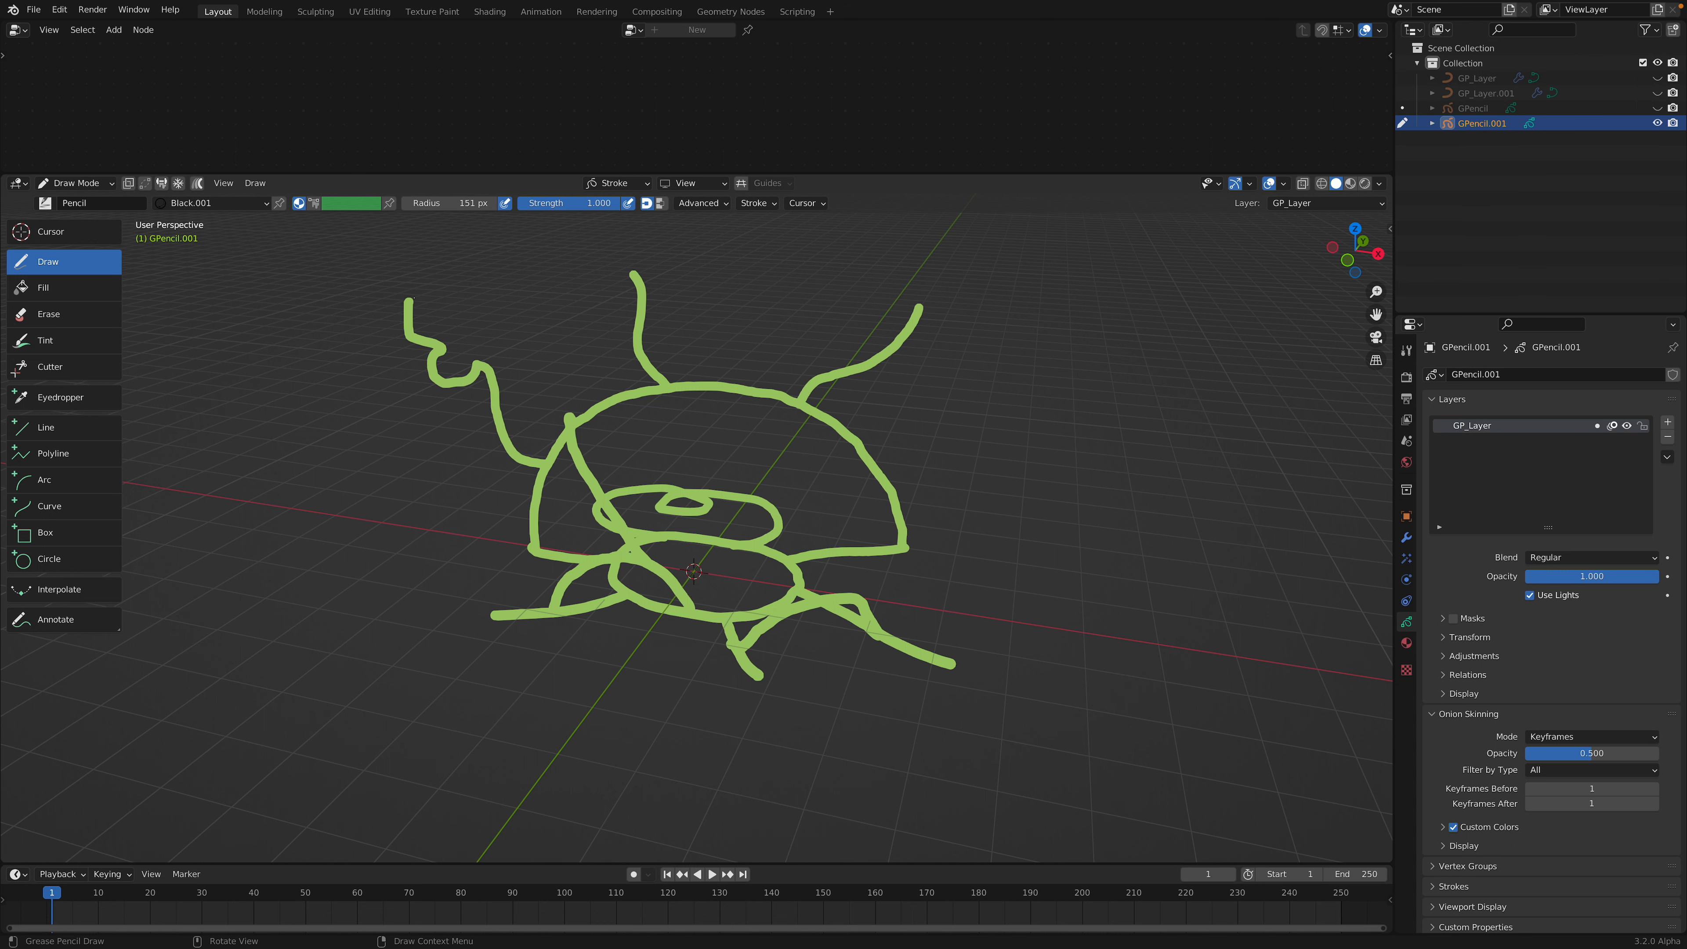
left_click_drag(430, 323, 527, 344)
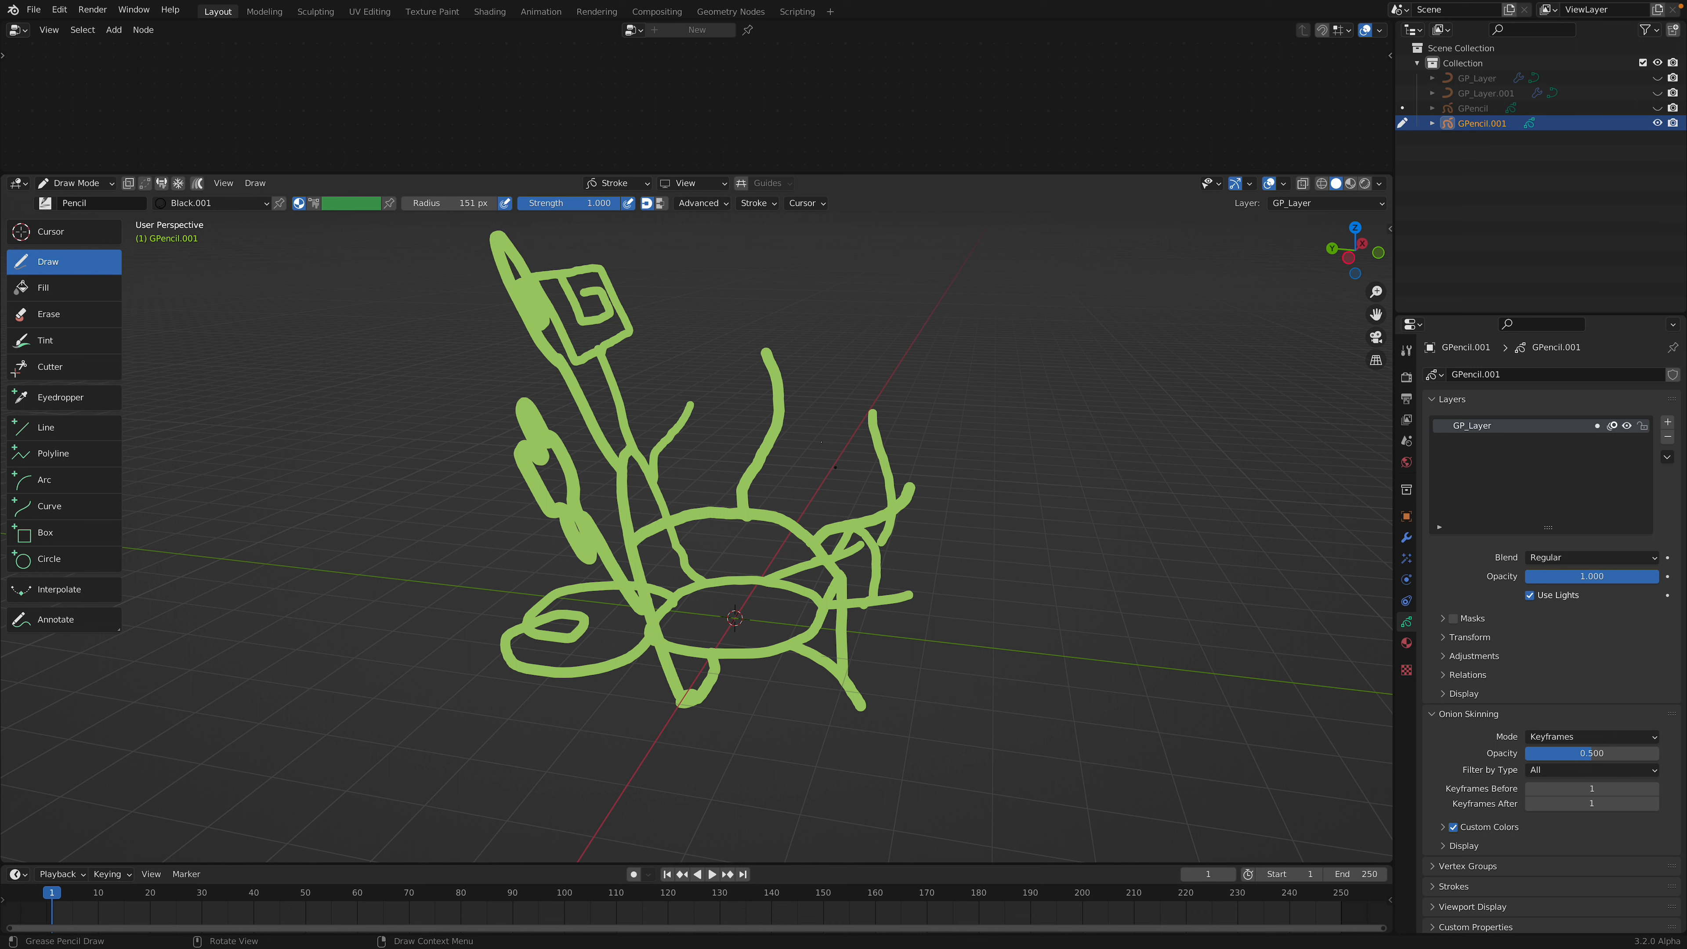
left_click_drag(742, 421, 828, 374)
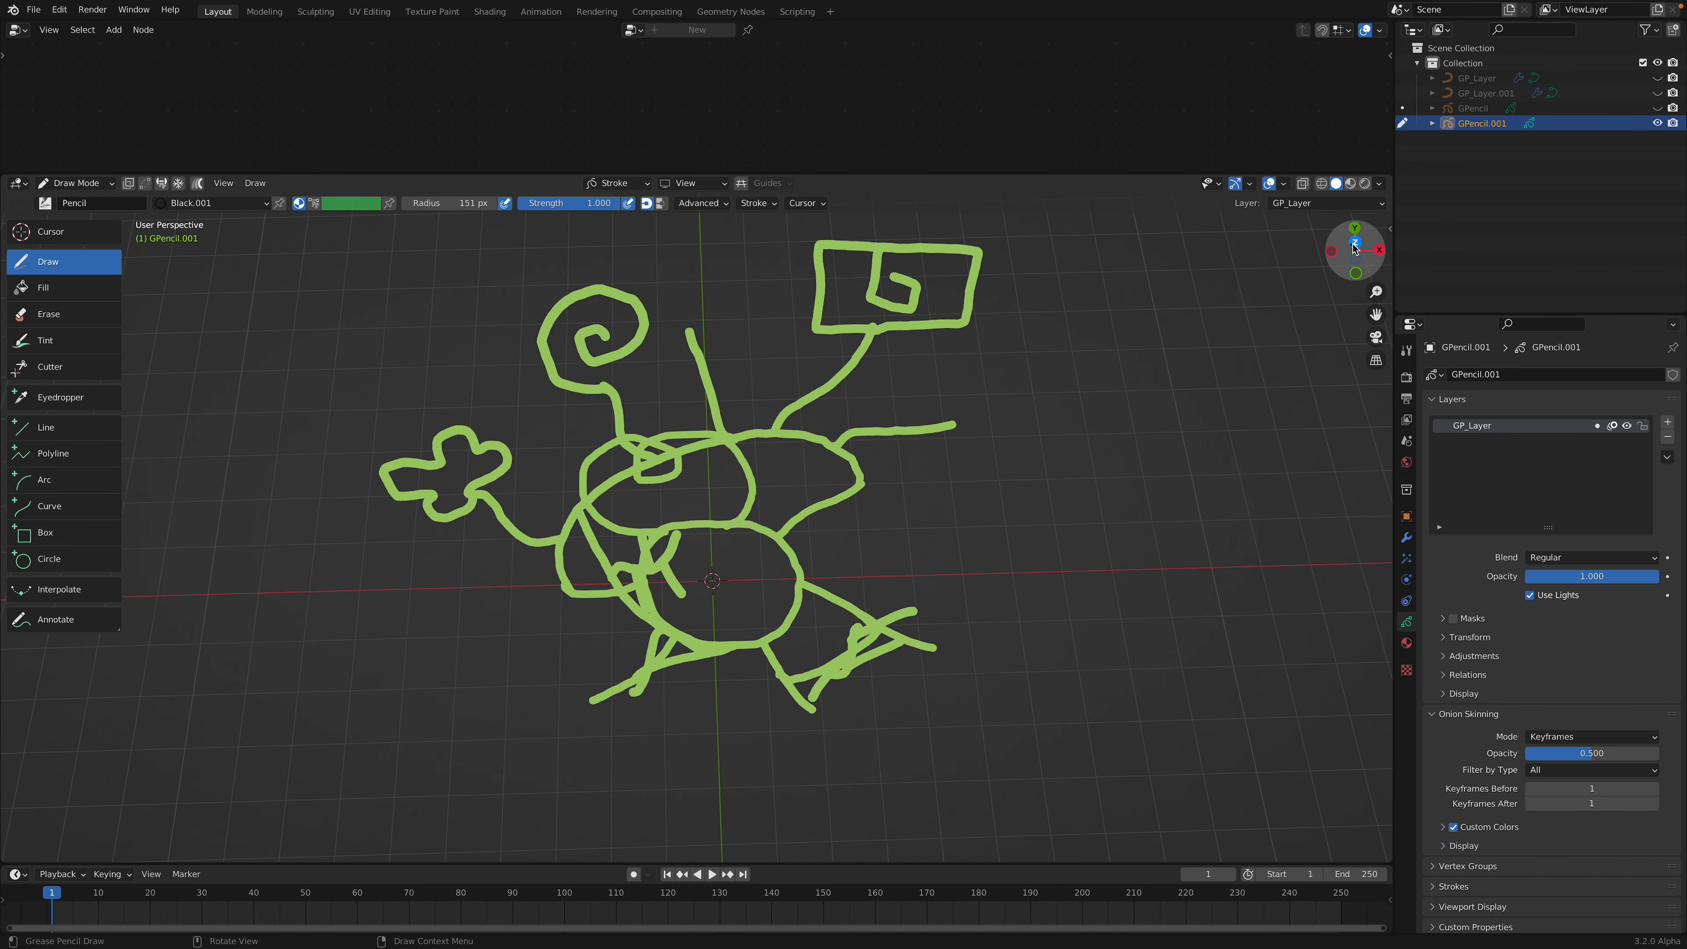
left_click(1355, 230)
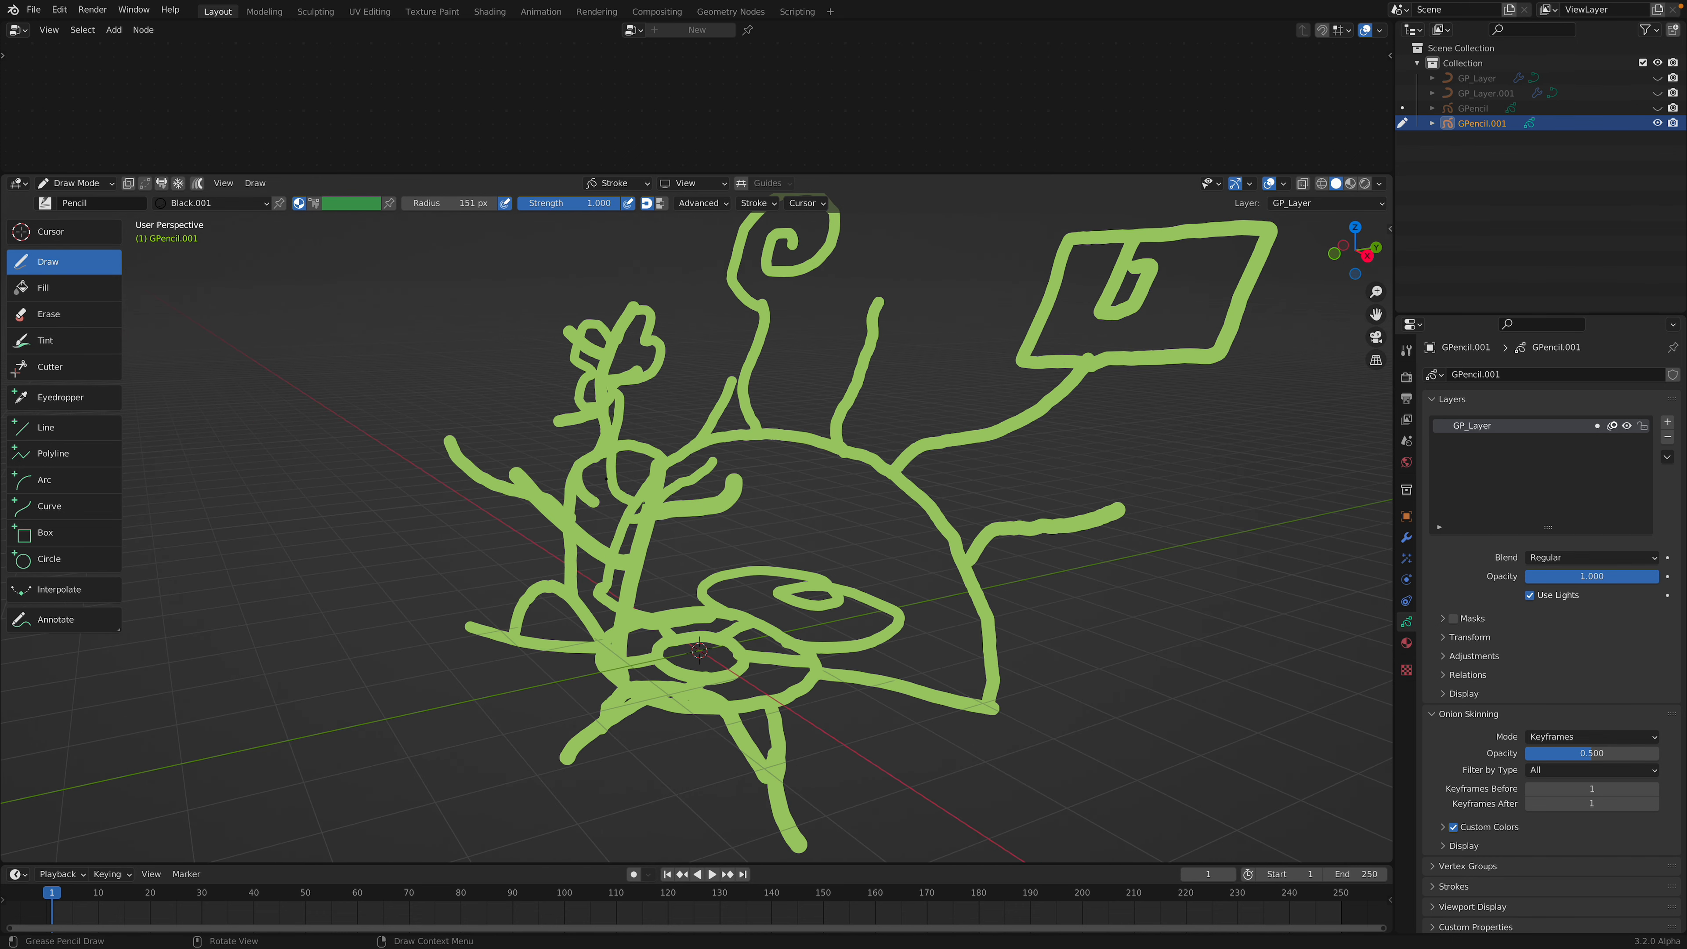
Switch the doodle into Sculpt Mode and pick the Thickness brush
left_click(72, 182)
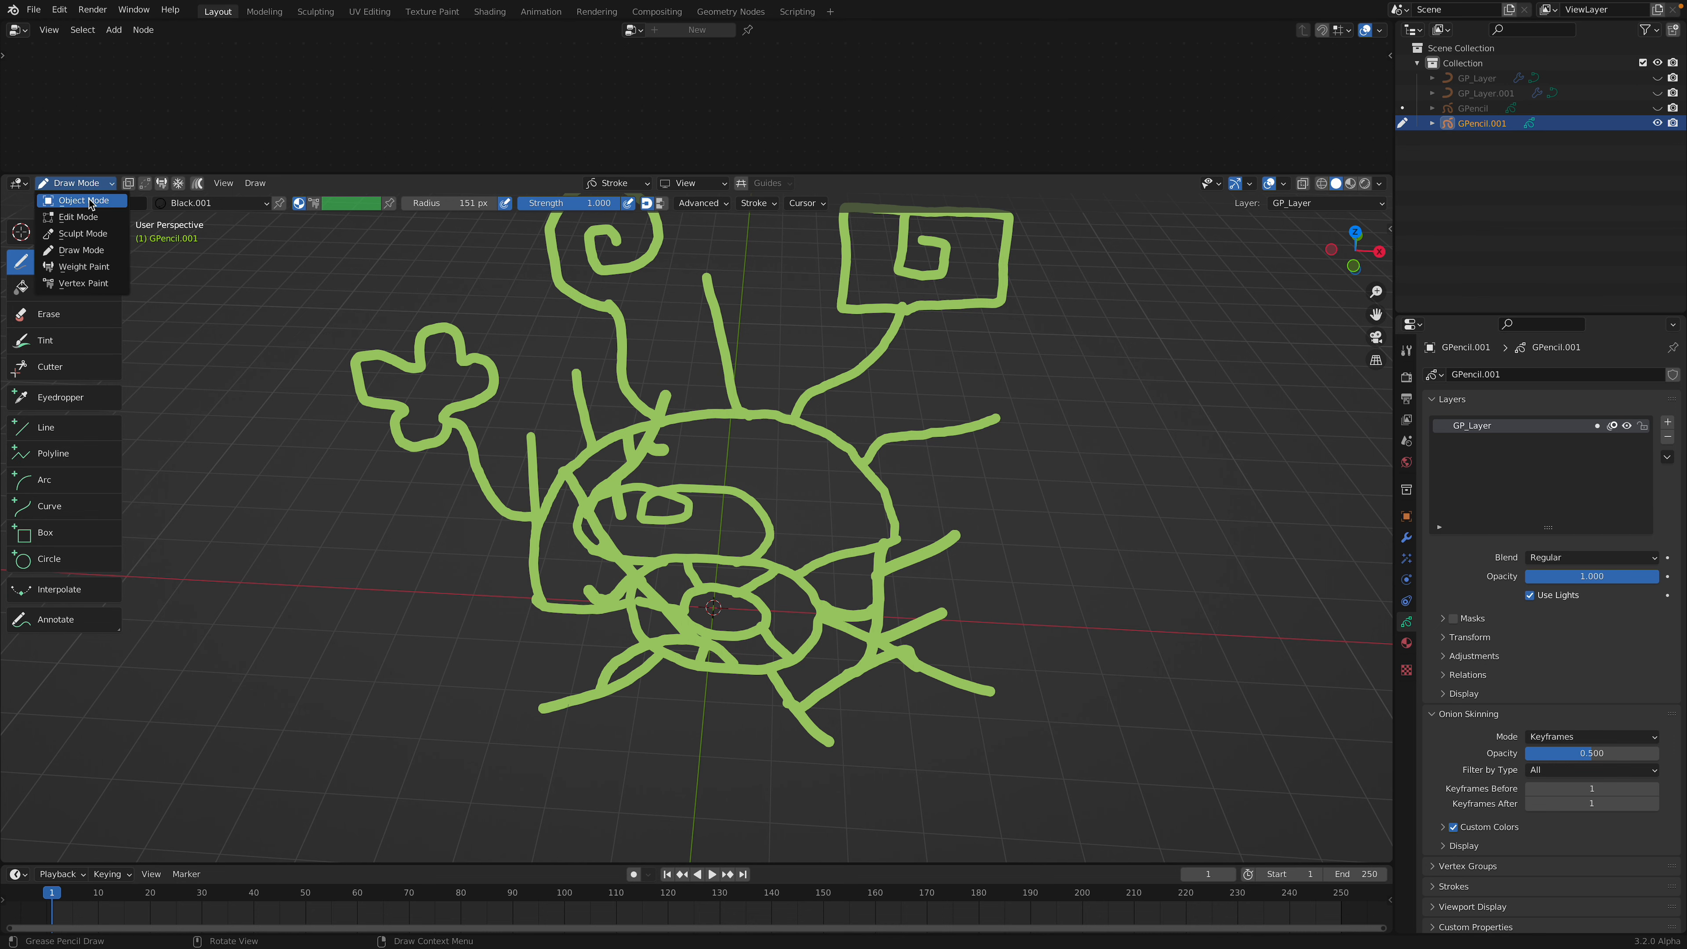
left_click(78, 200)
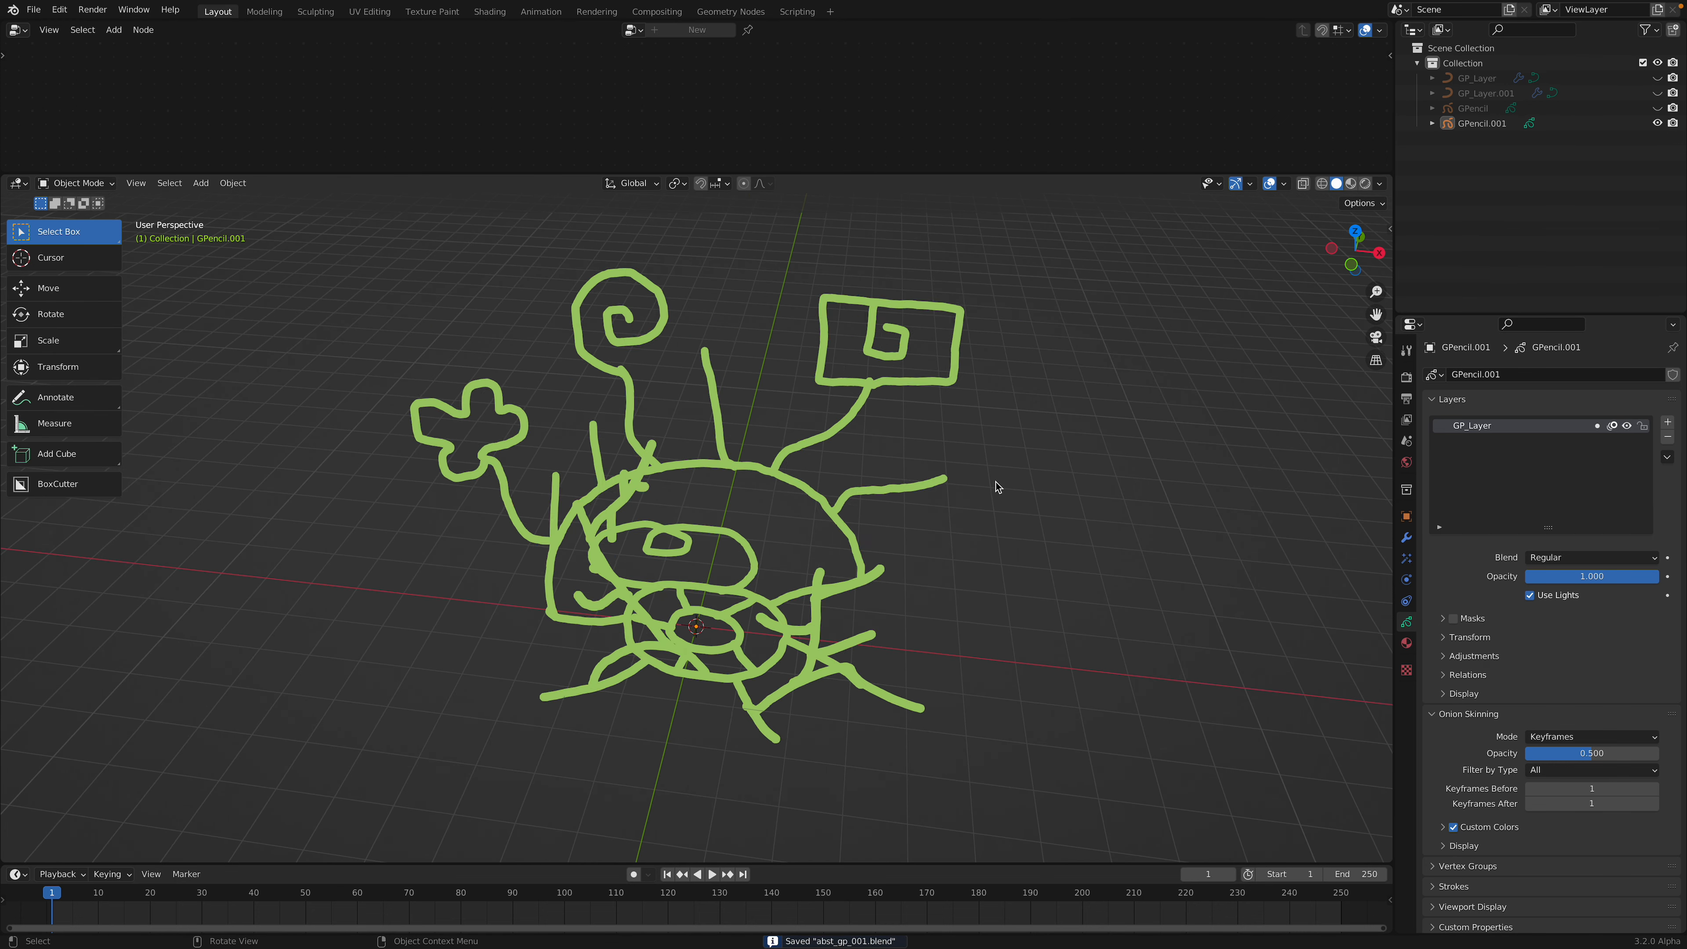
left_click(75, 183)
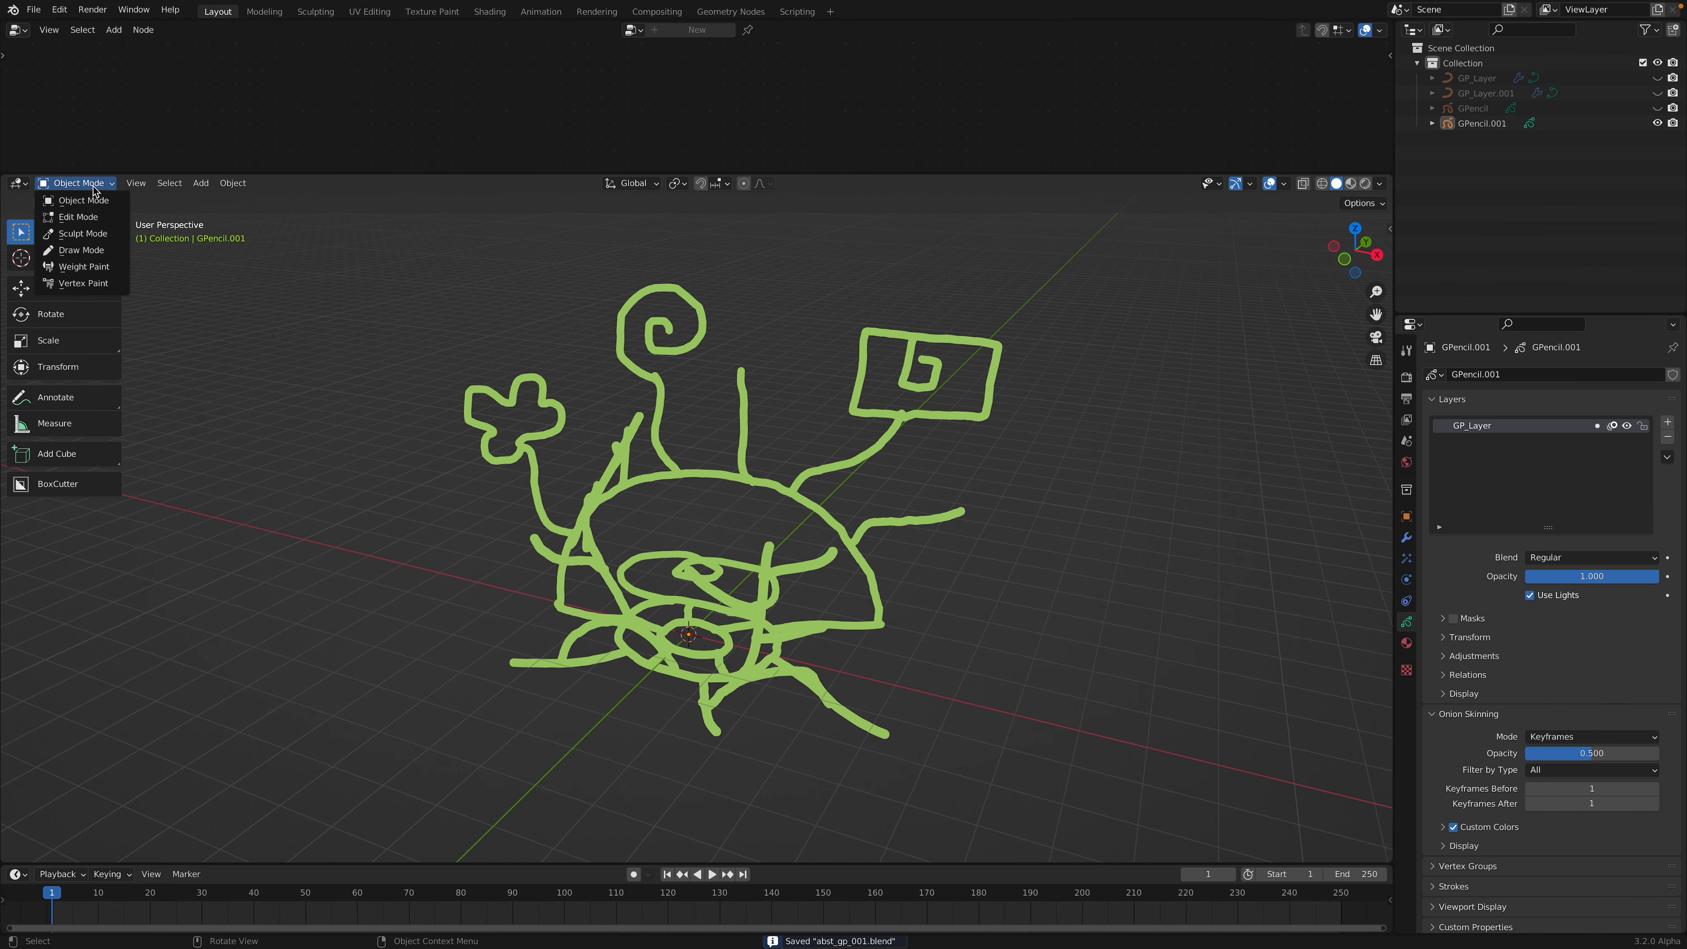
left_click(78, 248)
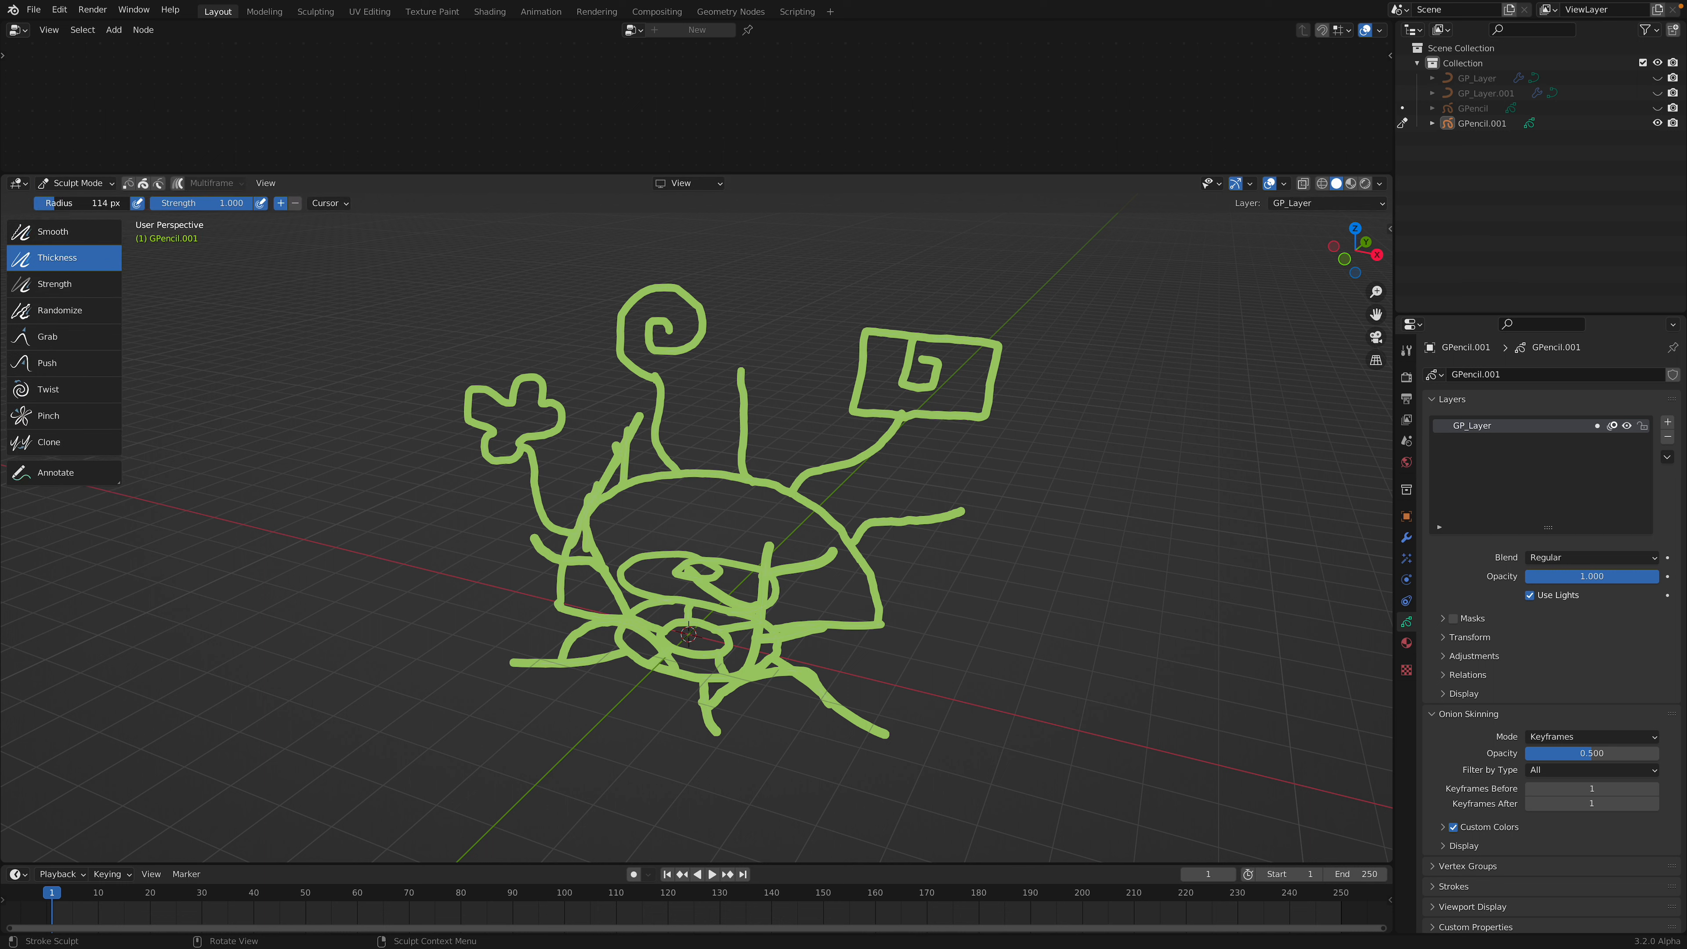
left_click(684, 322)
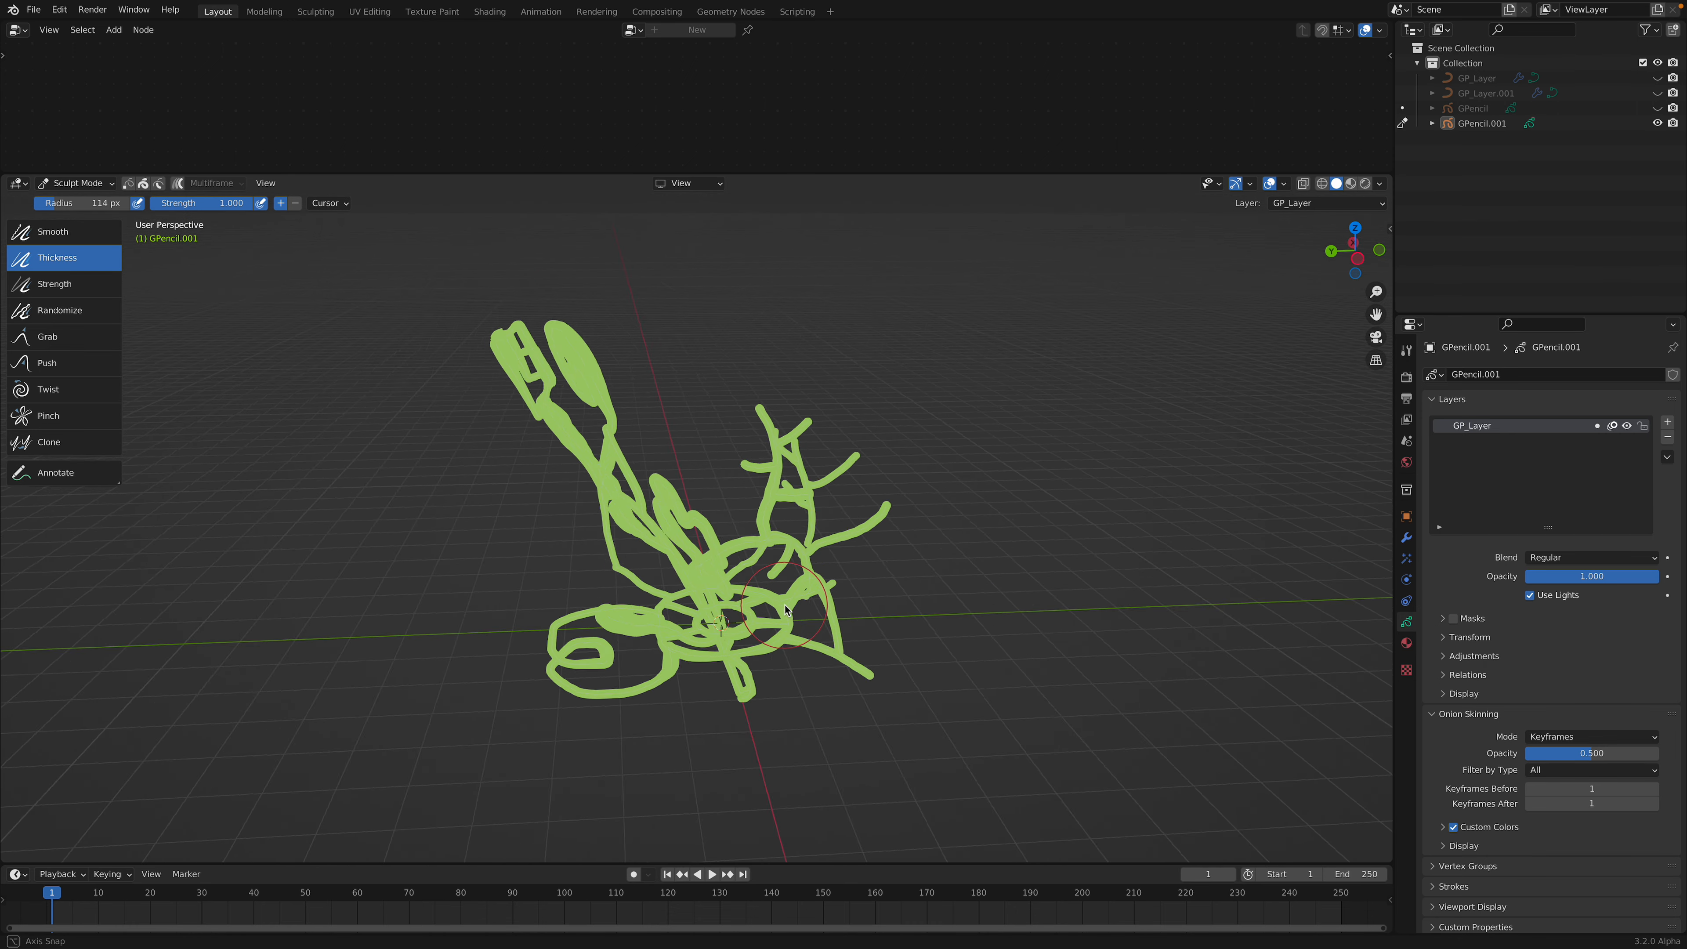
Thicken strokes on the dome and body, then return to Object Mode
left_click_drag(785, 609, 581, 657)
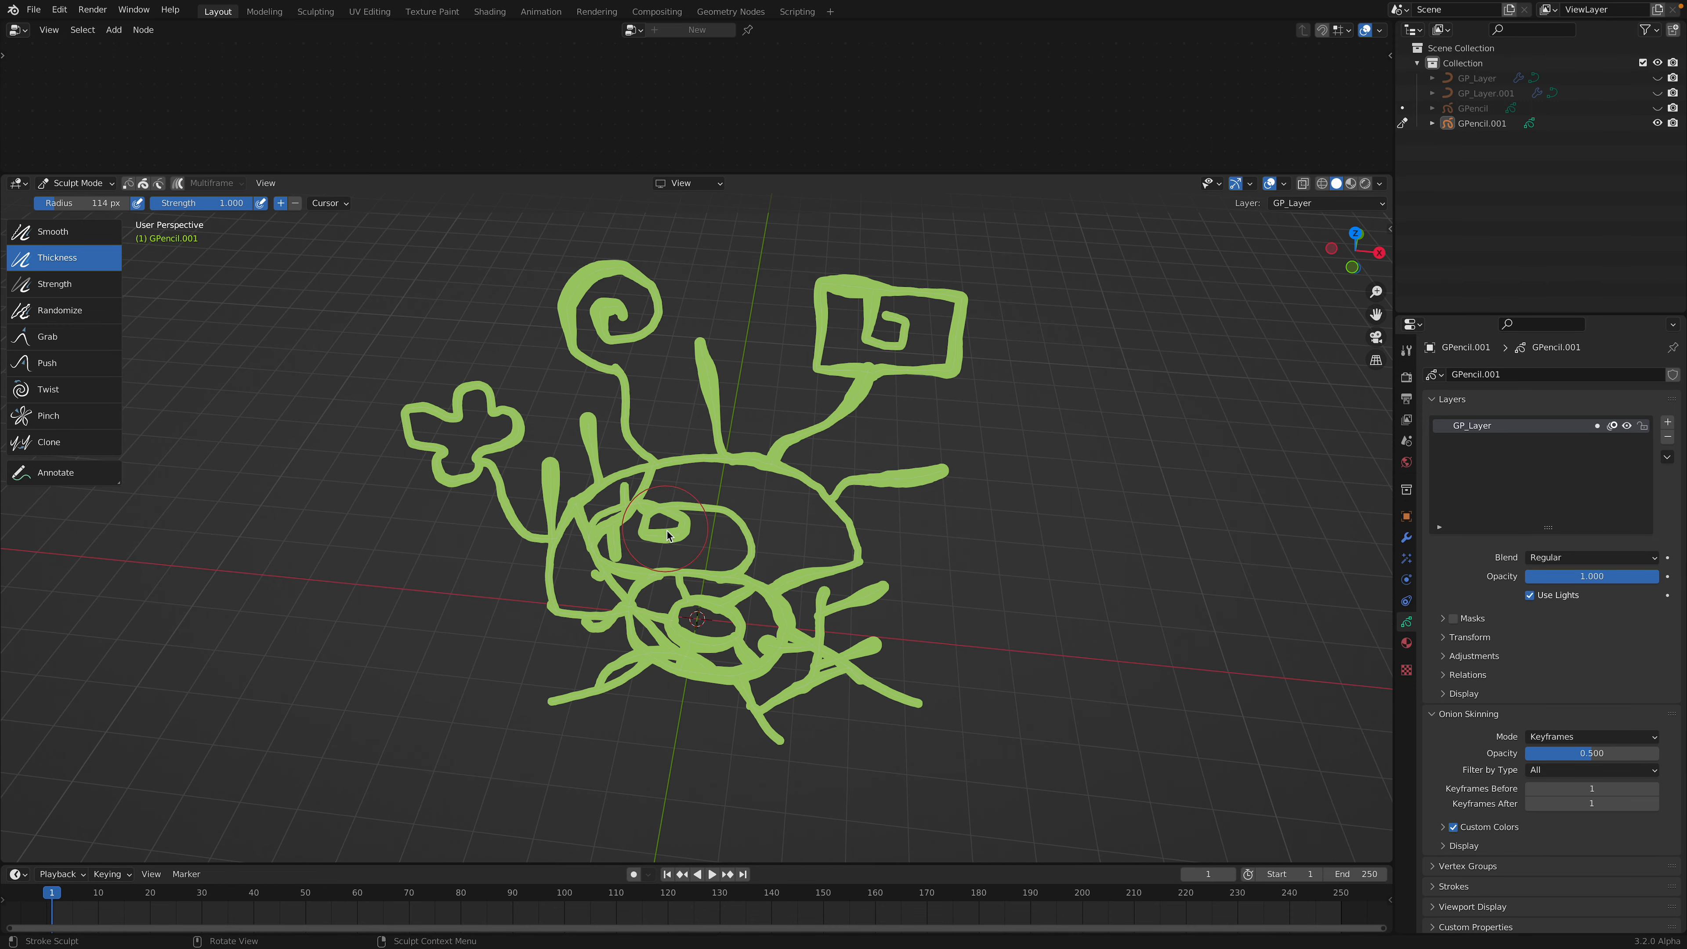
left_click_drag(667, 536, 657, 713)
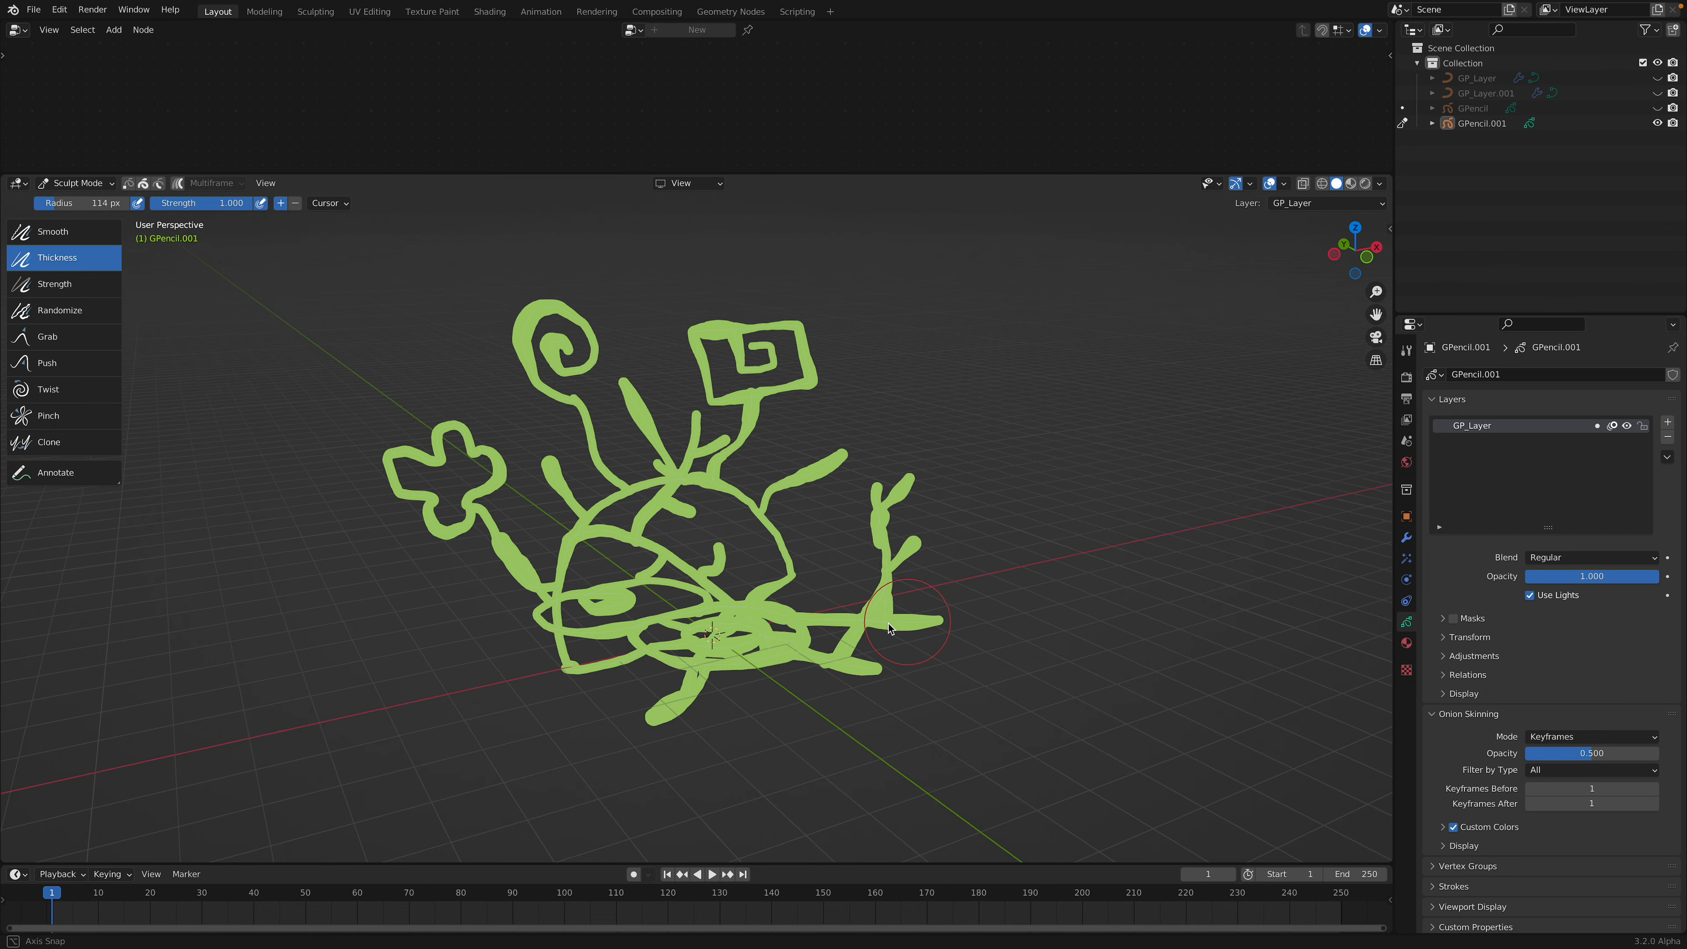
left_click(73, 182)
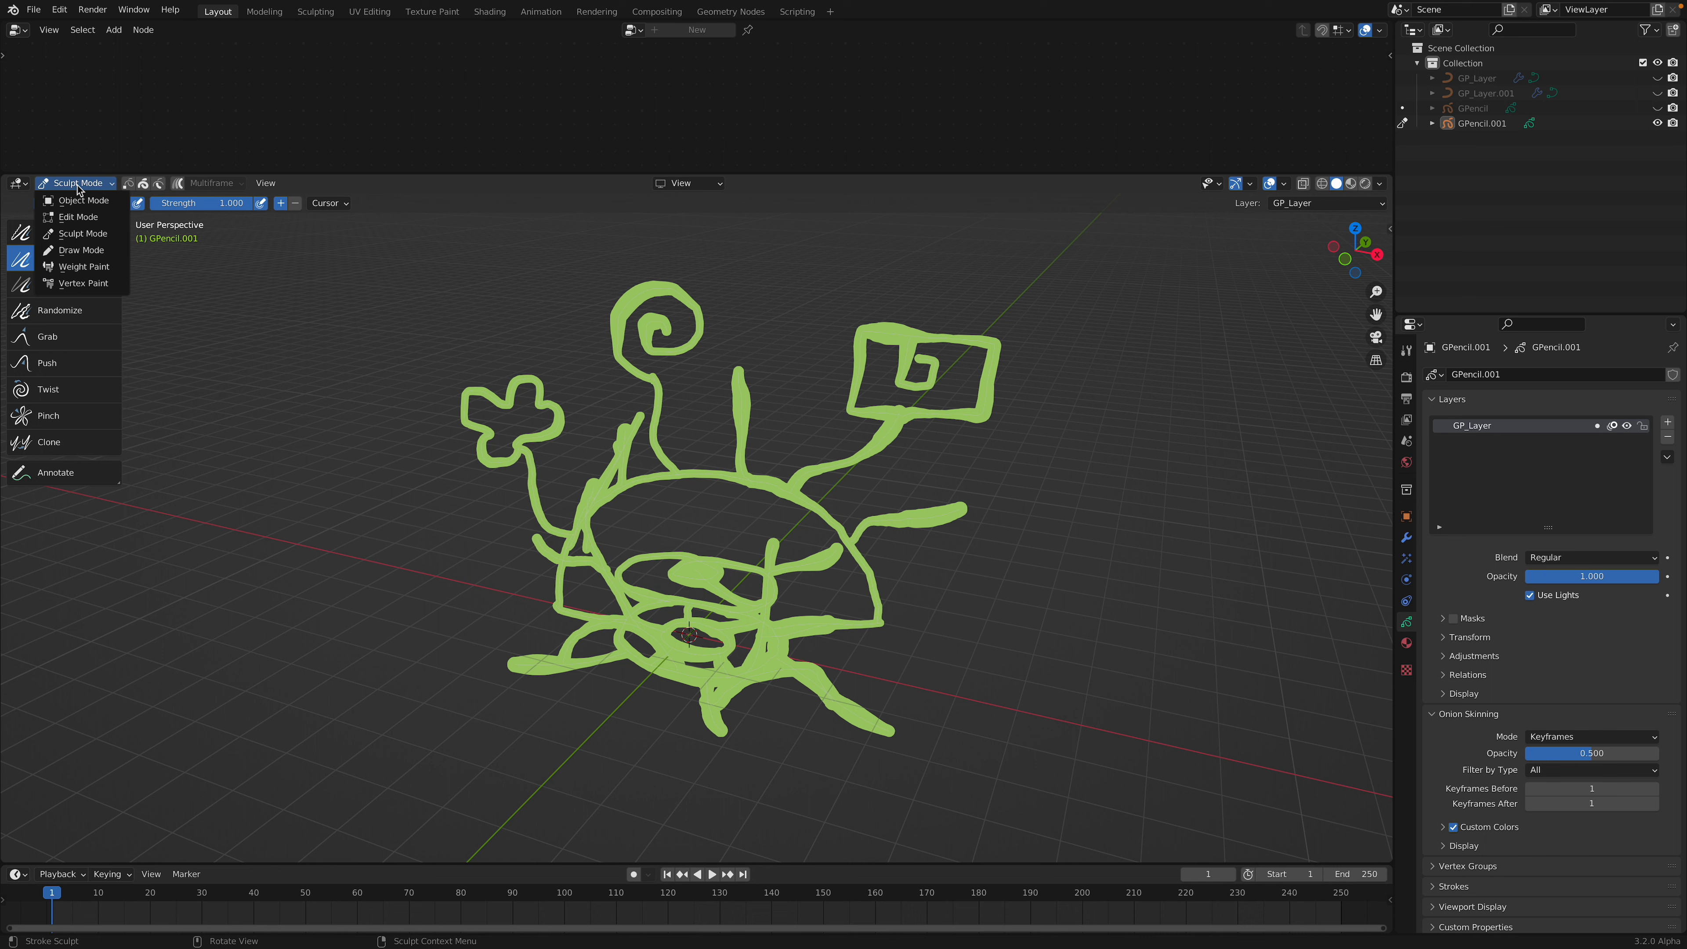
left_click(78, 200)
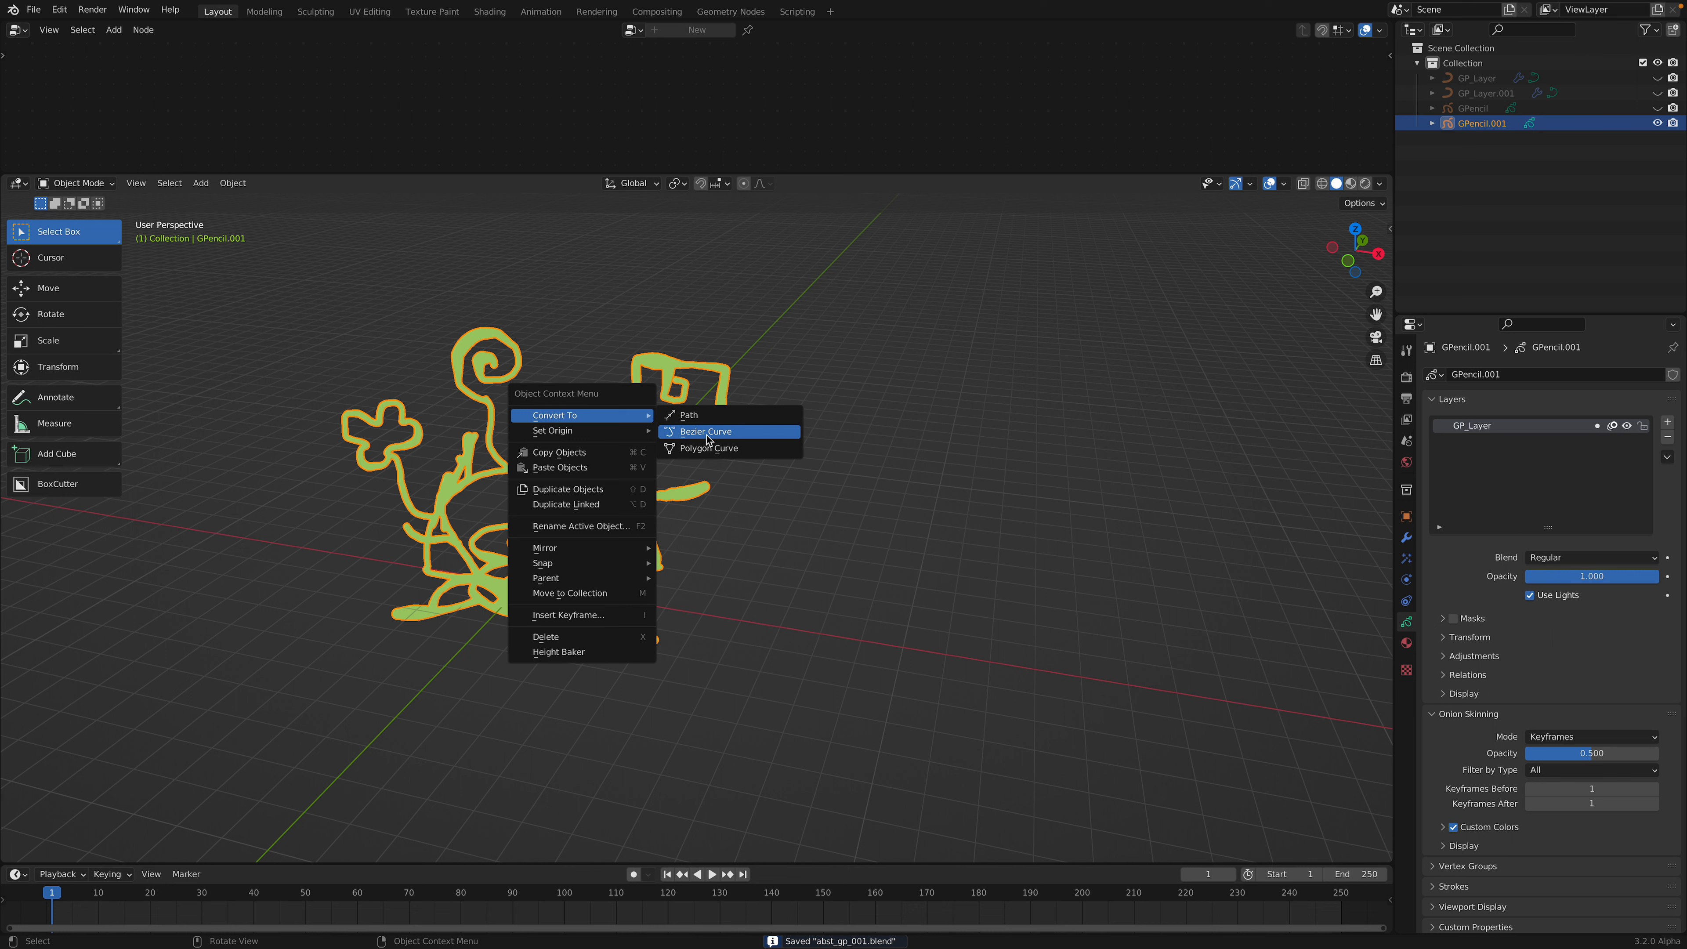
Convert the green doodle to Bezier curve GP_Layer.002 and leave Edit Mode
left_click(705, 431)
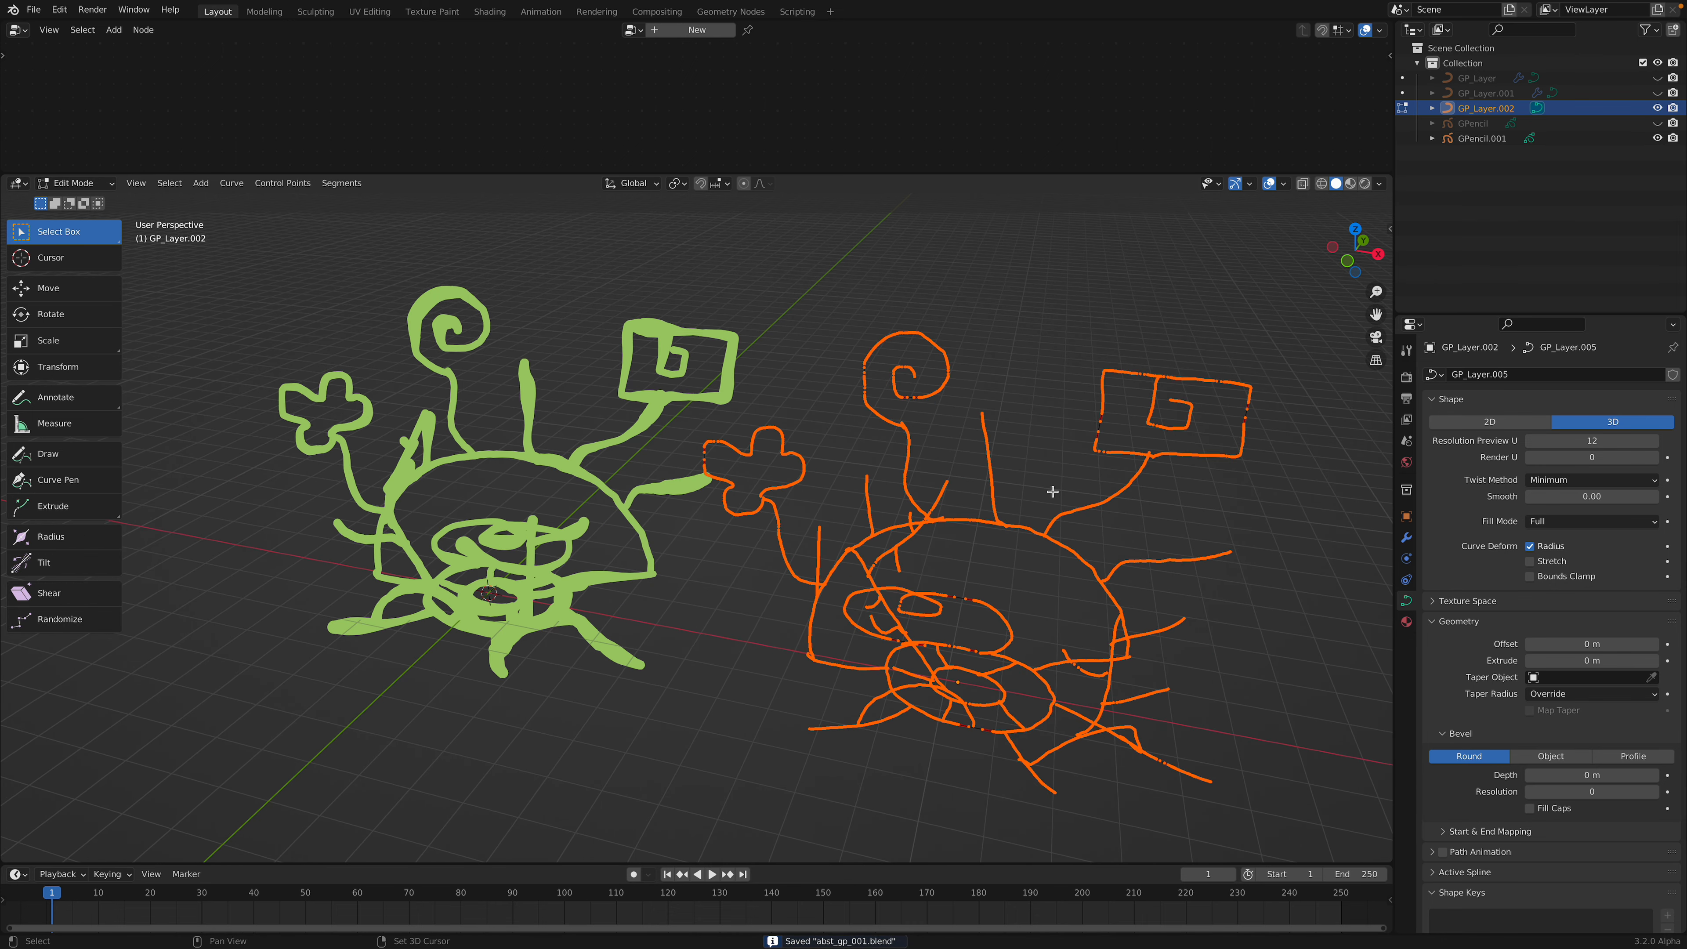
left_click_drag(1049, 517, 1049, 489)
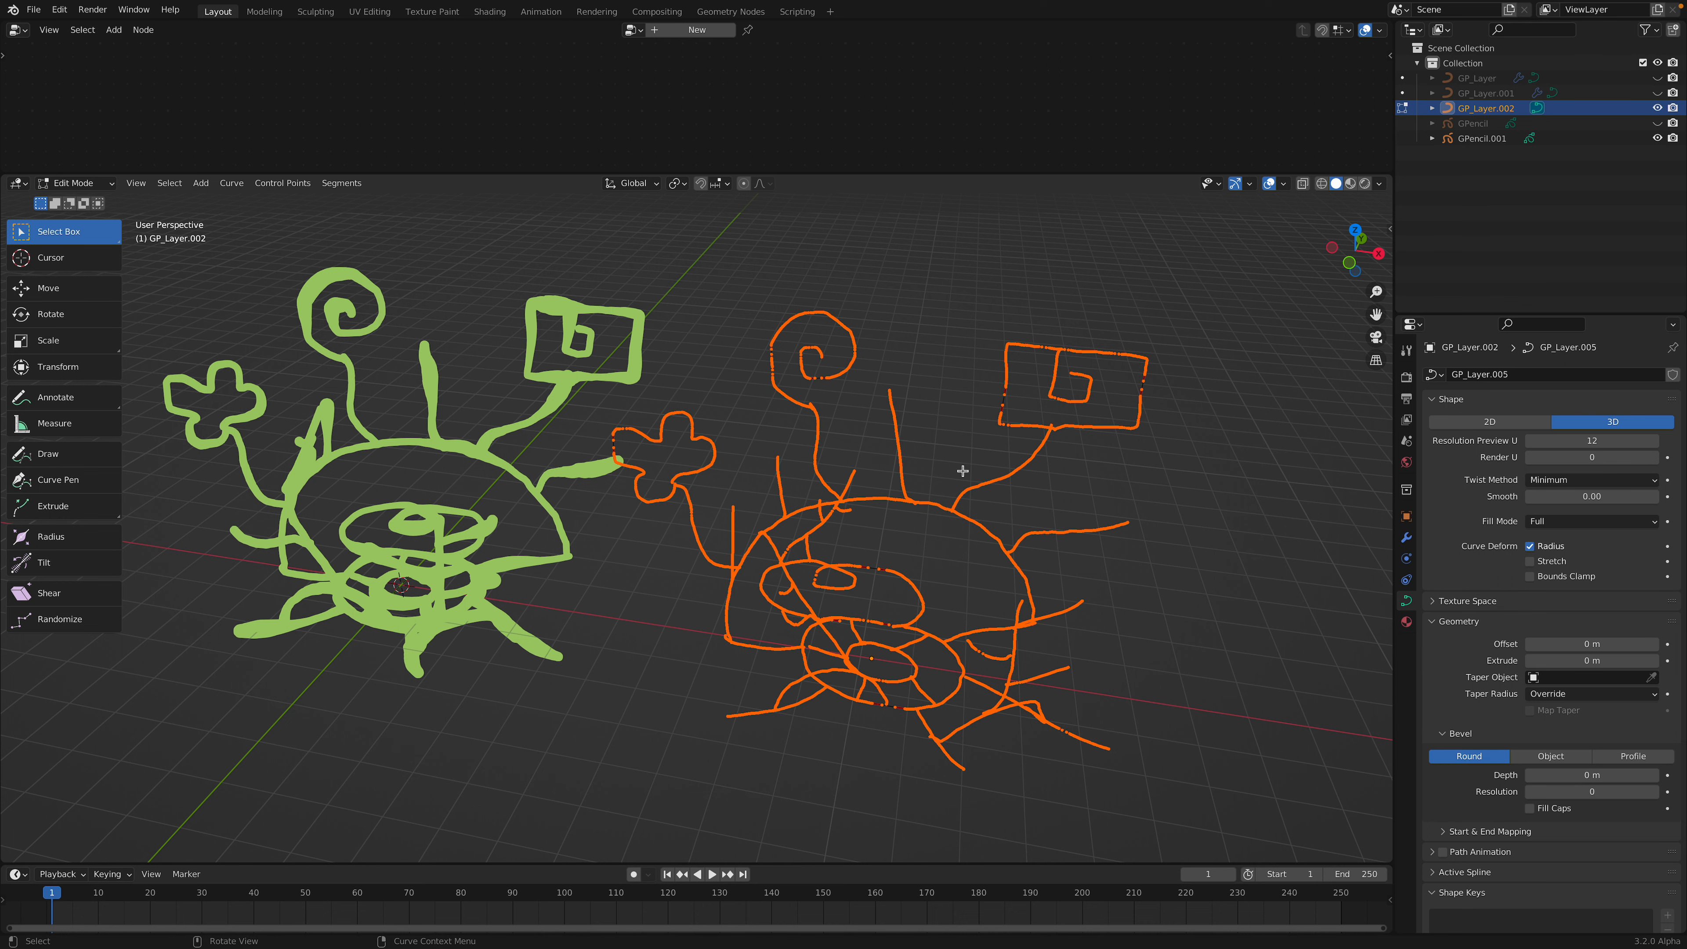
key("Tab")
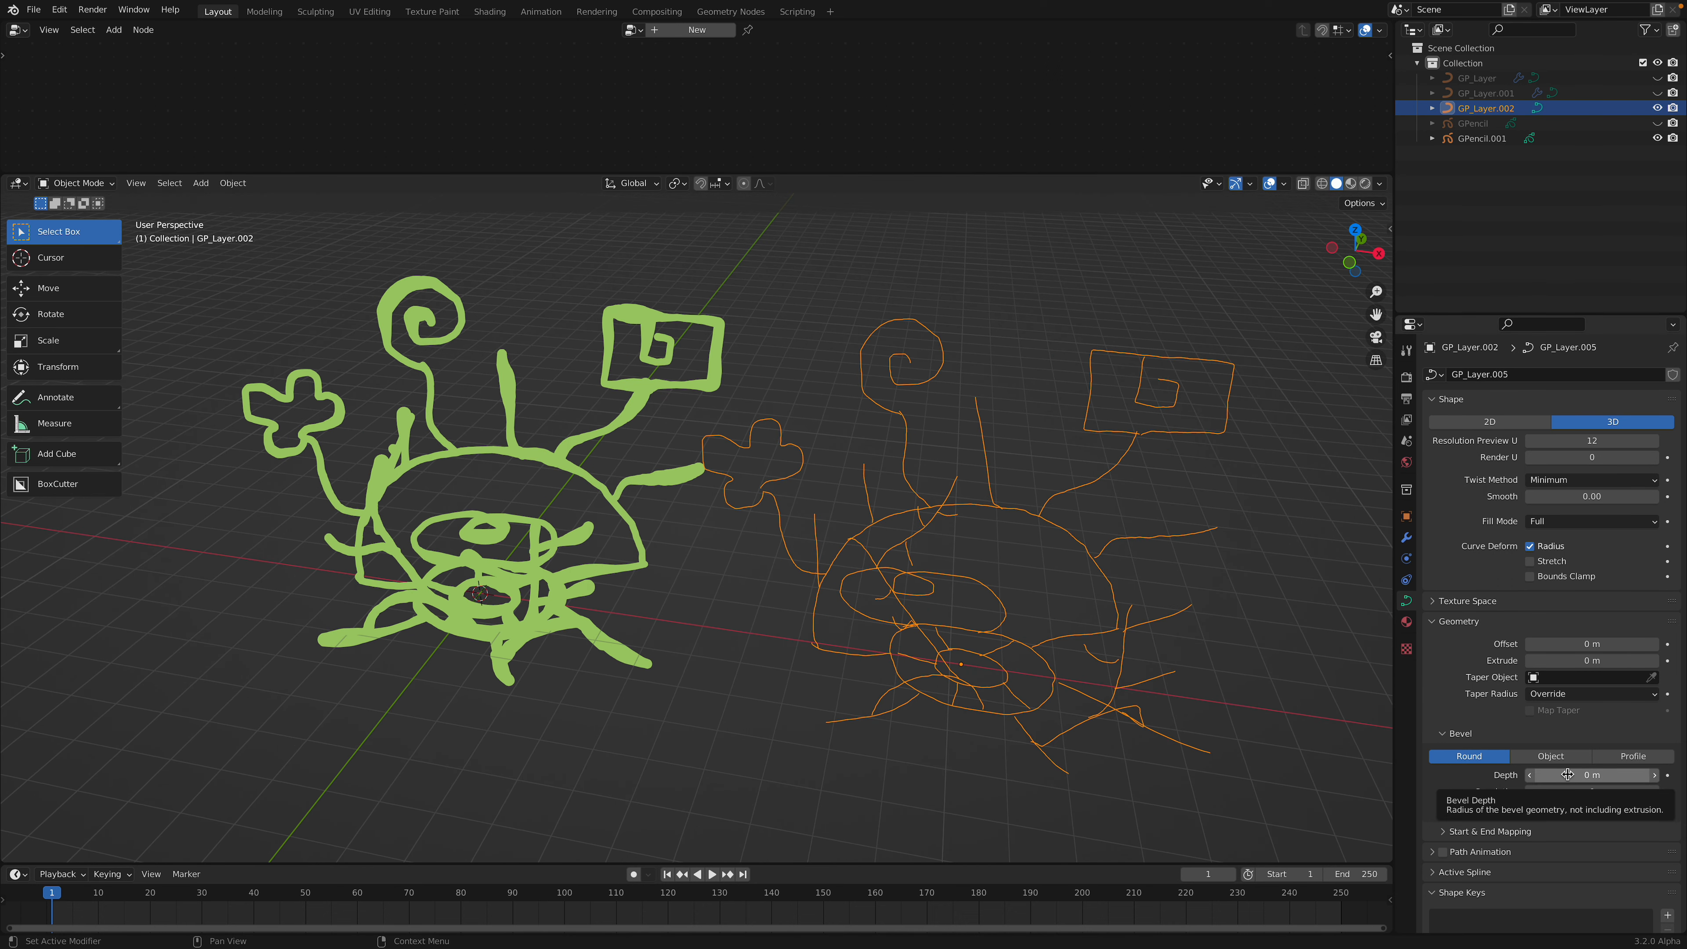
Preview tube thickness via Bevel Depth, then reset it to 0 for thin lines
left_click_drag(1592, 774, 1614, 773)
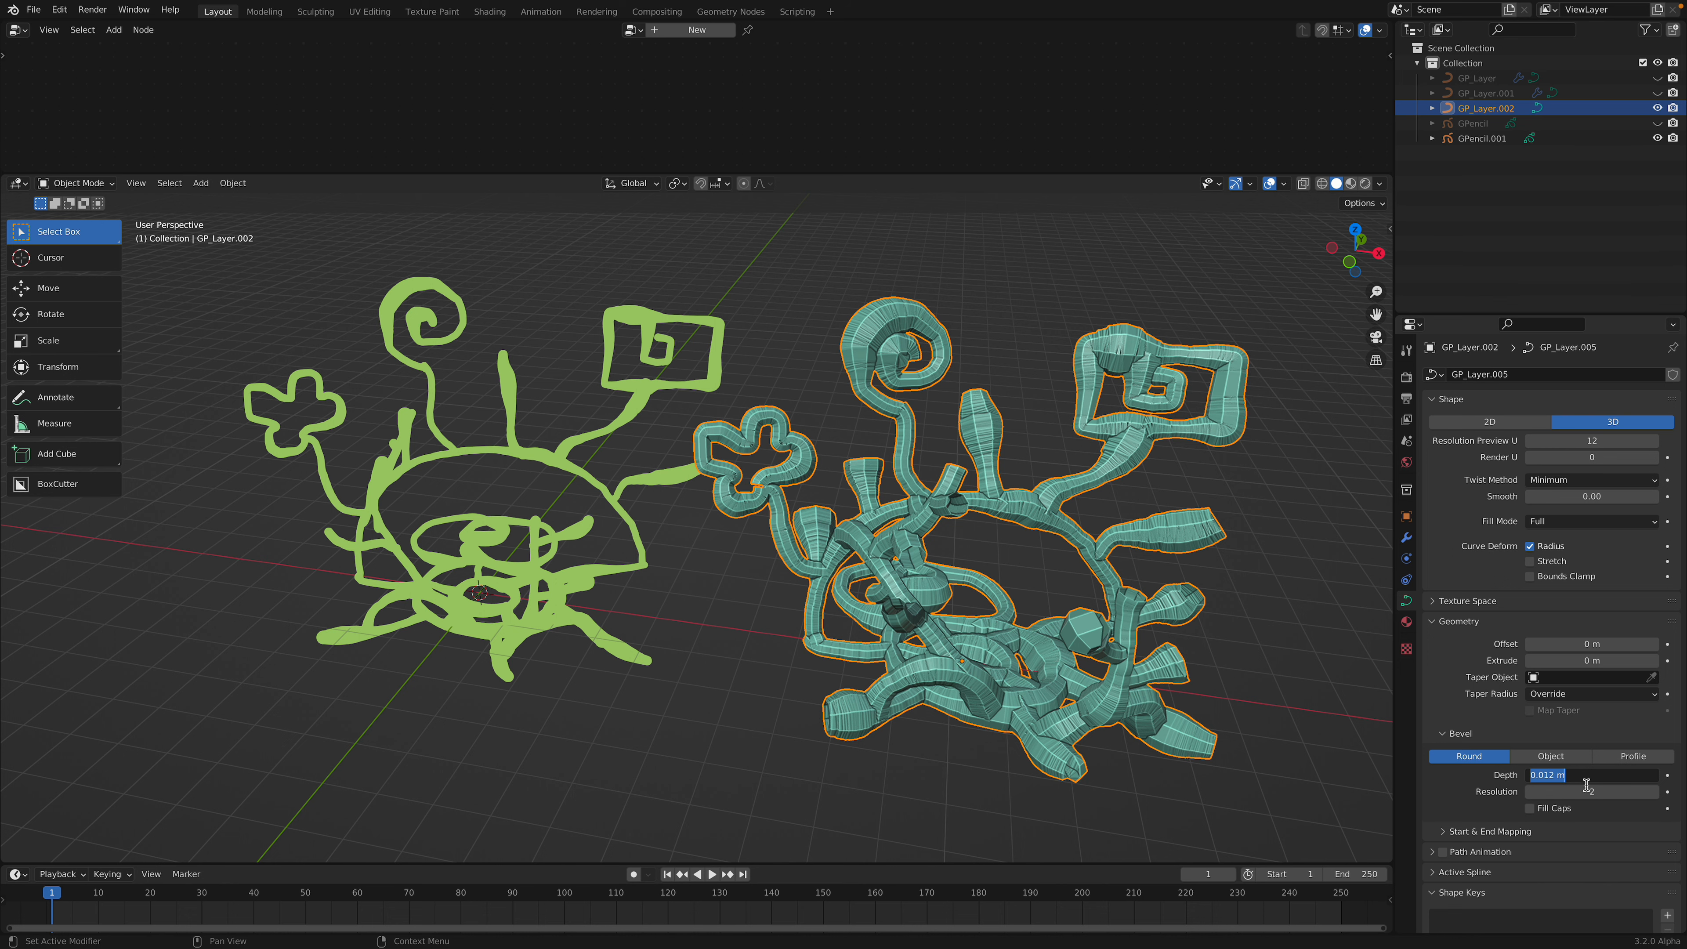
type("0")
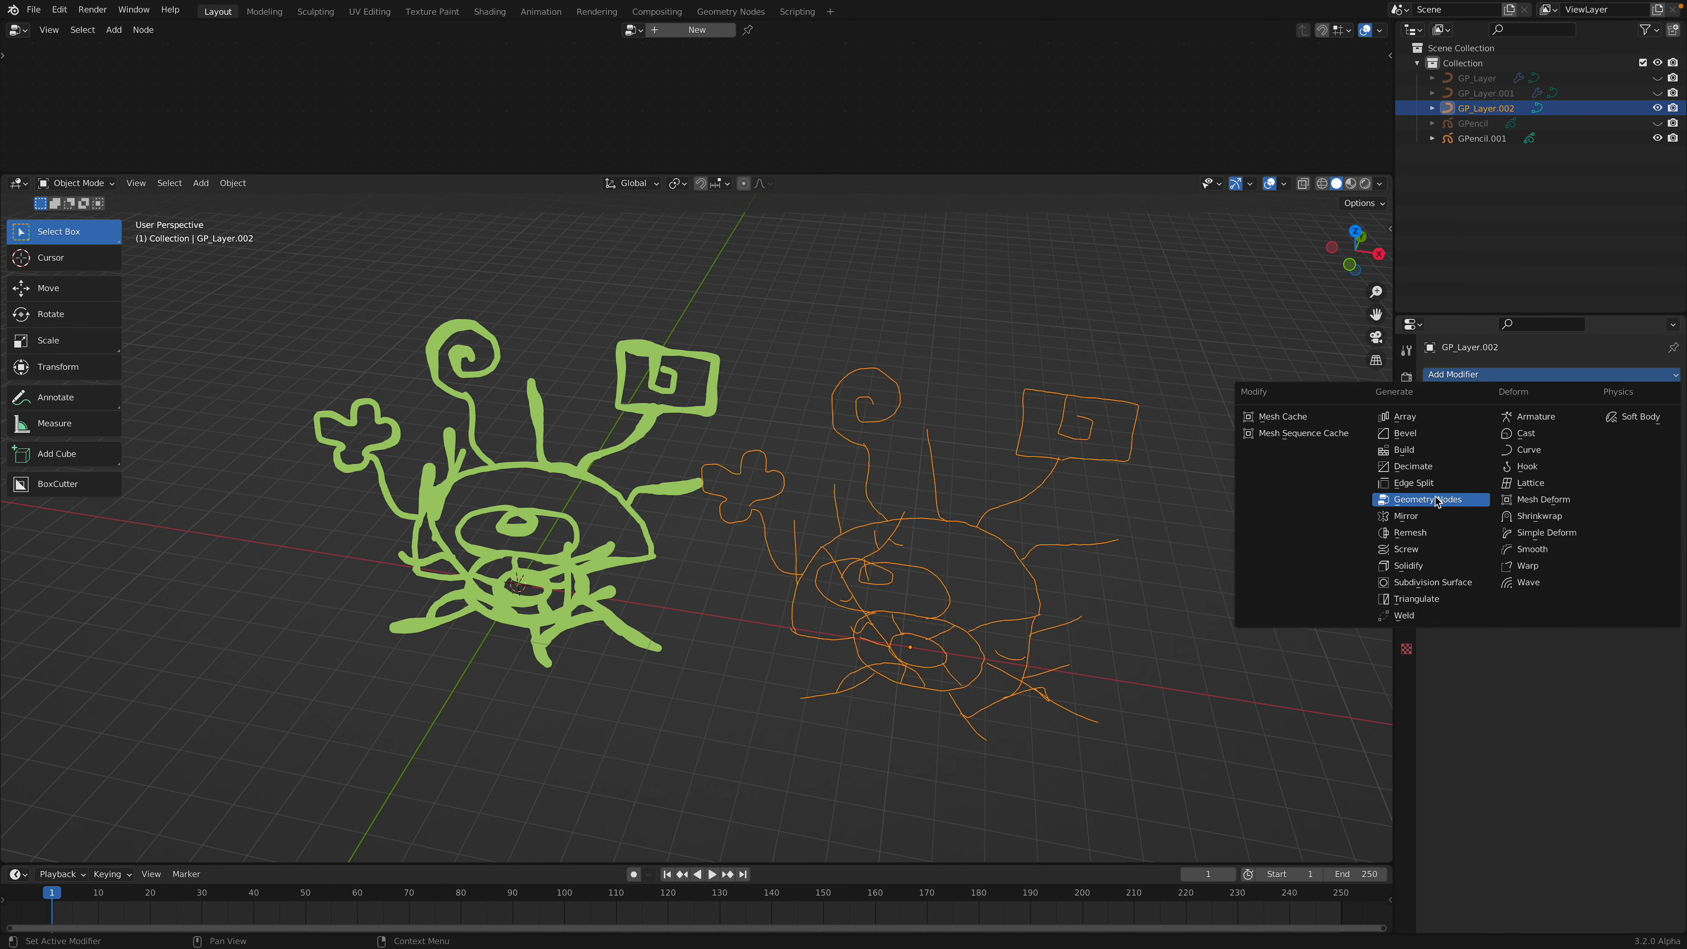
Add a Geometry Nodes modifier using the BS_GPCurve_To_Mesh group to turn the curves into tubes
left_click(1421, 499)
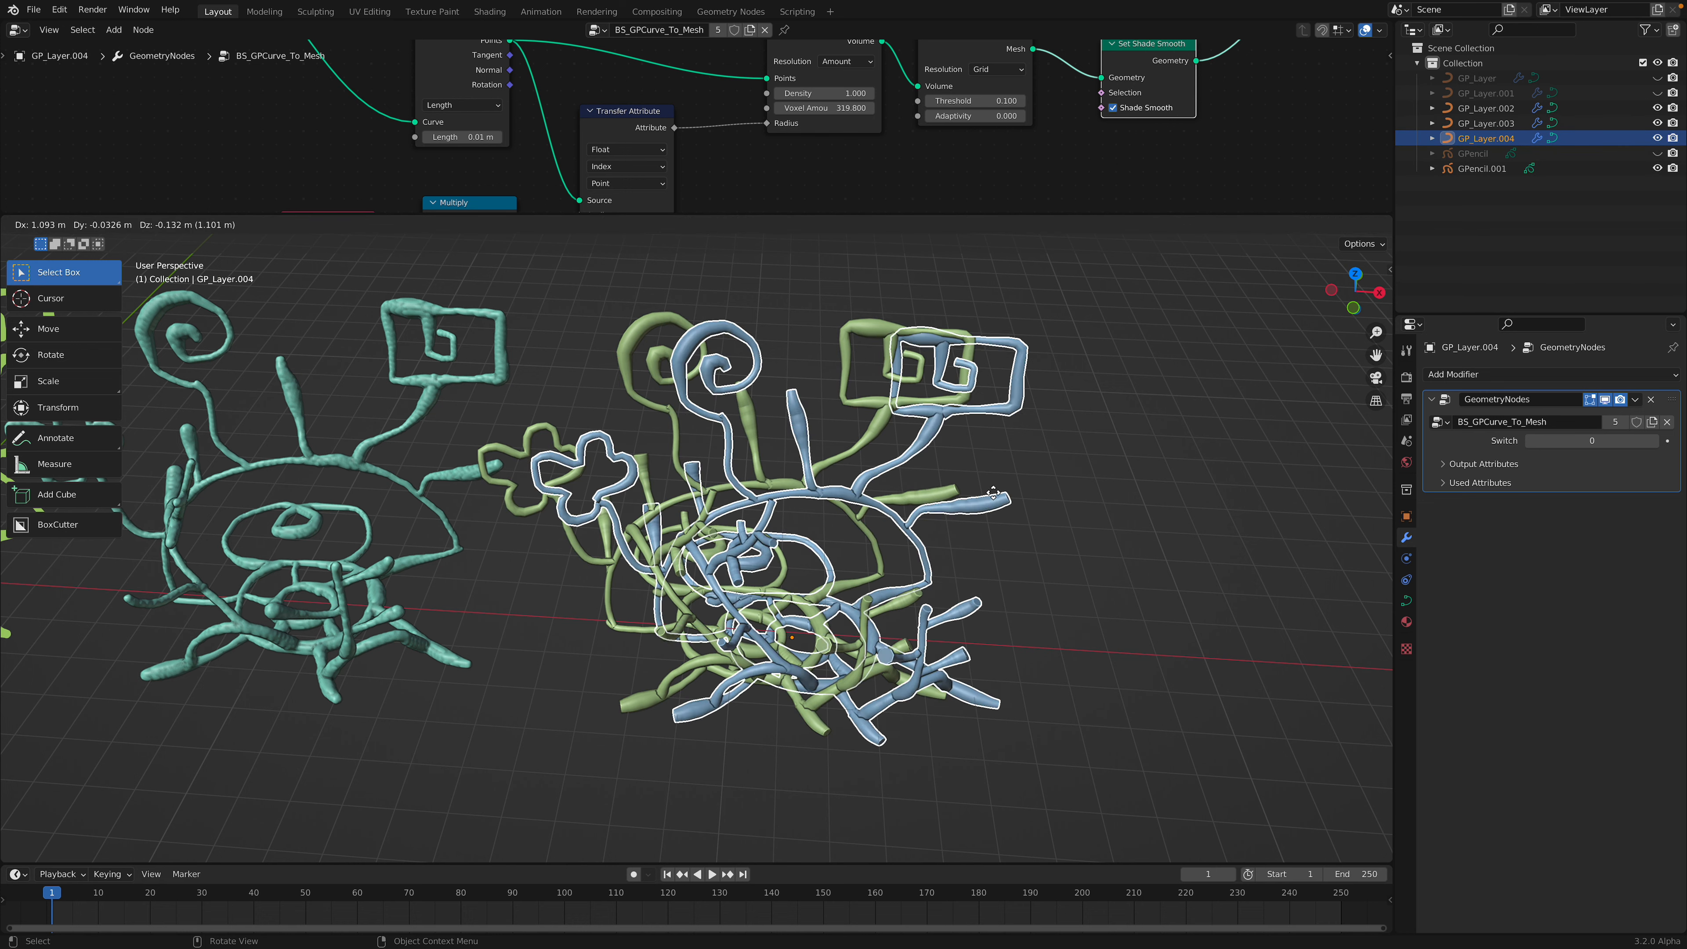
Place the blue tube copy and add a Remesh modifier to merge it into one mesh
left_click(956, 442)
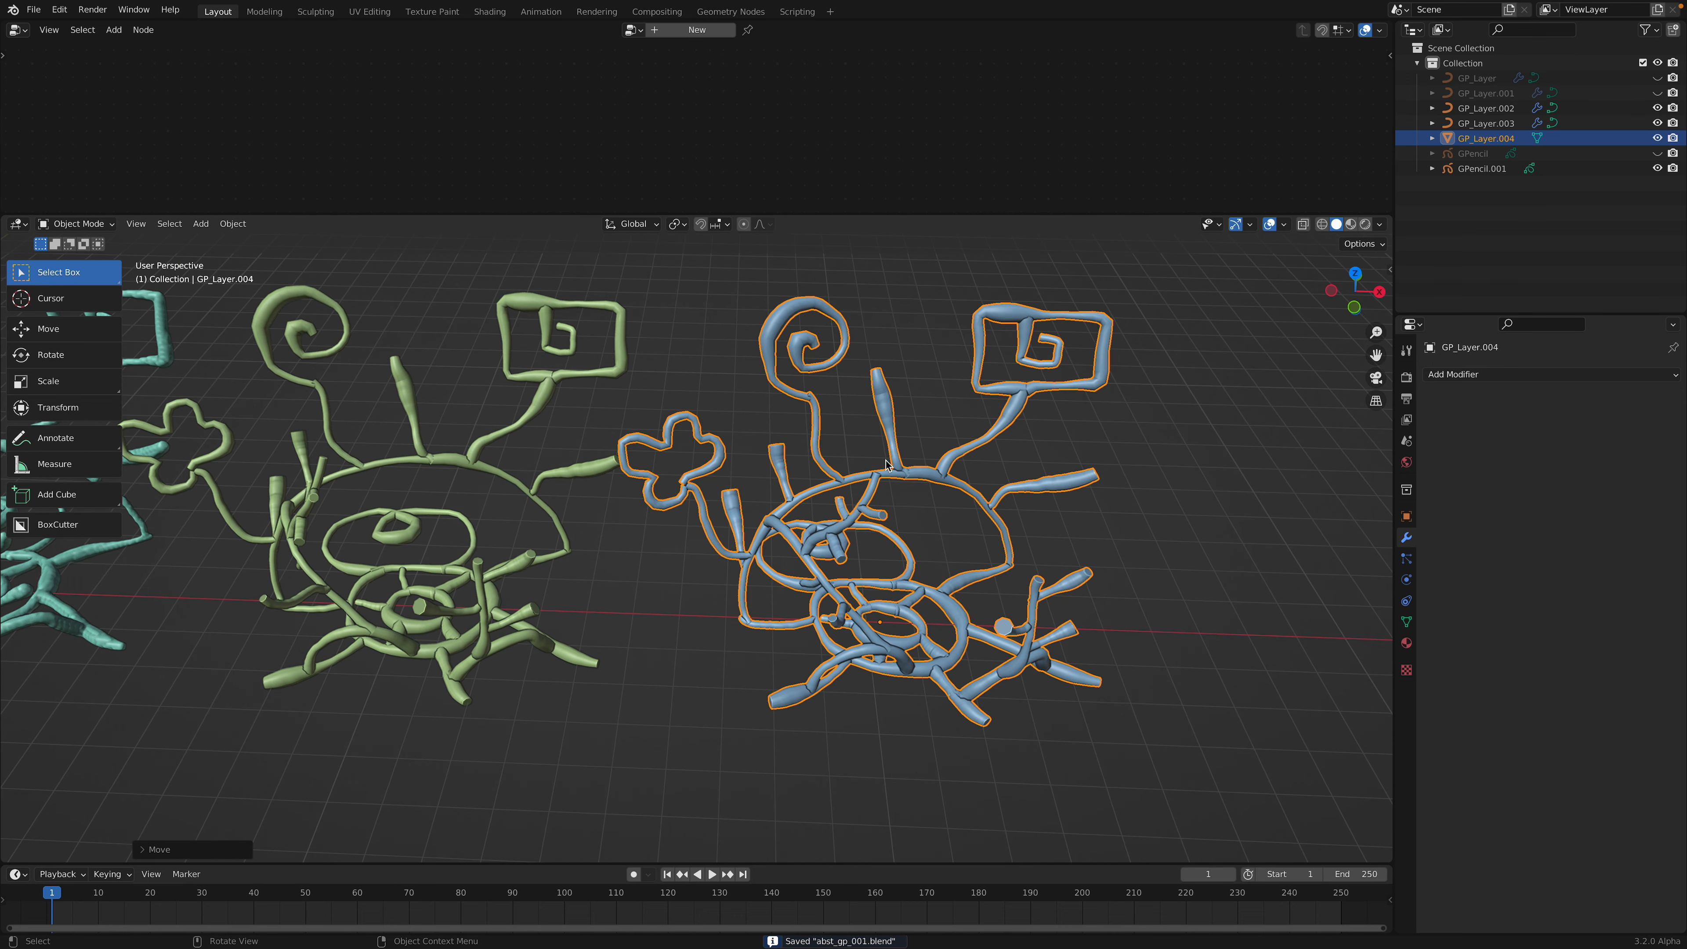
mouse_move(431, 364)
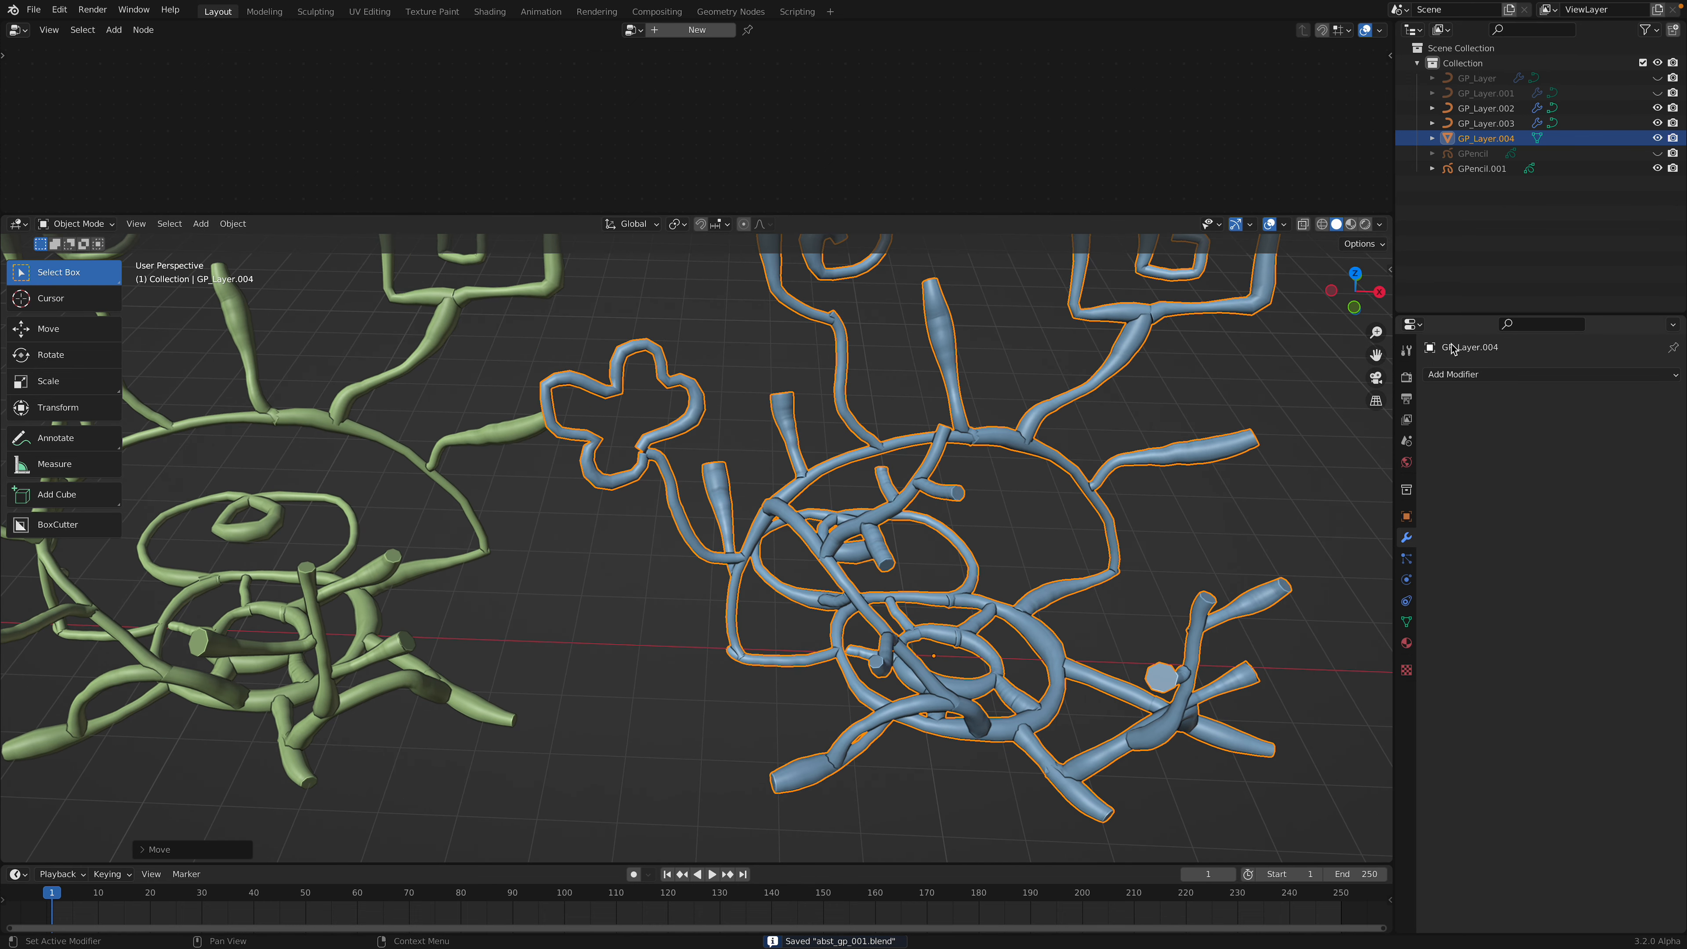
left_click(1453, 373)
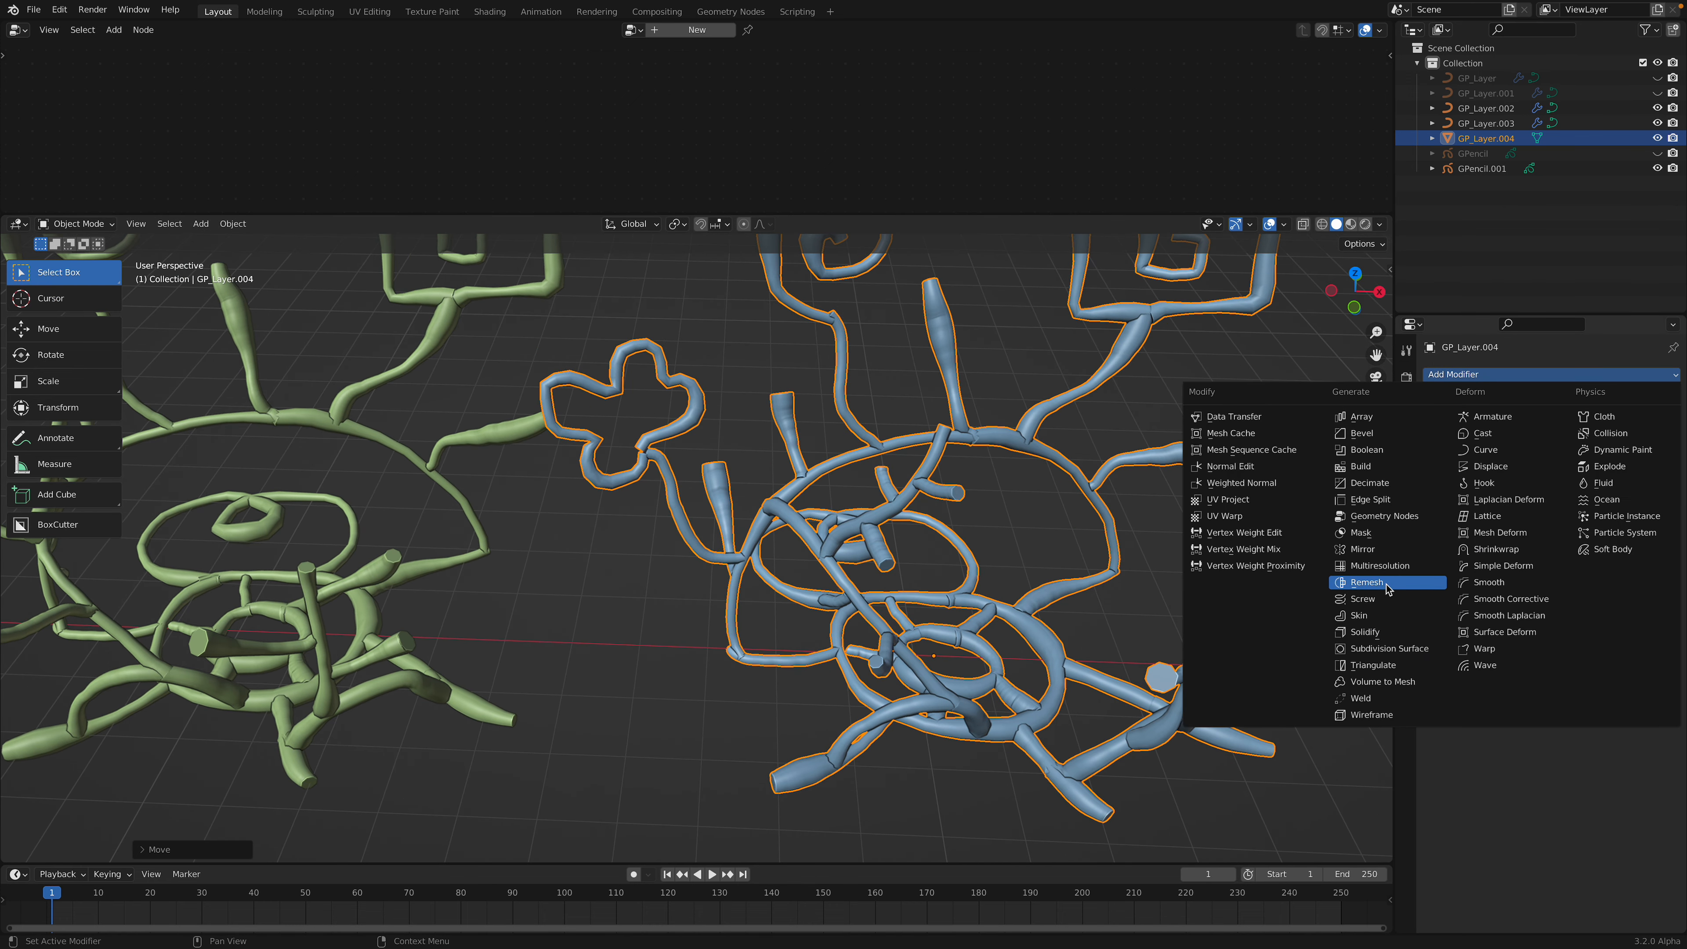
left_click(1366, 581)
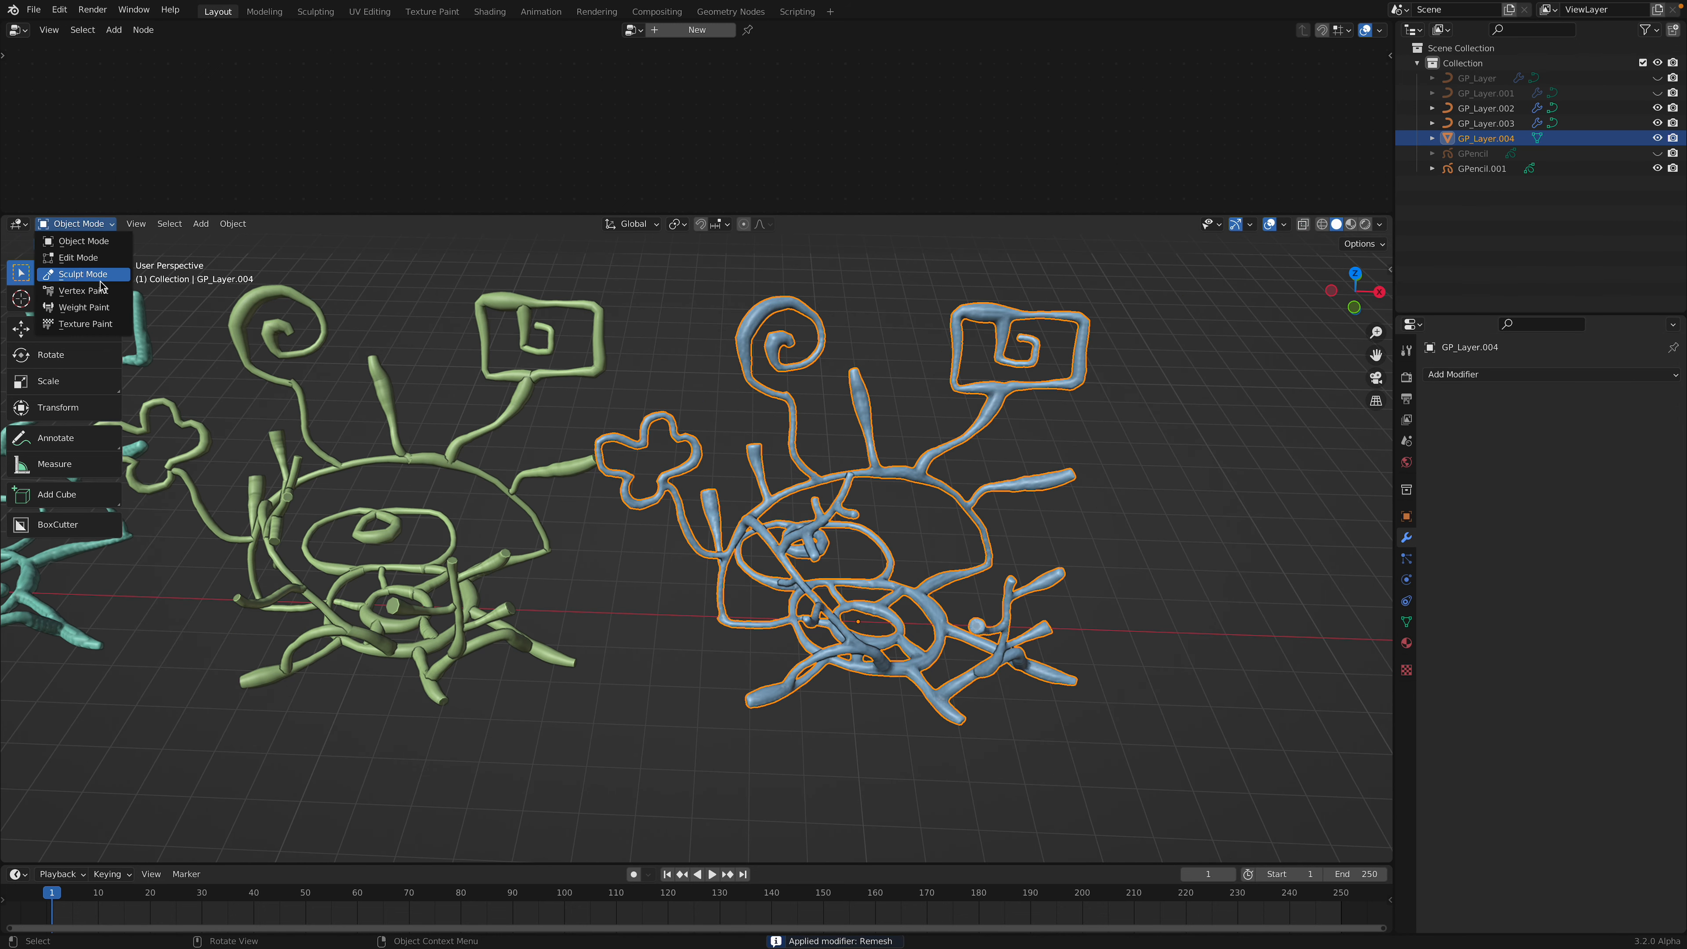
In Sculpt Mode, run the Cloth Filter with Filter Type Expand to puff out the remeshed tubes
left_click(82, 273)
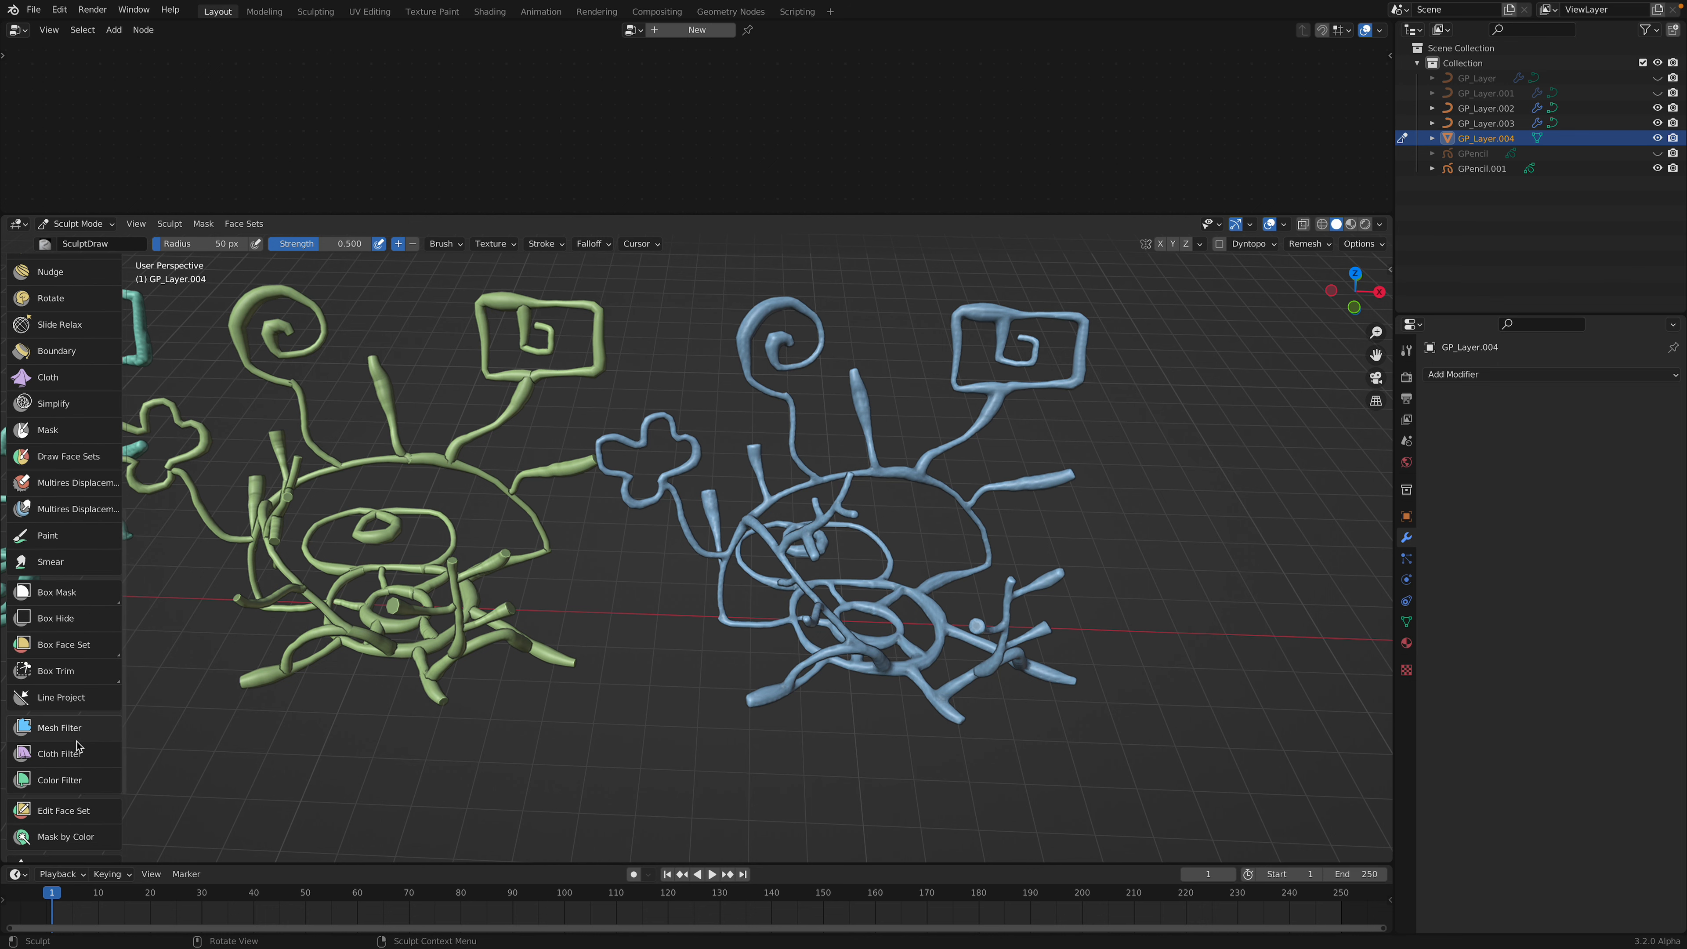
left_click(58, 739)
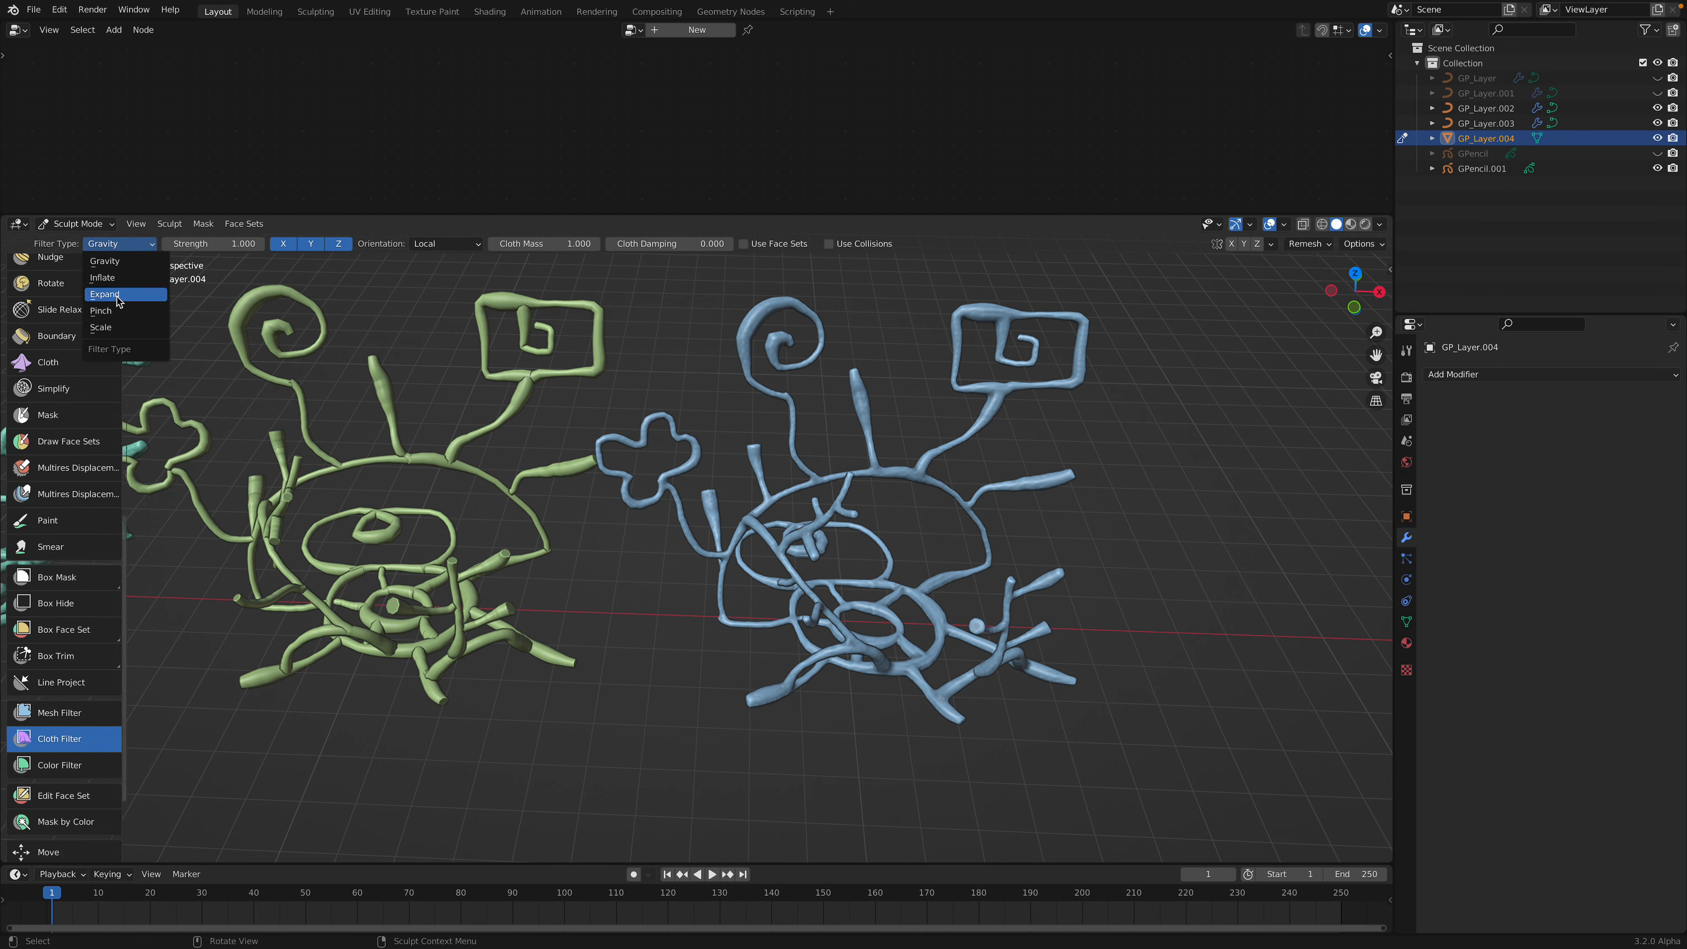
left_click(102, 278)
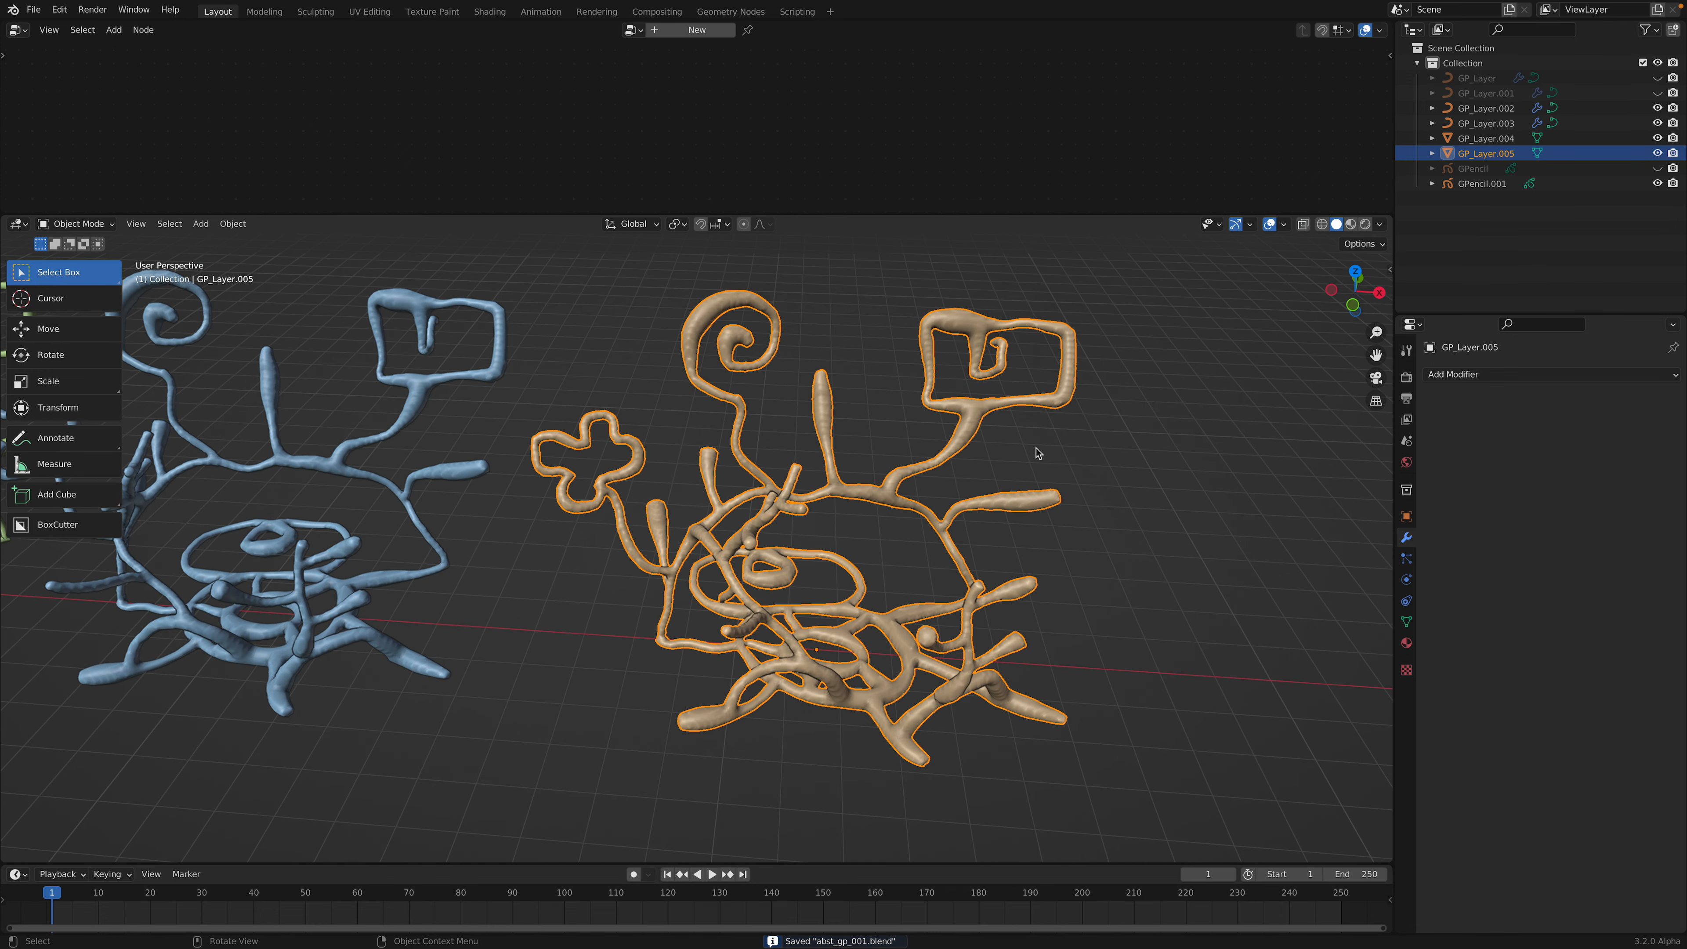
Open the Add Modifier list on GP_Layer.005 and dismiss it without adding anything
left_click(1453, 374)
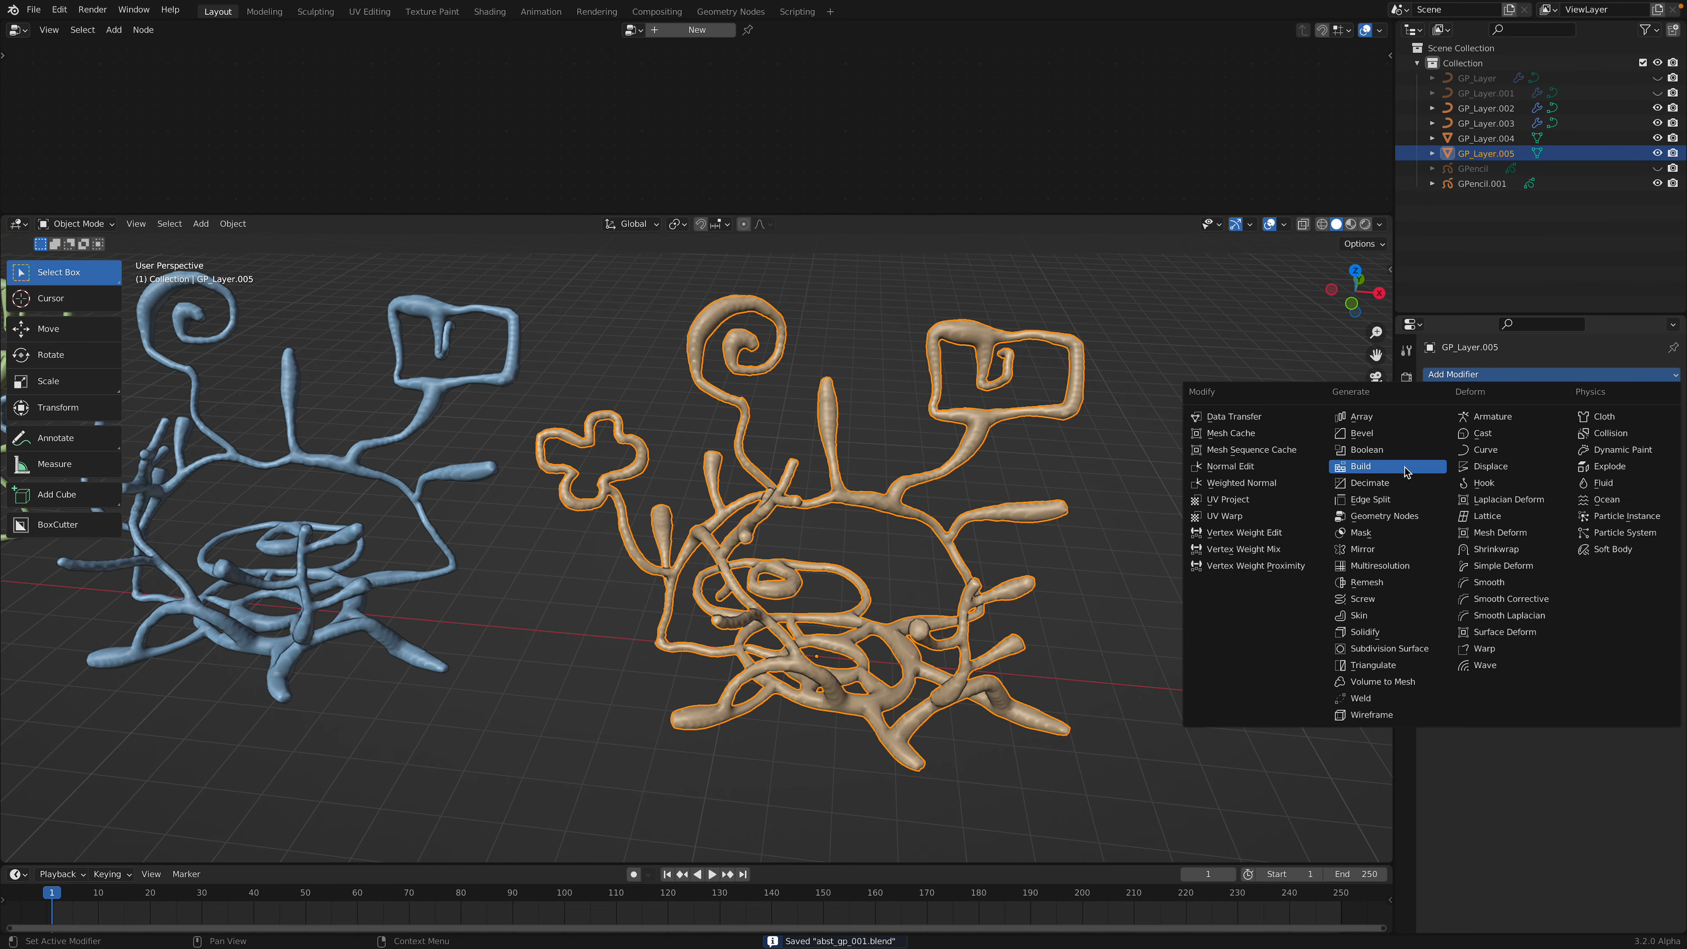
left_click(1366, 483)
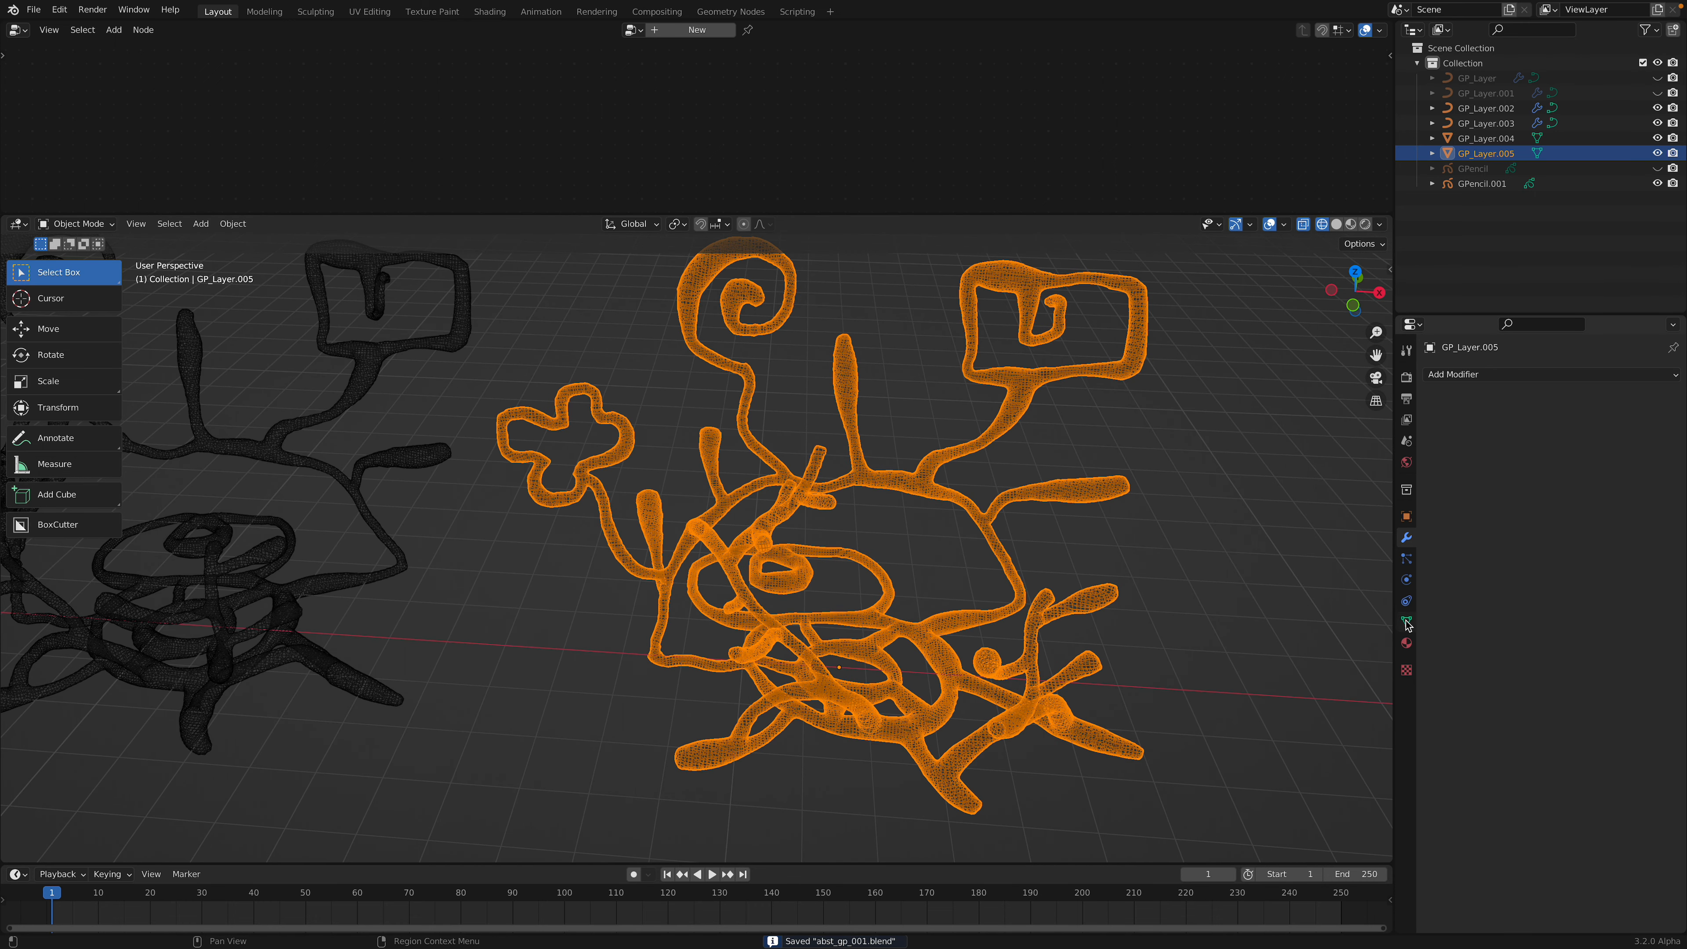
Run a QuadriFlow quad remesh on GP_Layer.005 from Object Data properties with Use Mesh Symmetry off
left_click(1405, 516)
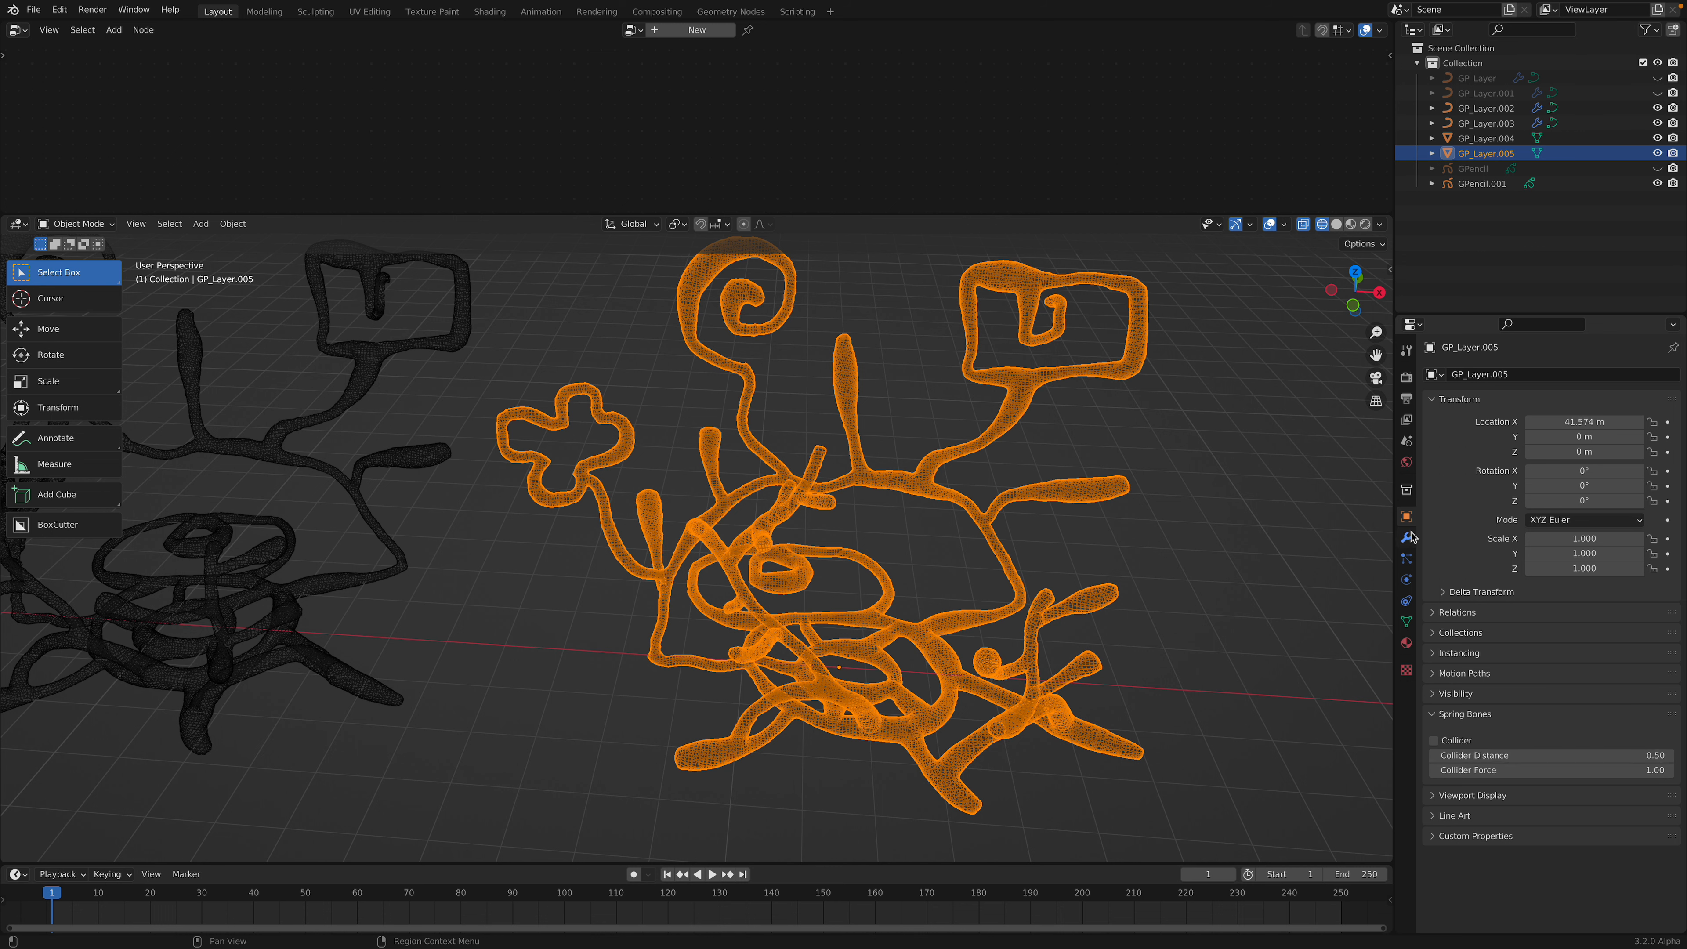
left_click(1406, 537)
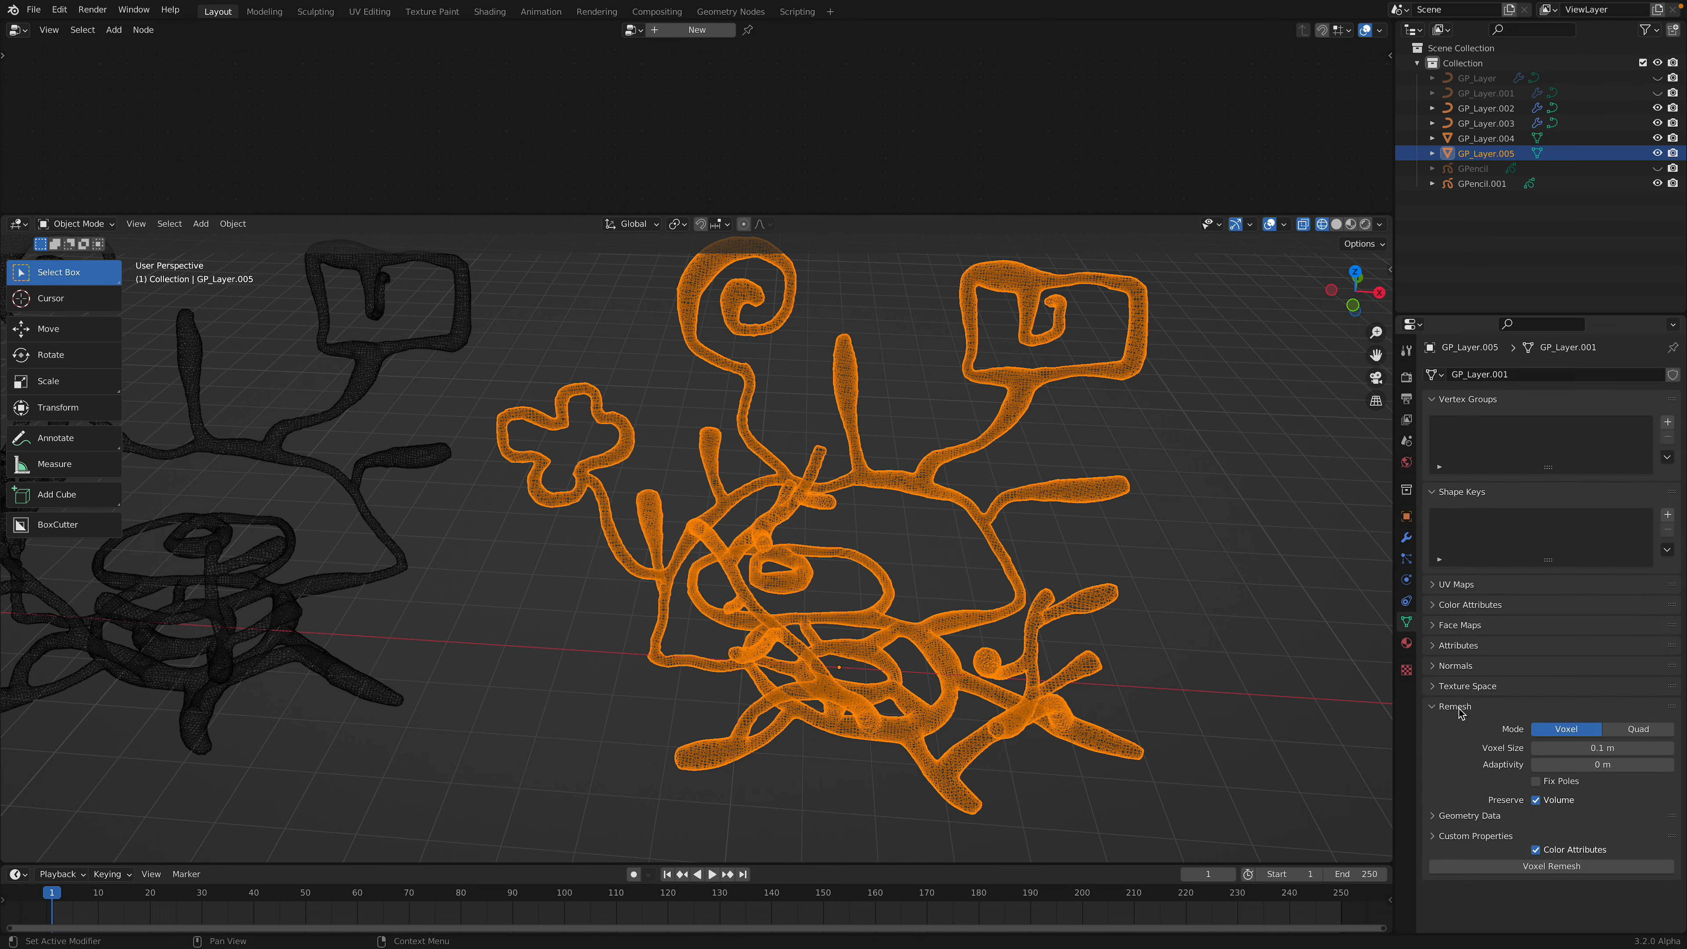
left_click(1636, 729)
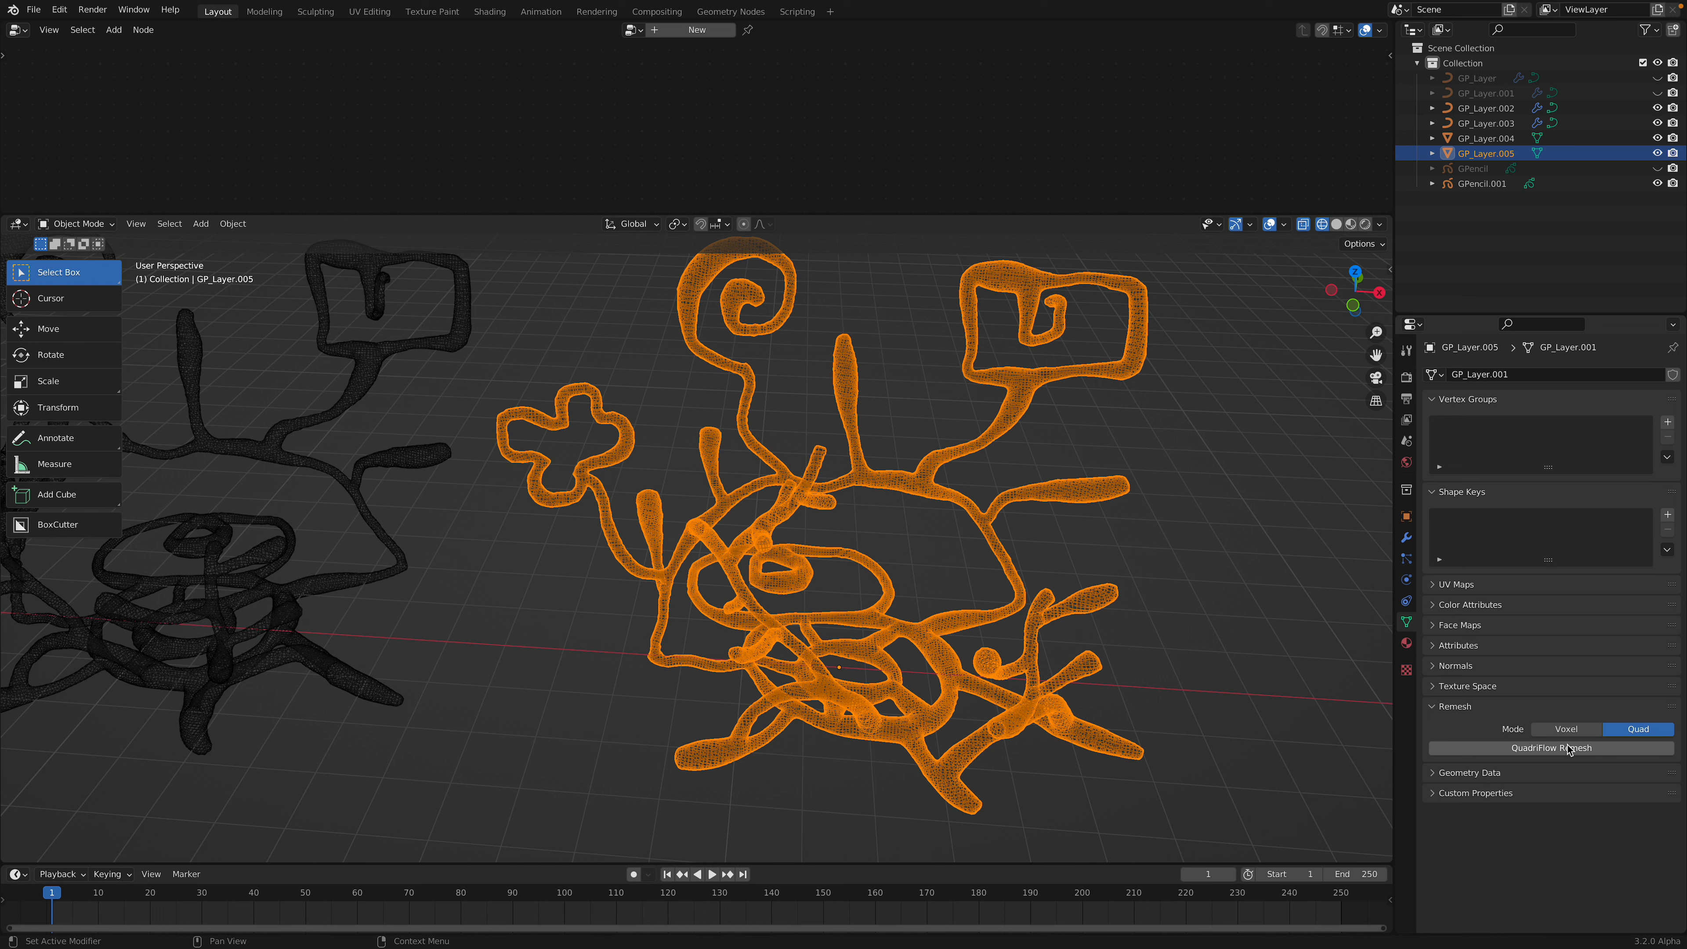
left_click(1566, 748)
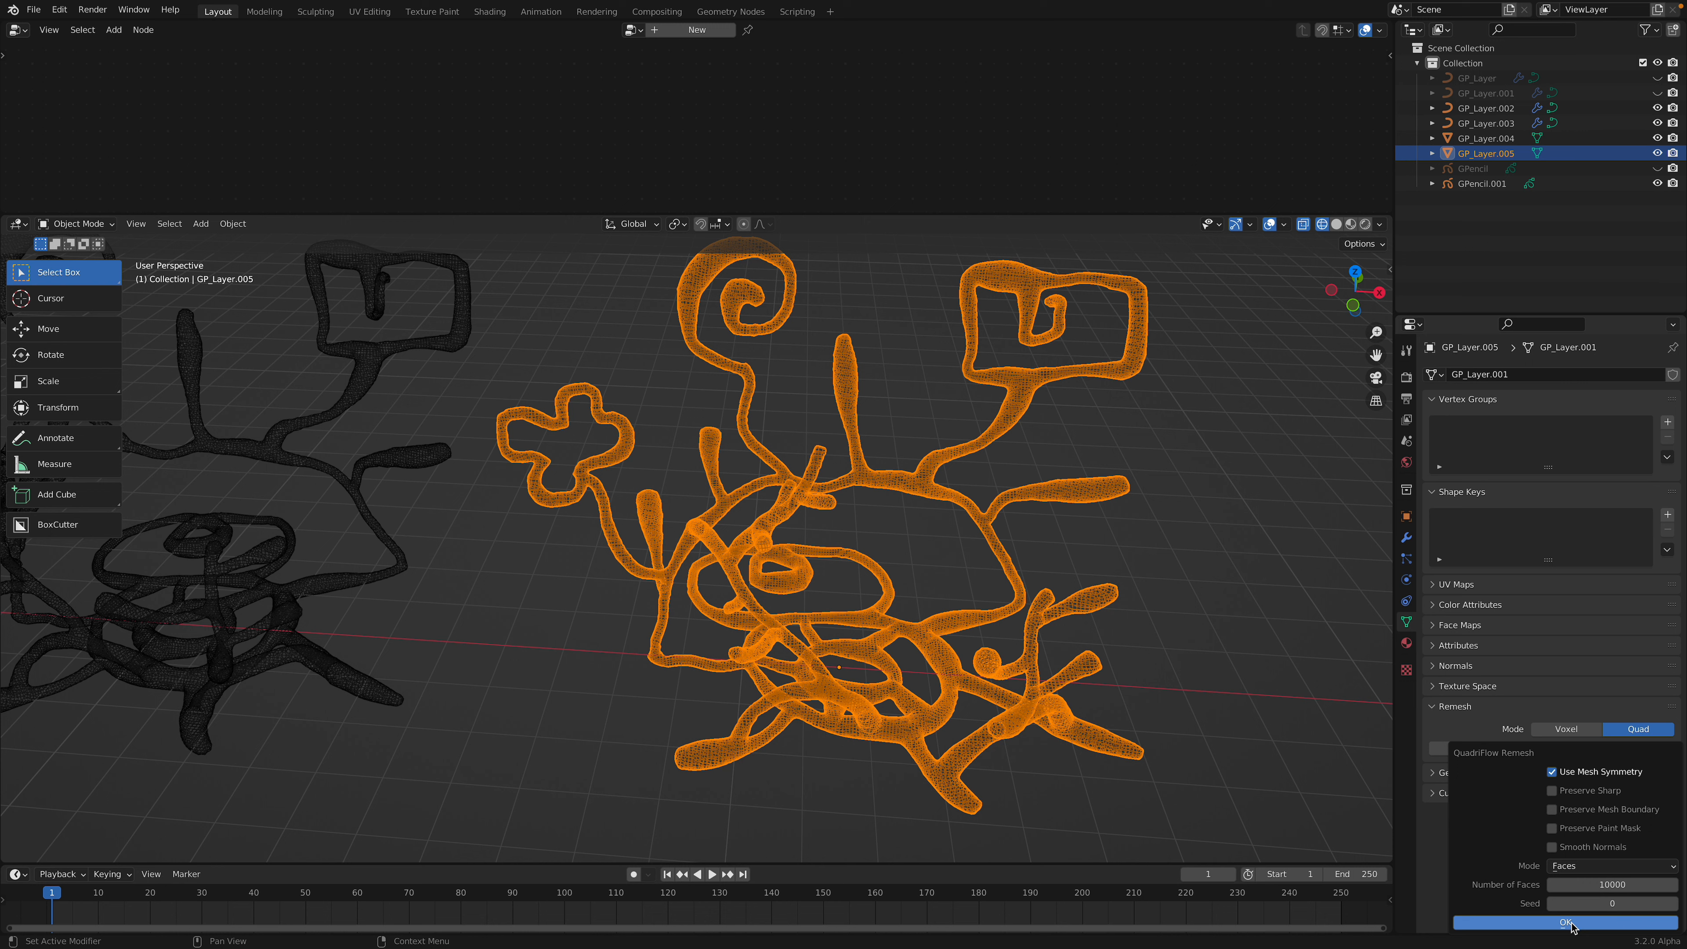
left_click(1550, 771)
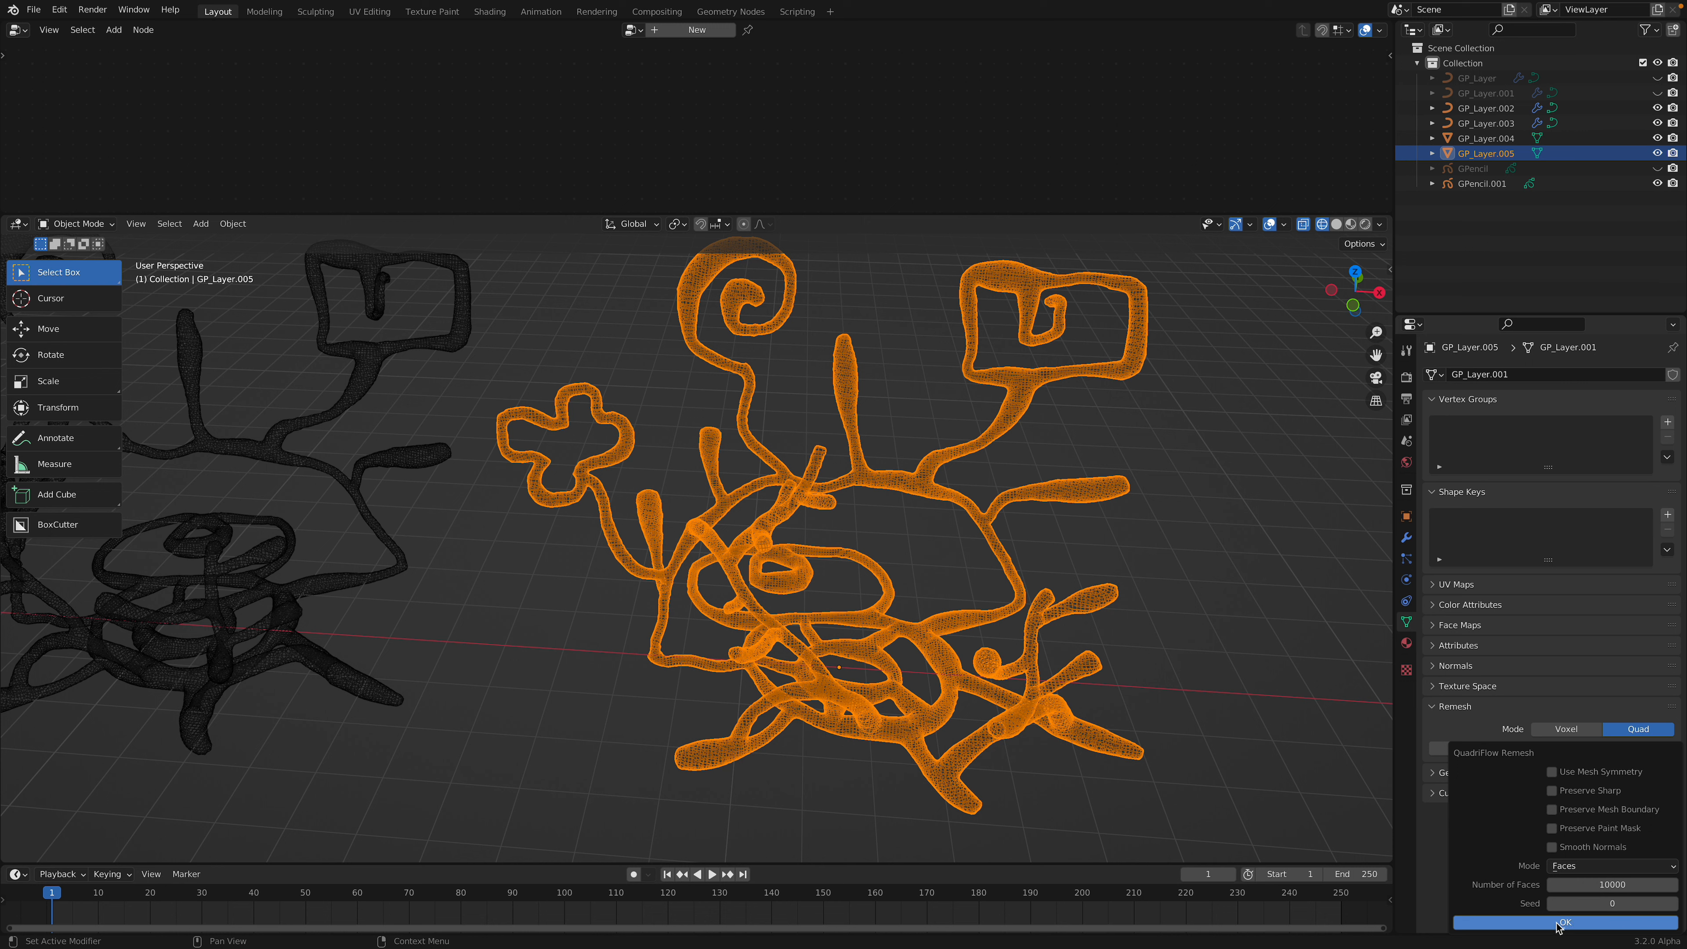
left_click(1563, 922)
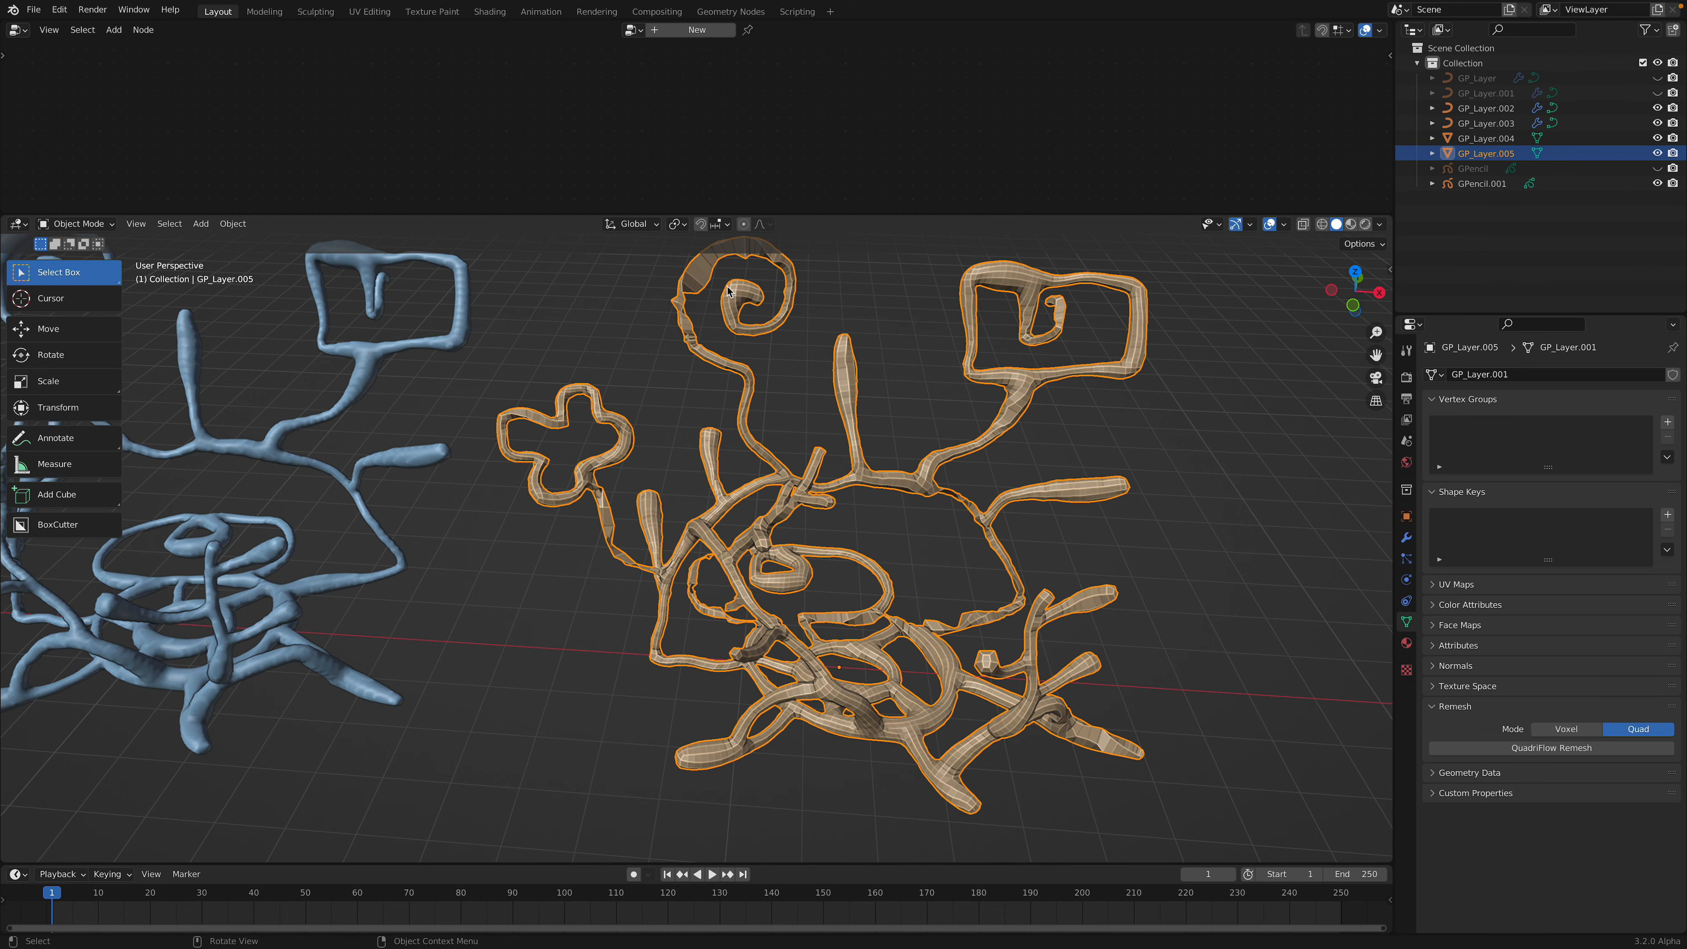
left_click(75, 222)
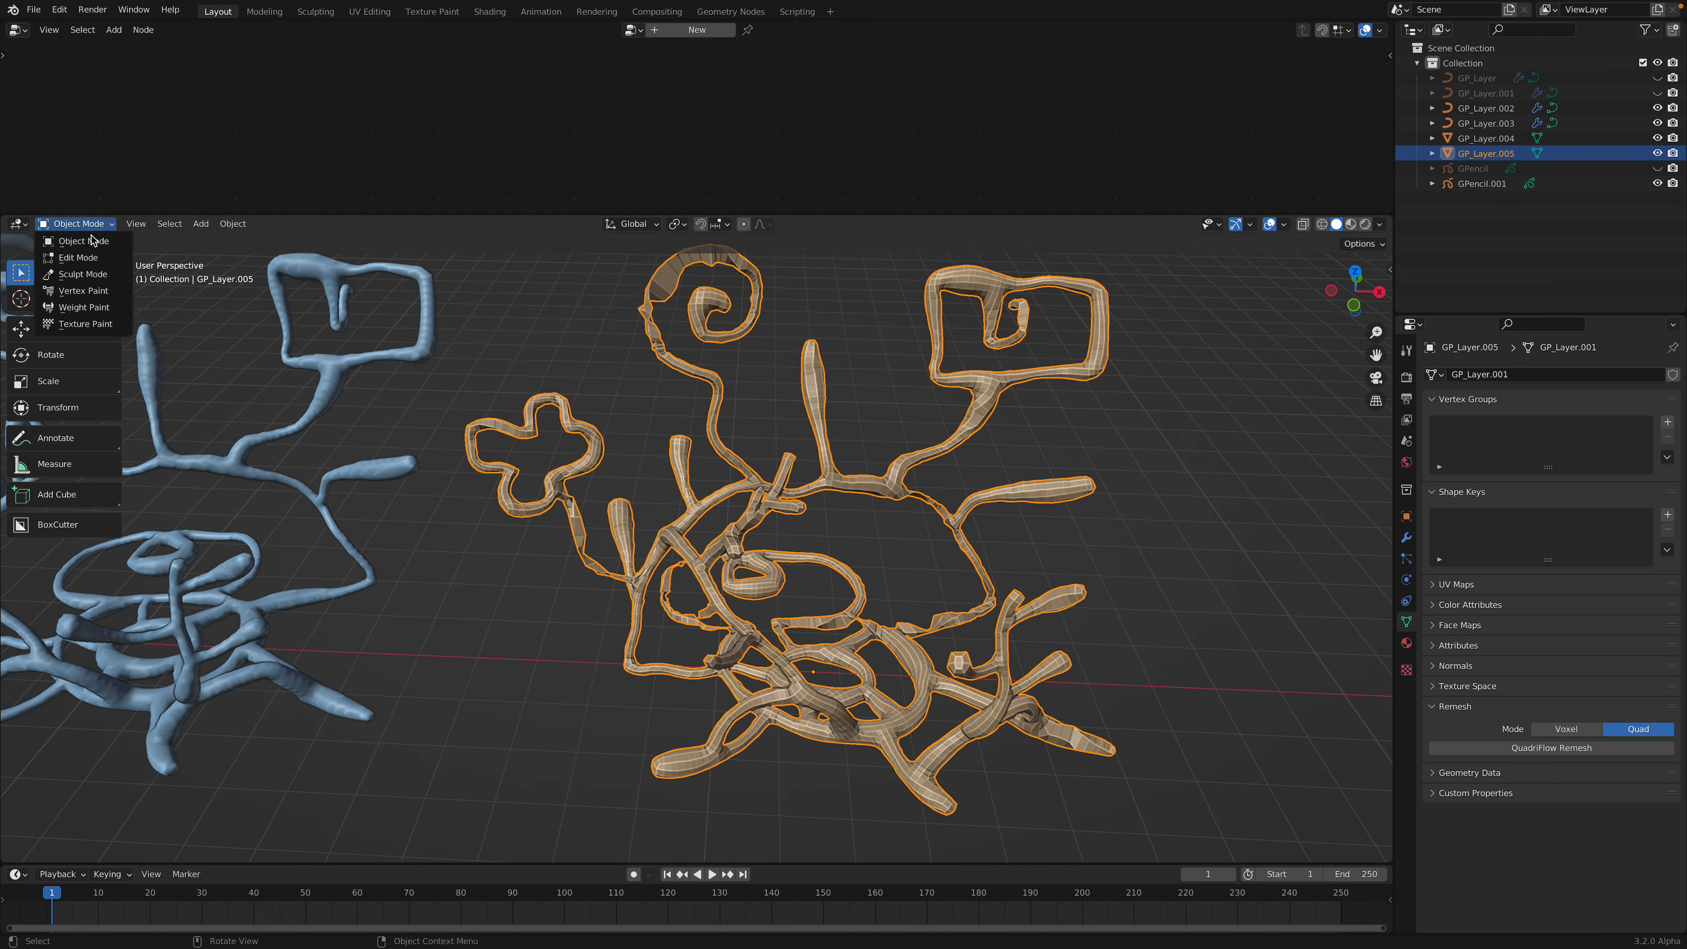
left_click(81, 273)
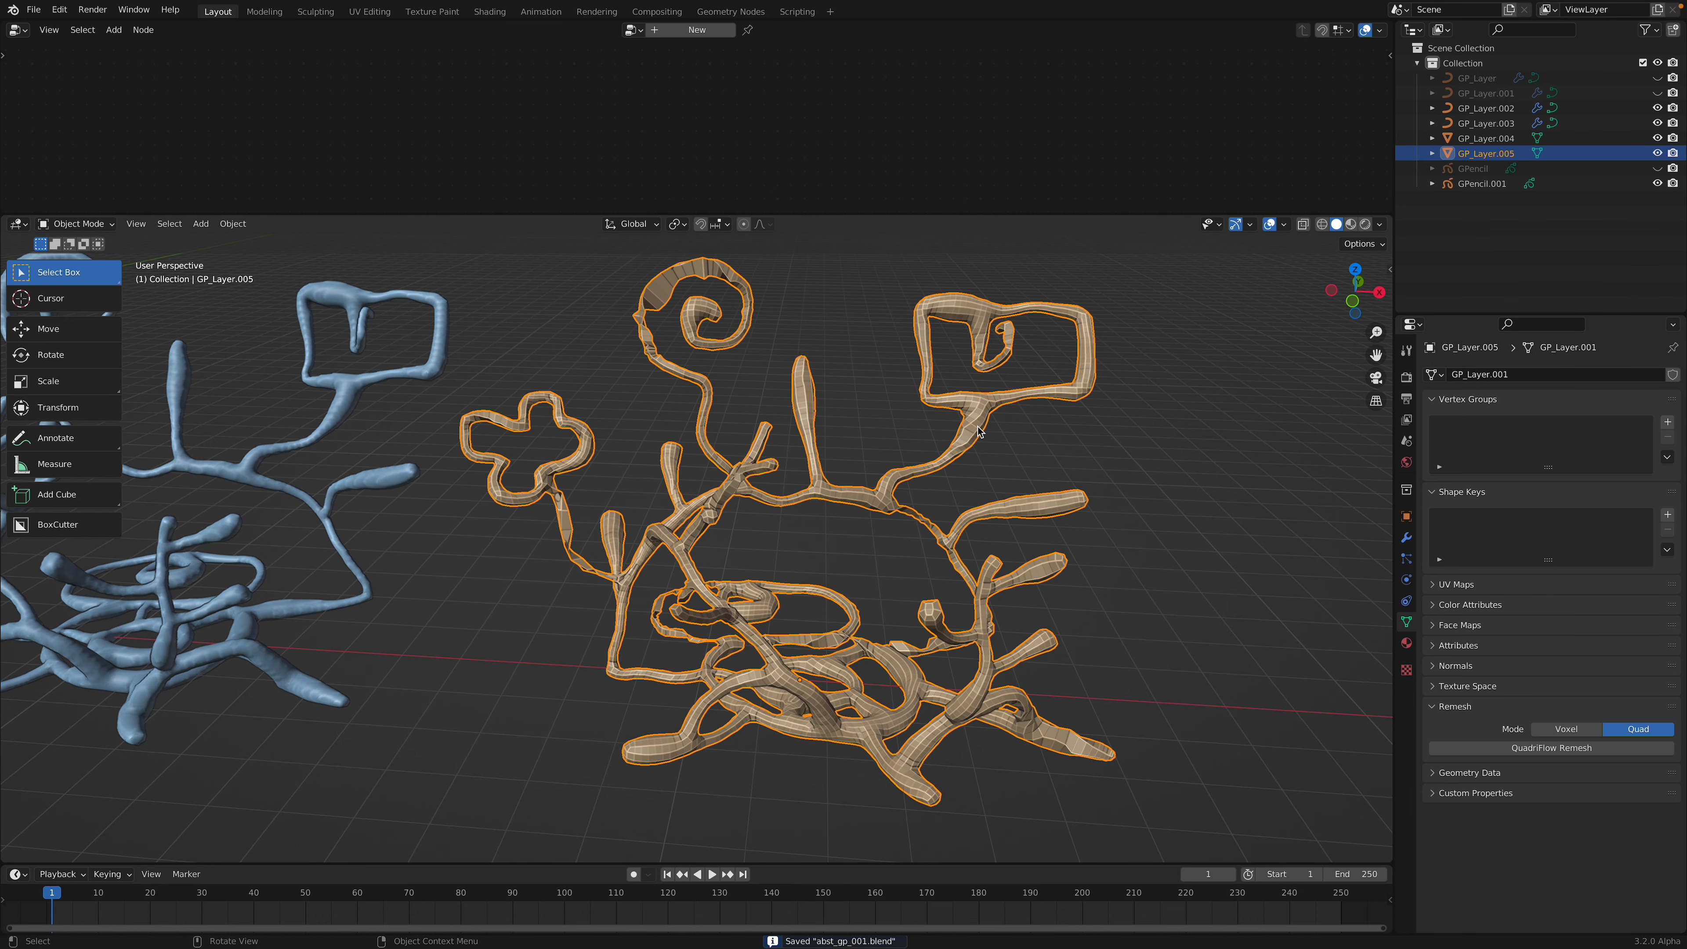
left_click(119, 243)
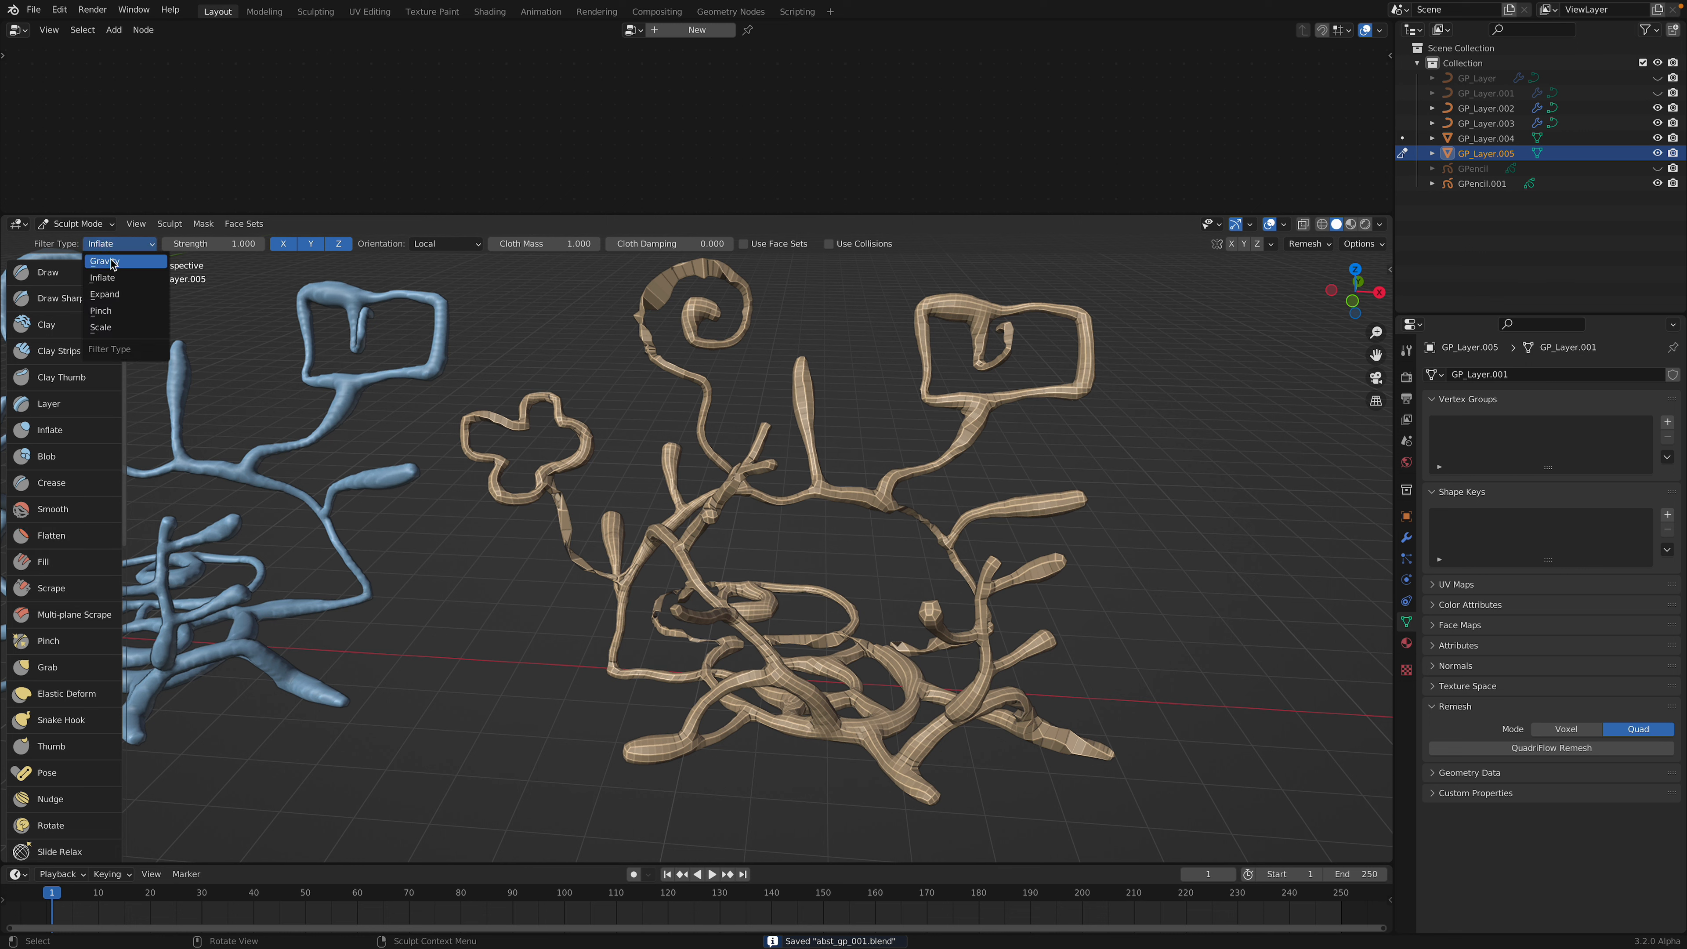
left_click(105, 296)
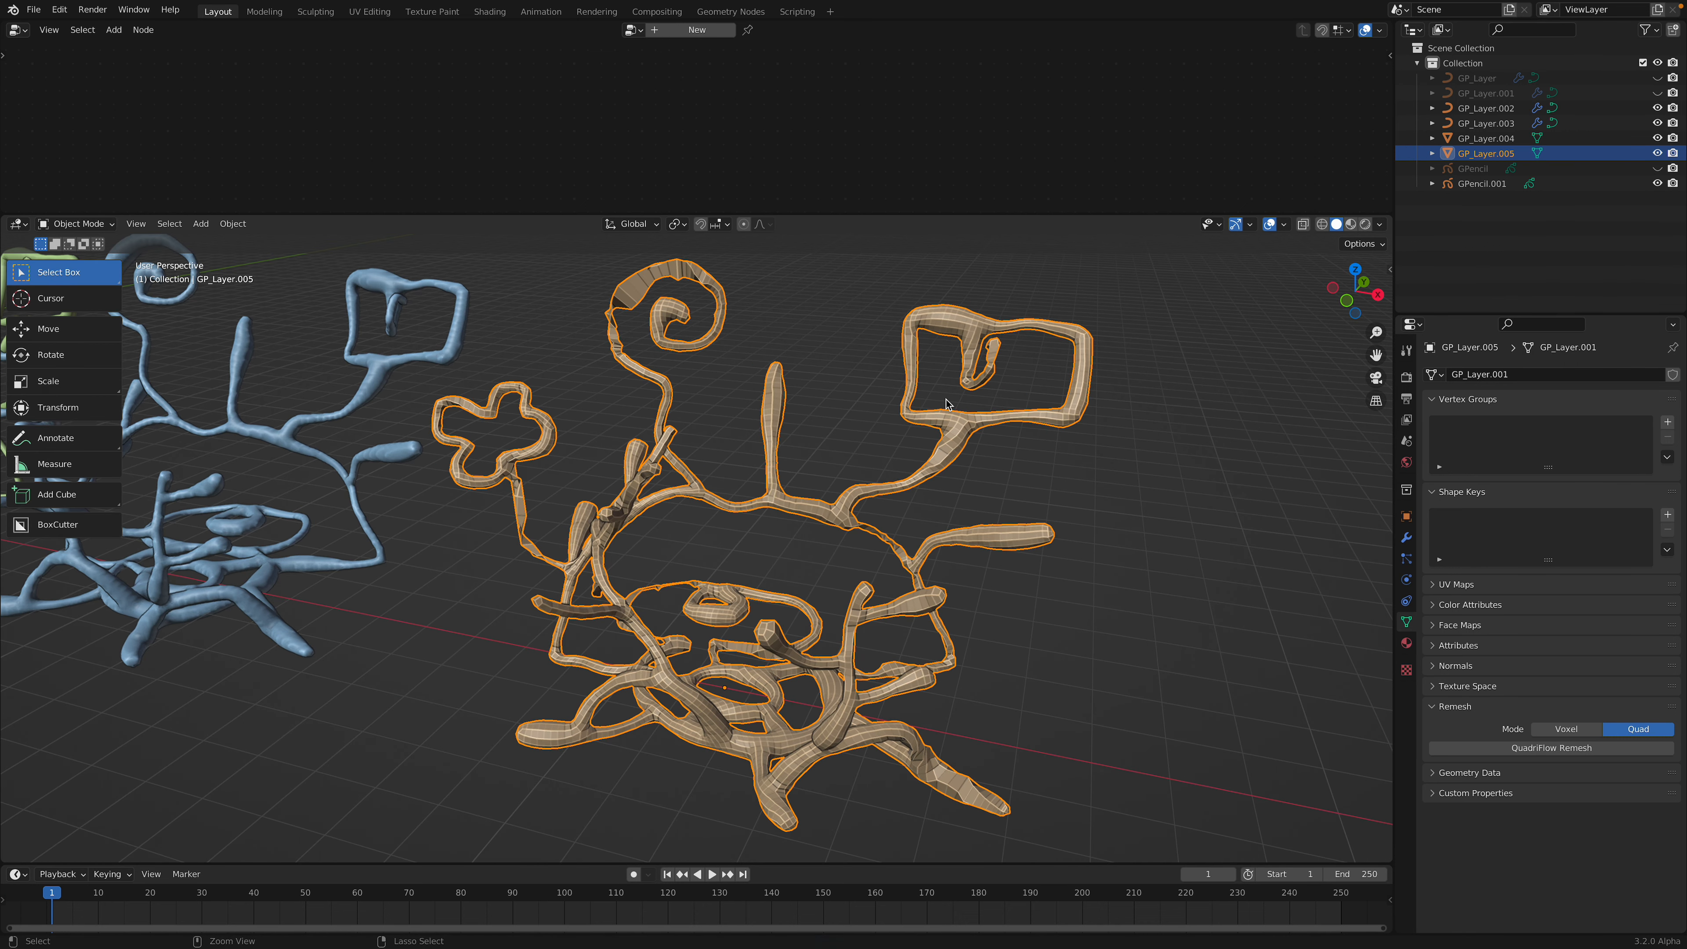
Run Random Flow's Random Loop Extrude on the quad tubes with loop 2 enabled, creating GP_Layer.005_RLExtr
right_click(947, 404)
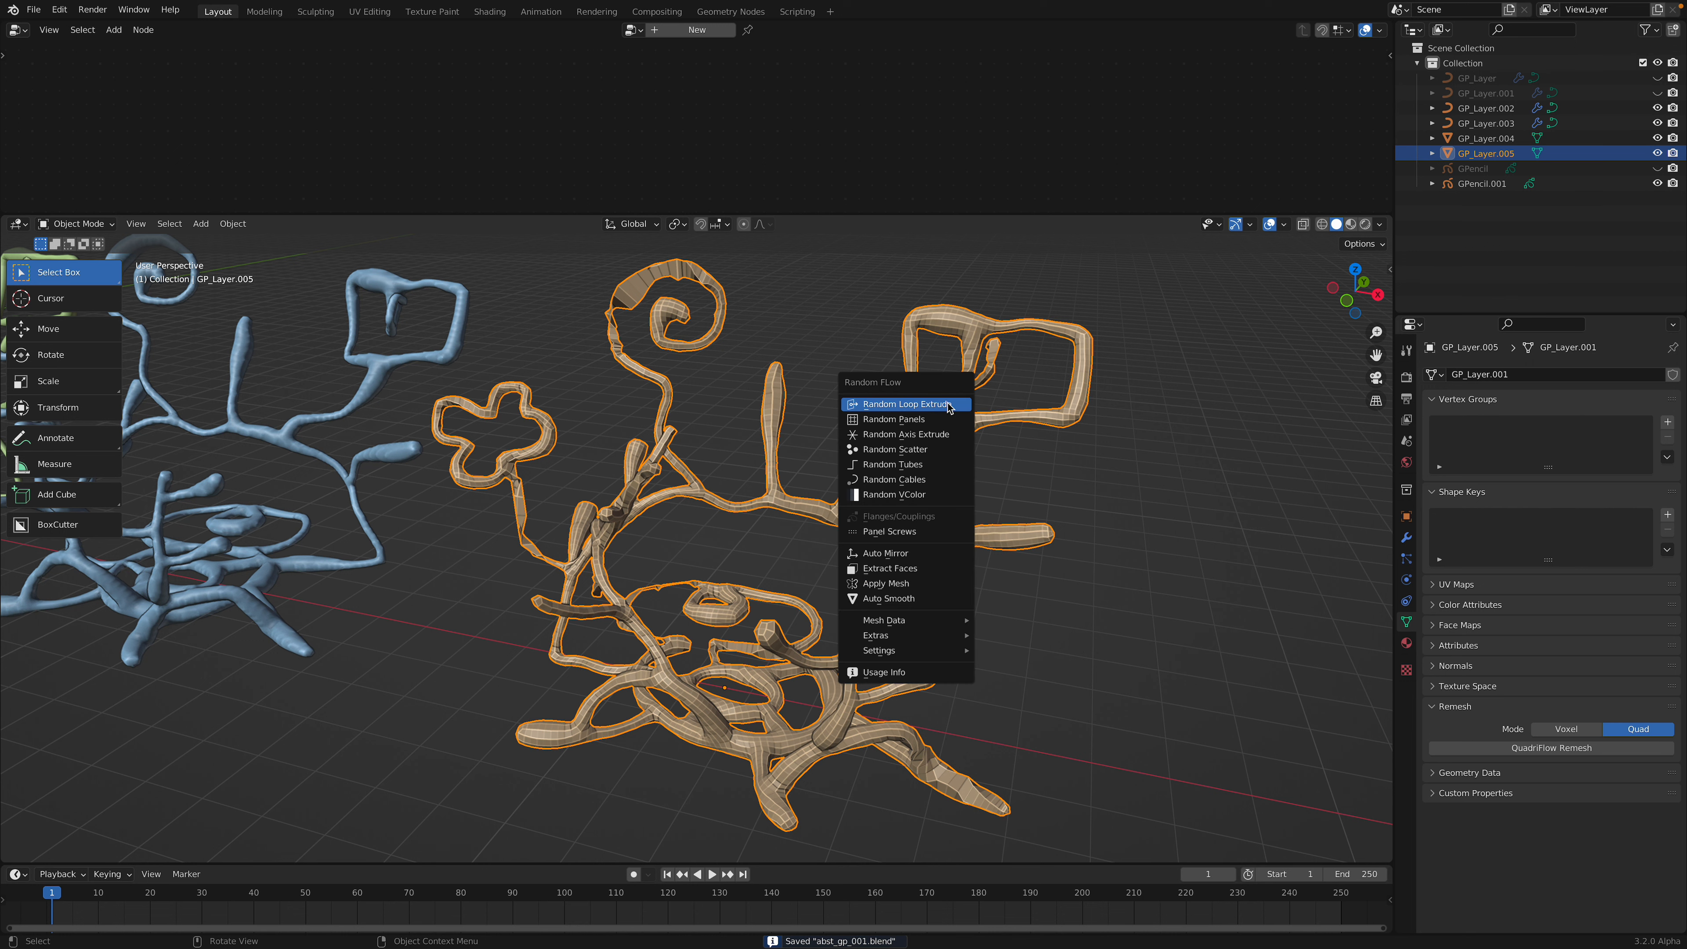
mouse_move(904, 433)
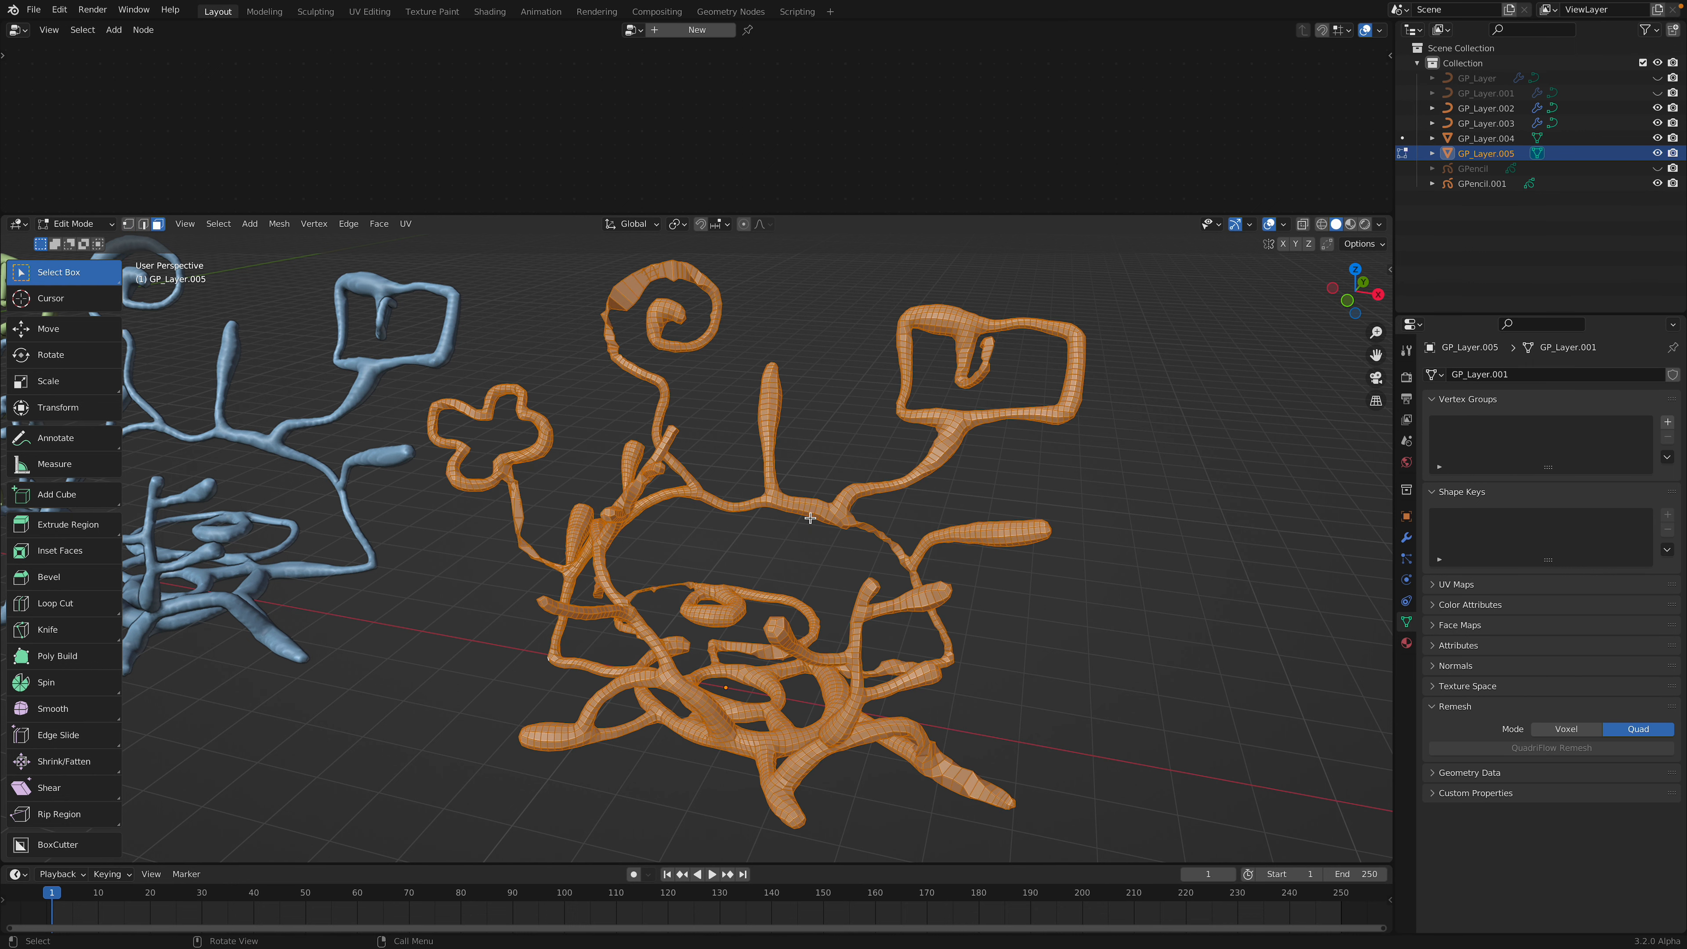
key("Tab")
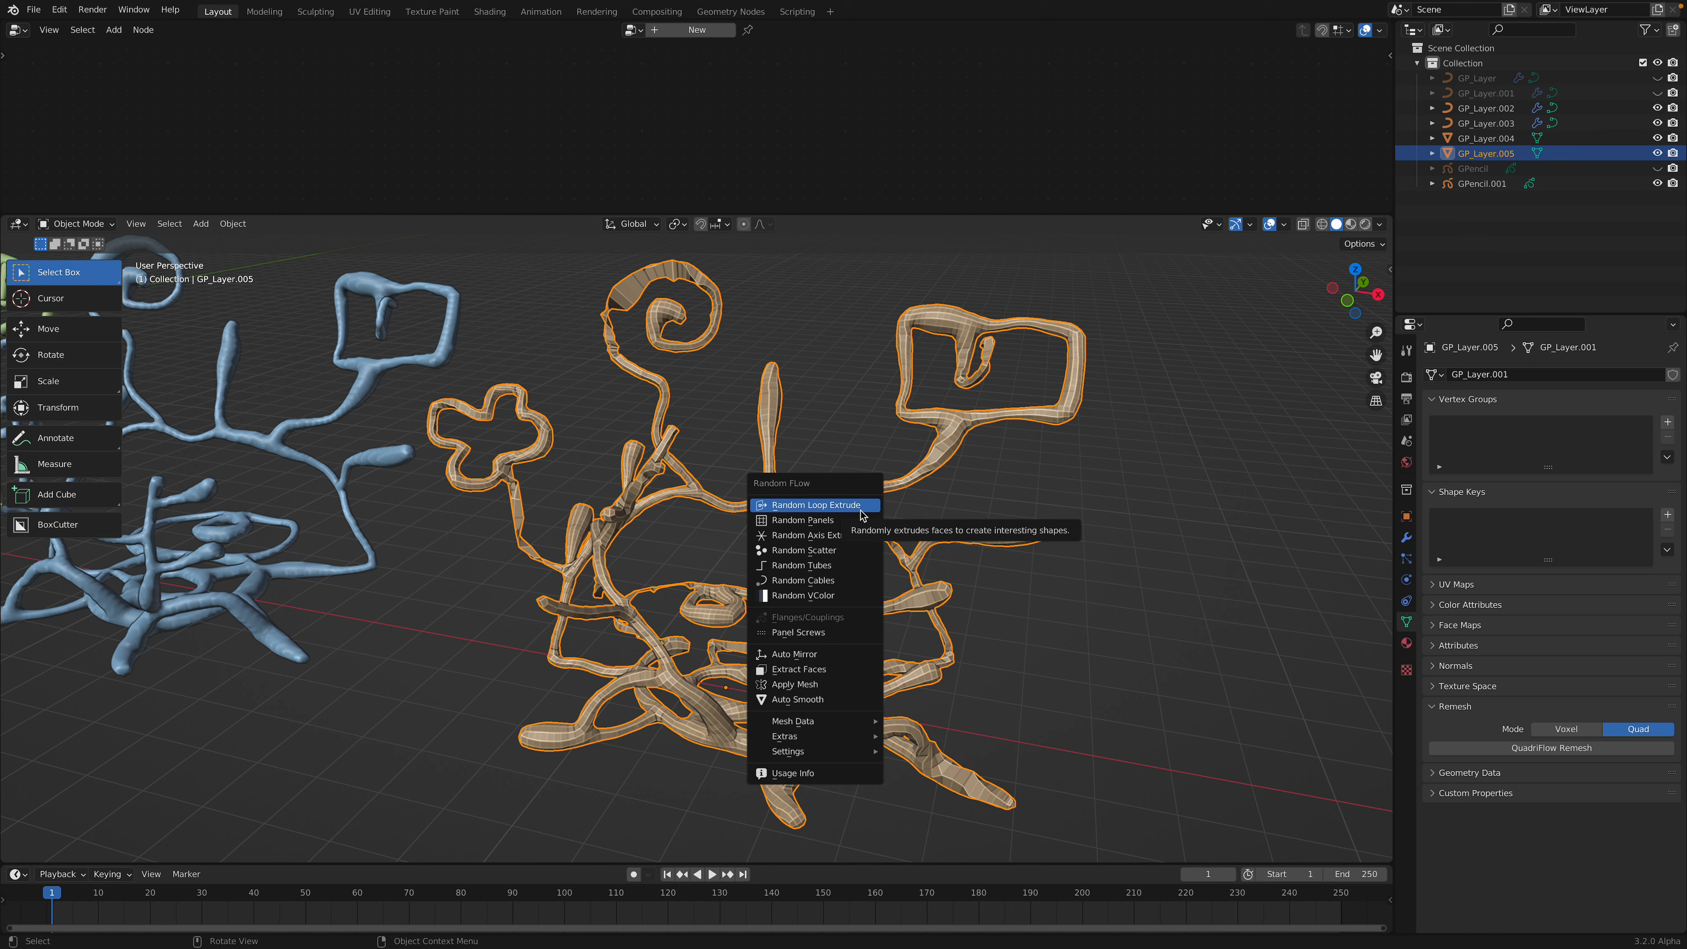
left_click(814, 504)
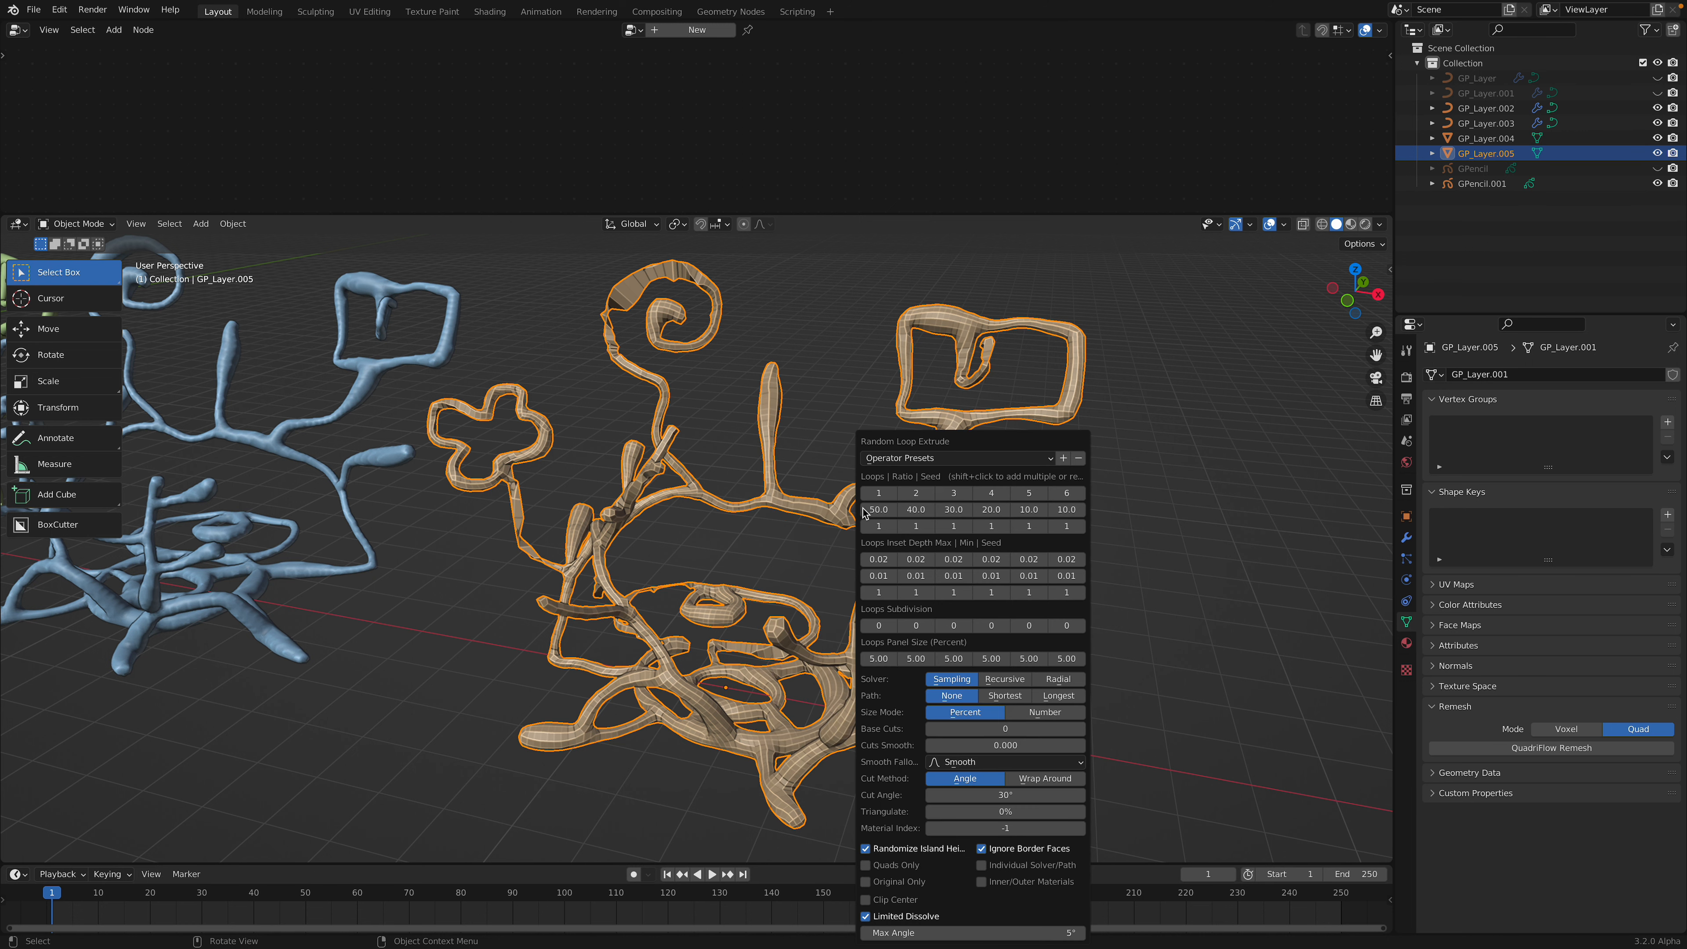
mouse_move(915, 493)
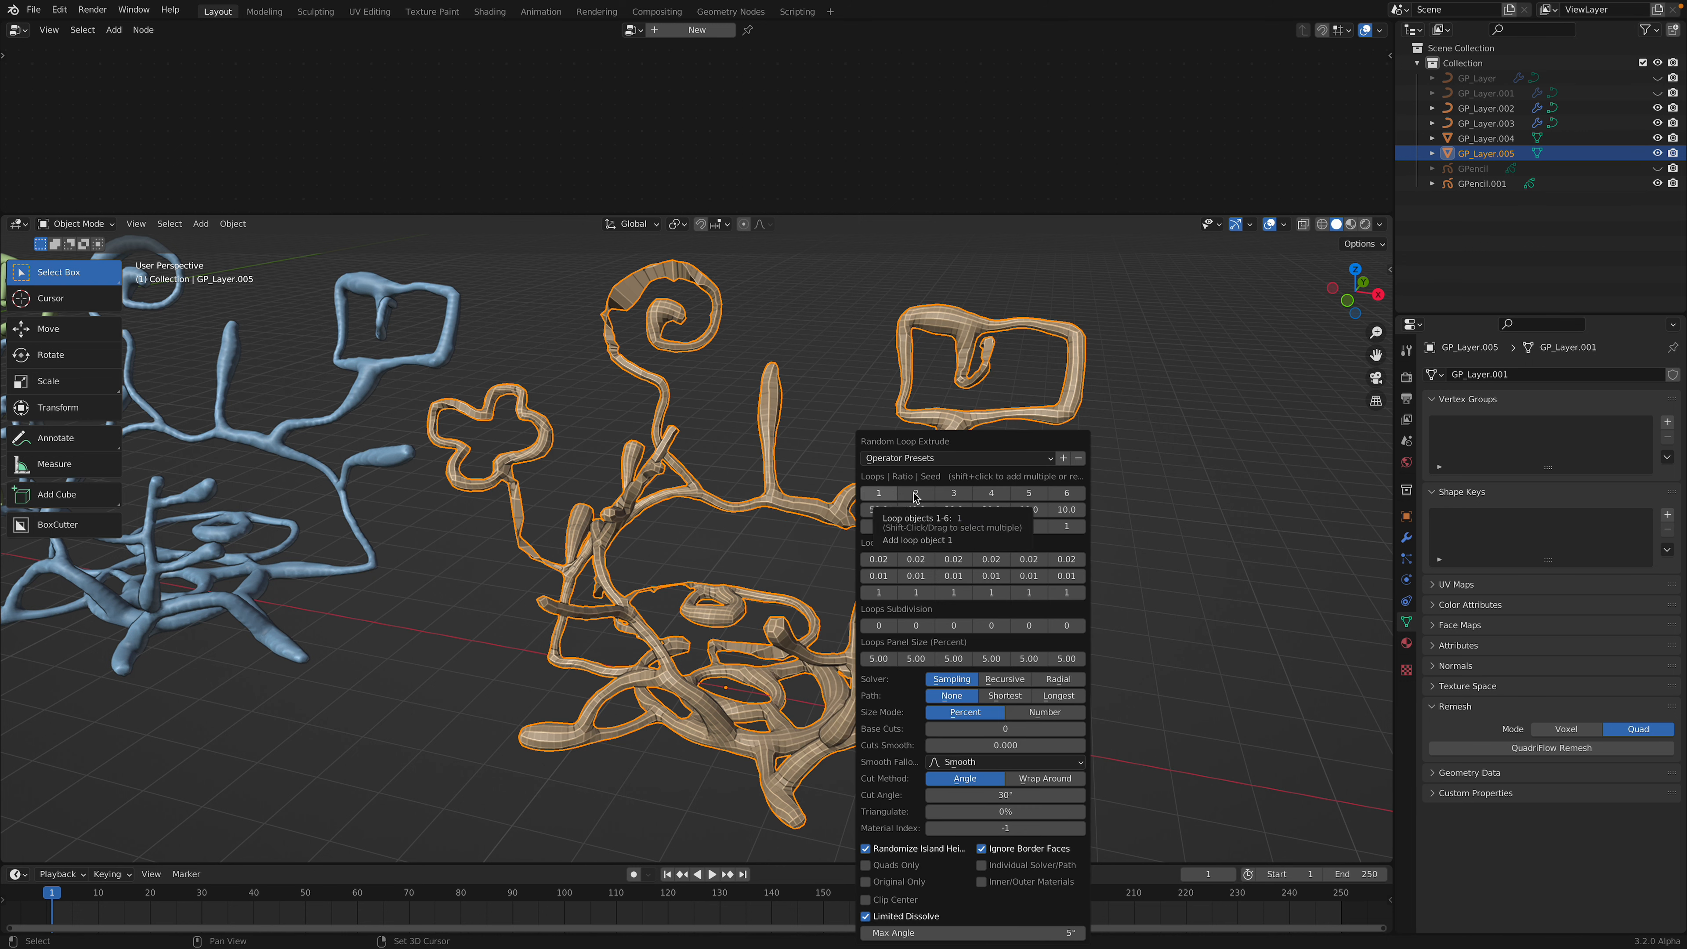
left_click(878, 493)
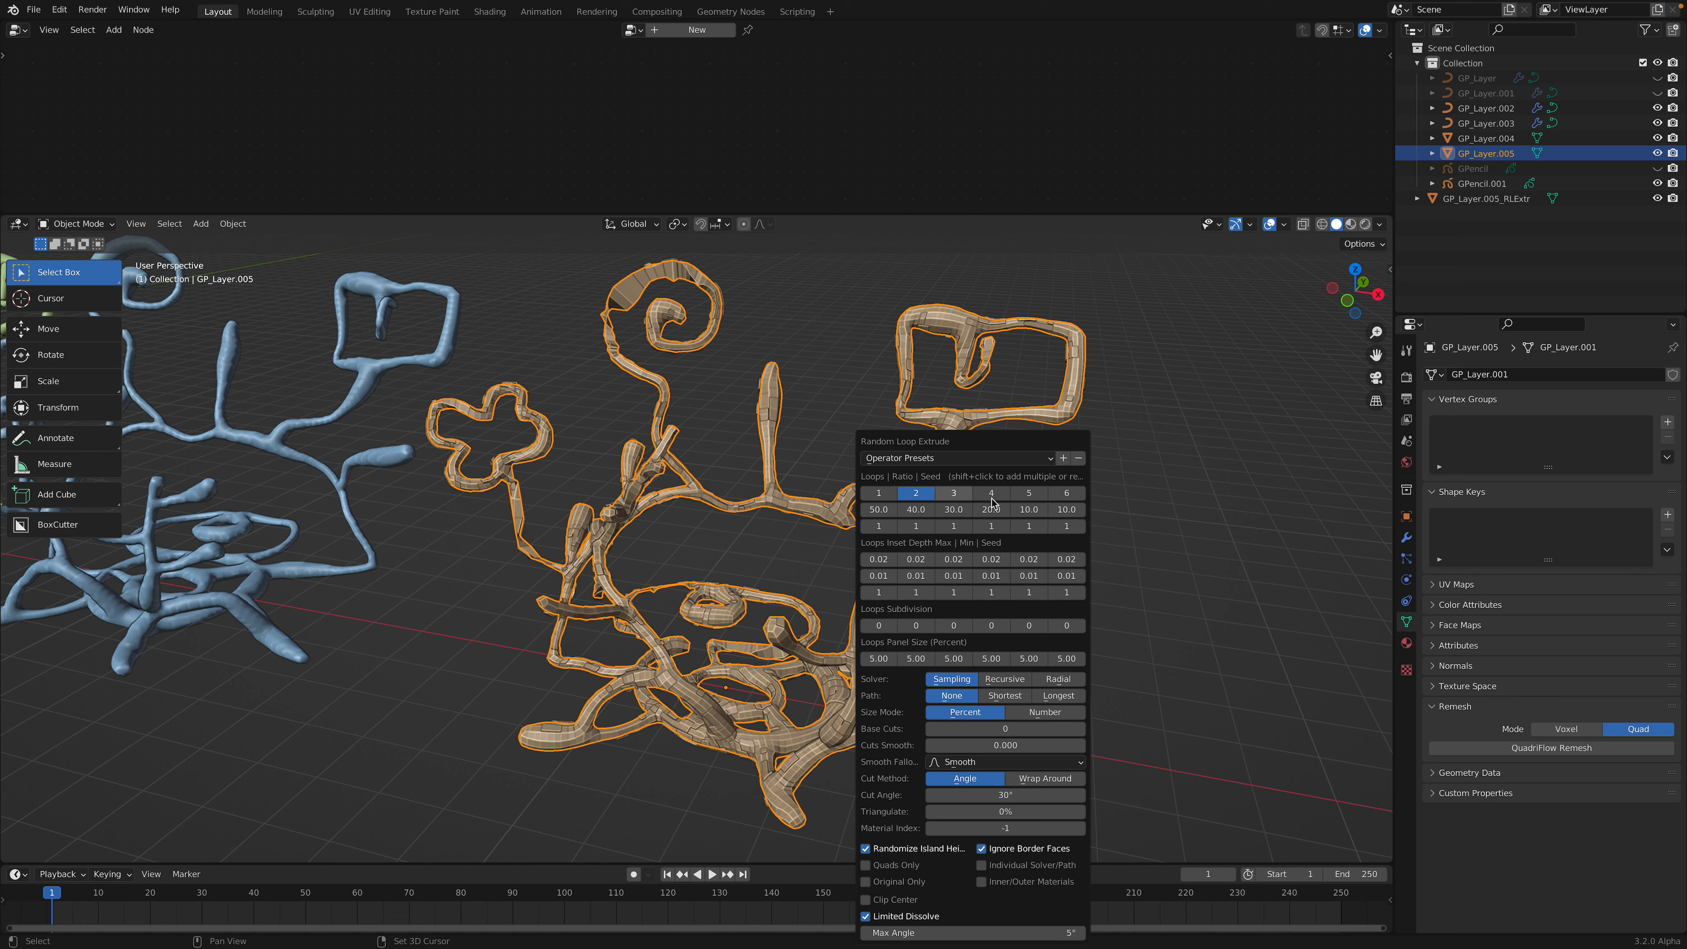
left_click(991, 509)
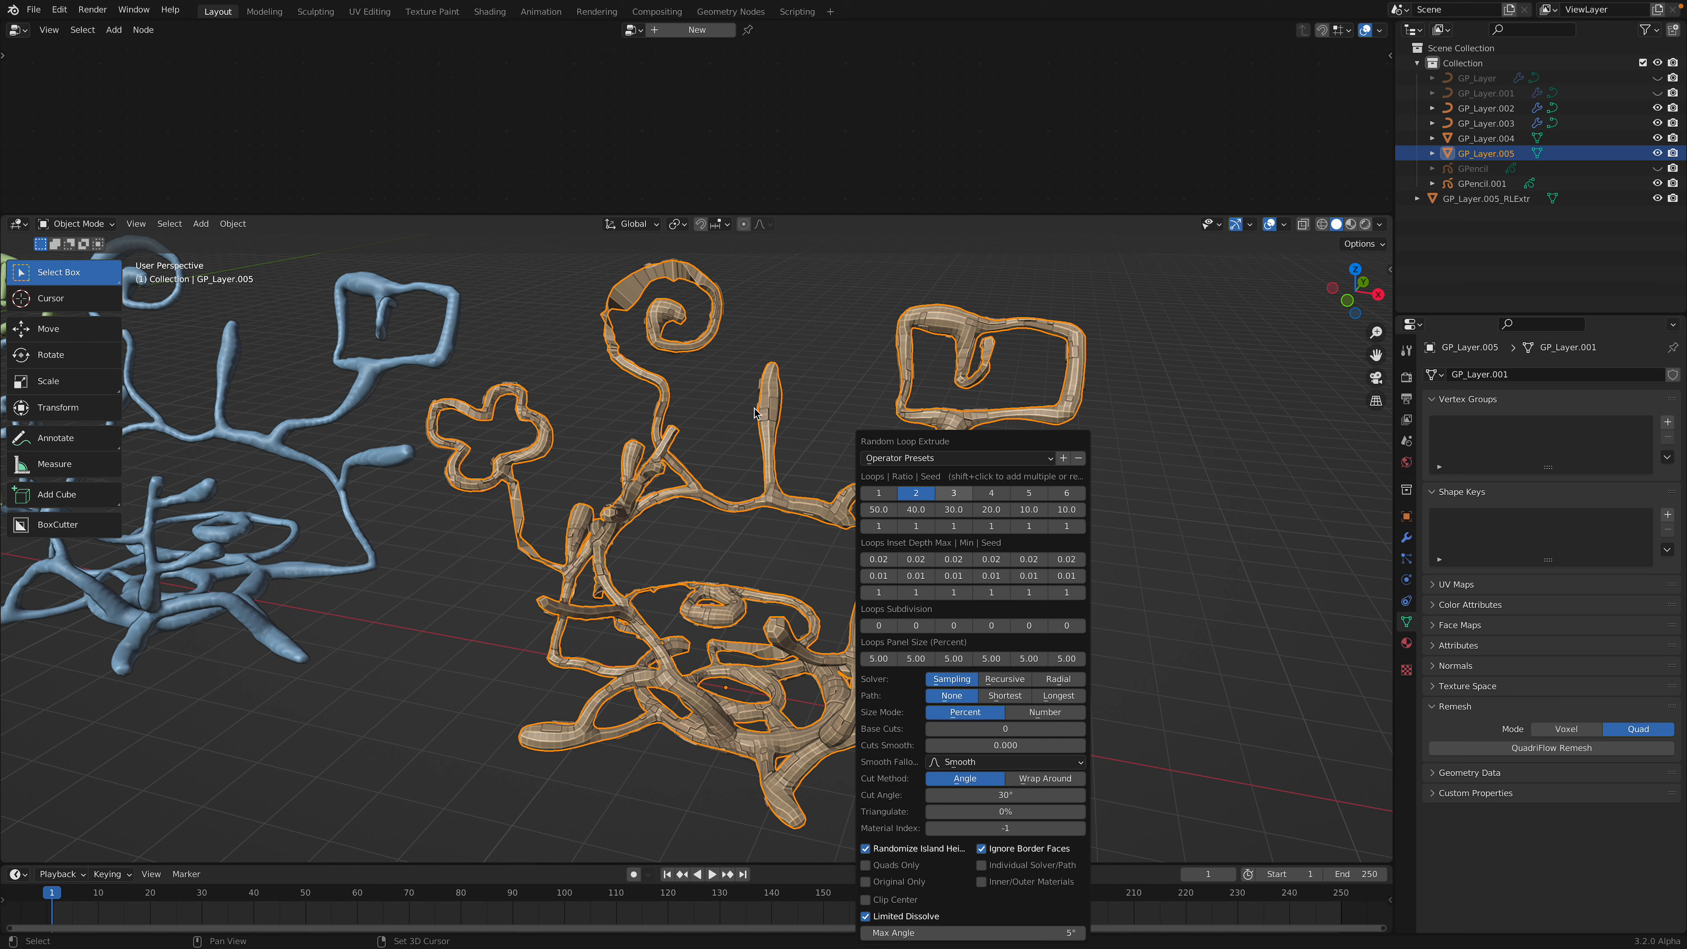
left_click(953, 493)
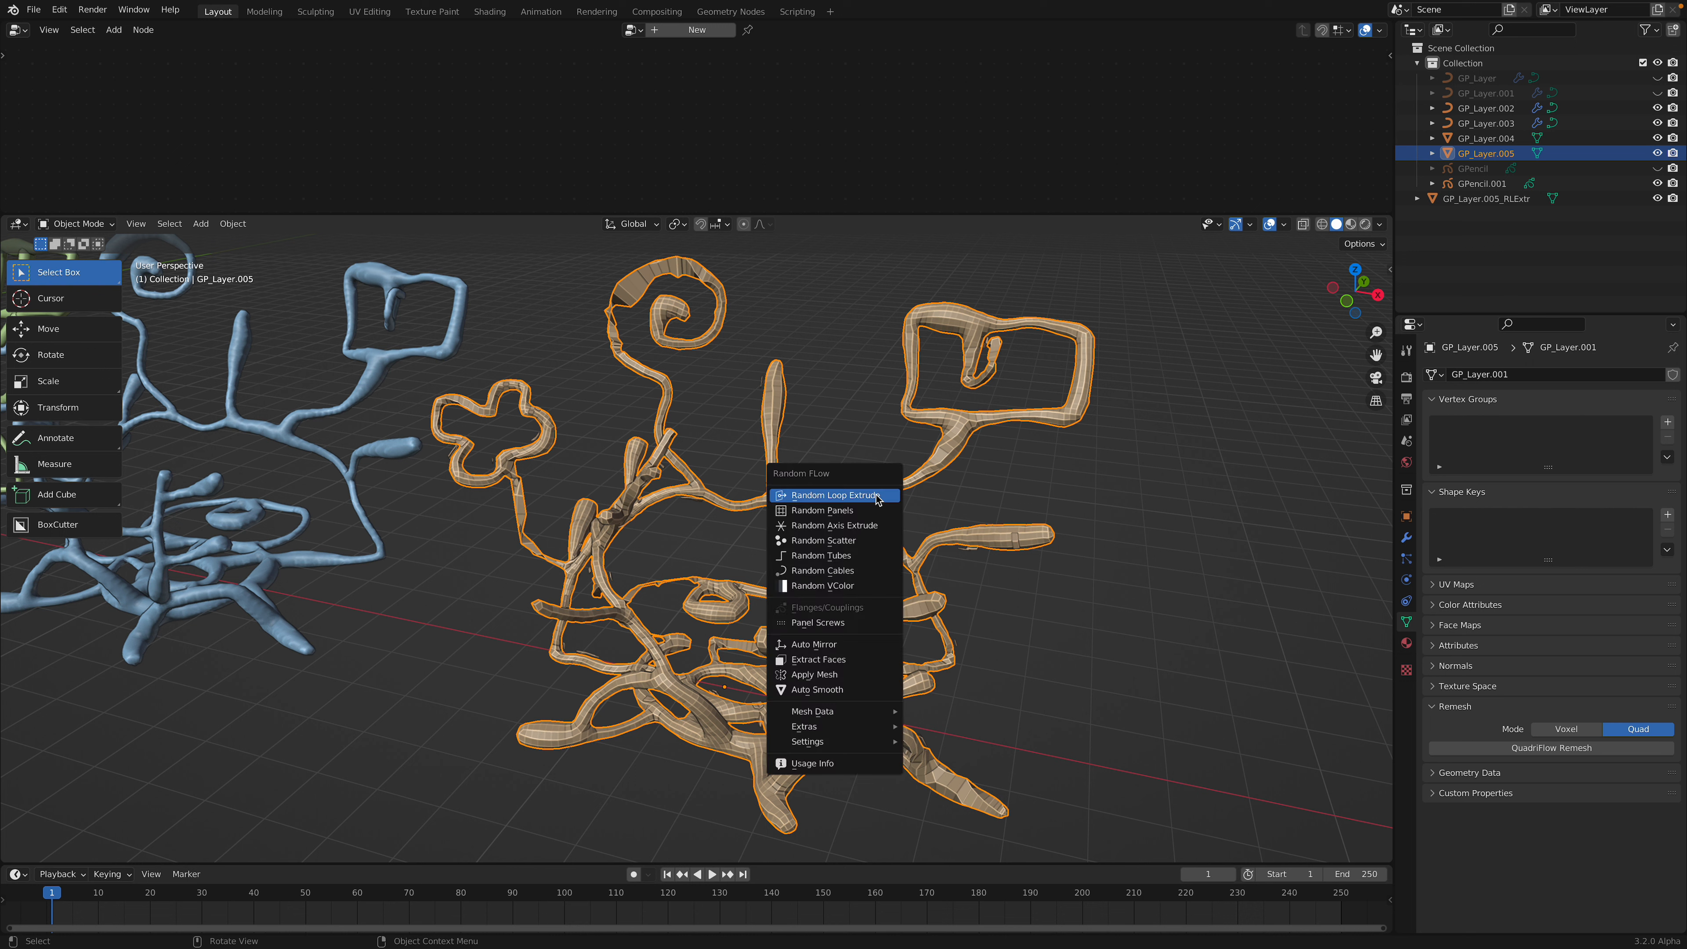
Run Random Loop Extrude again with loops 1 and 3 for two more RLExtr copies, then save
left_click(829, 495)
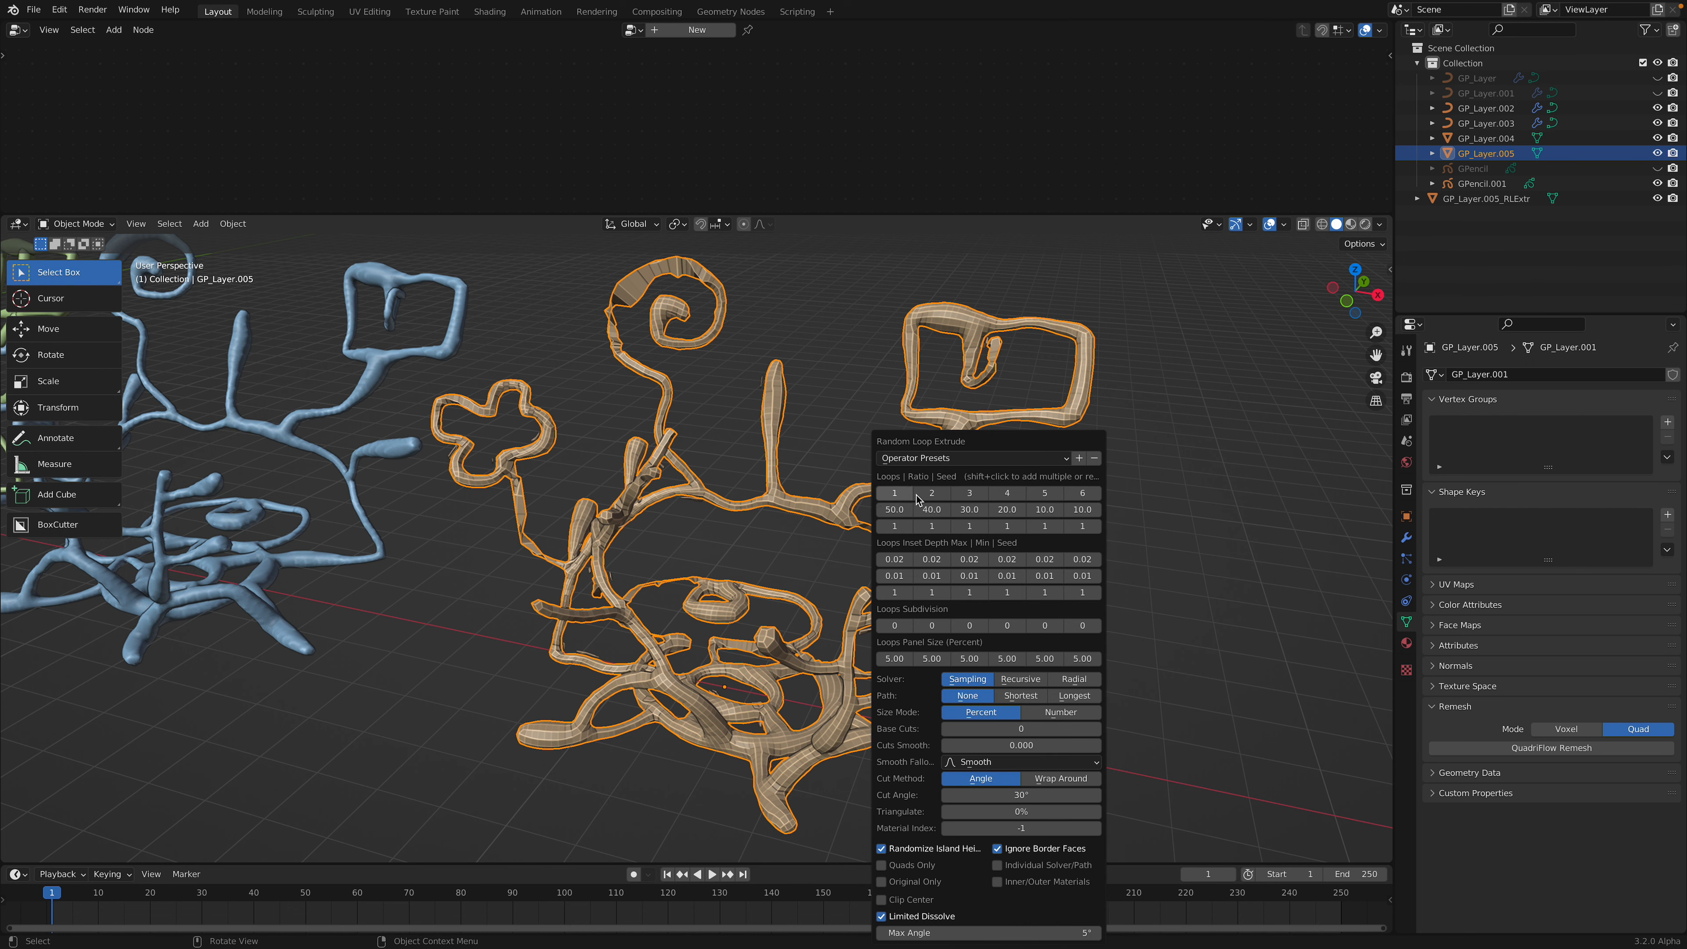
left_click(894, 493)
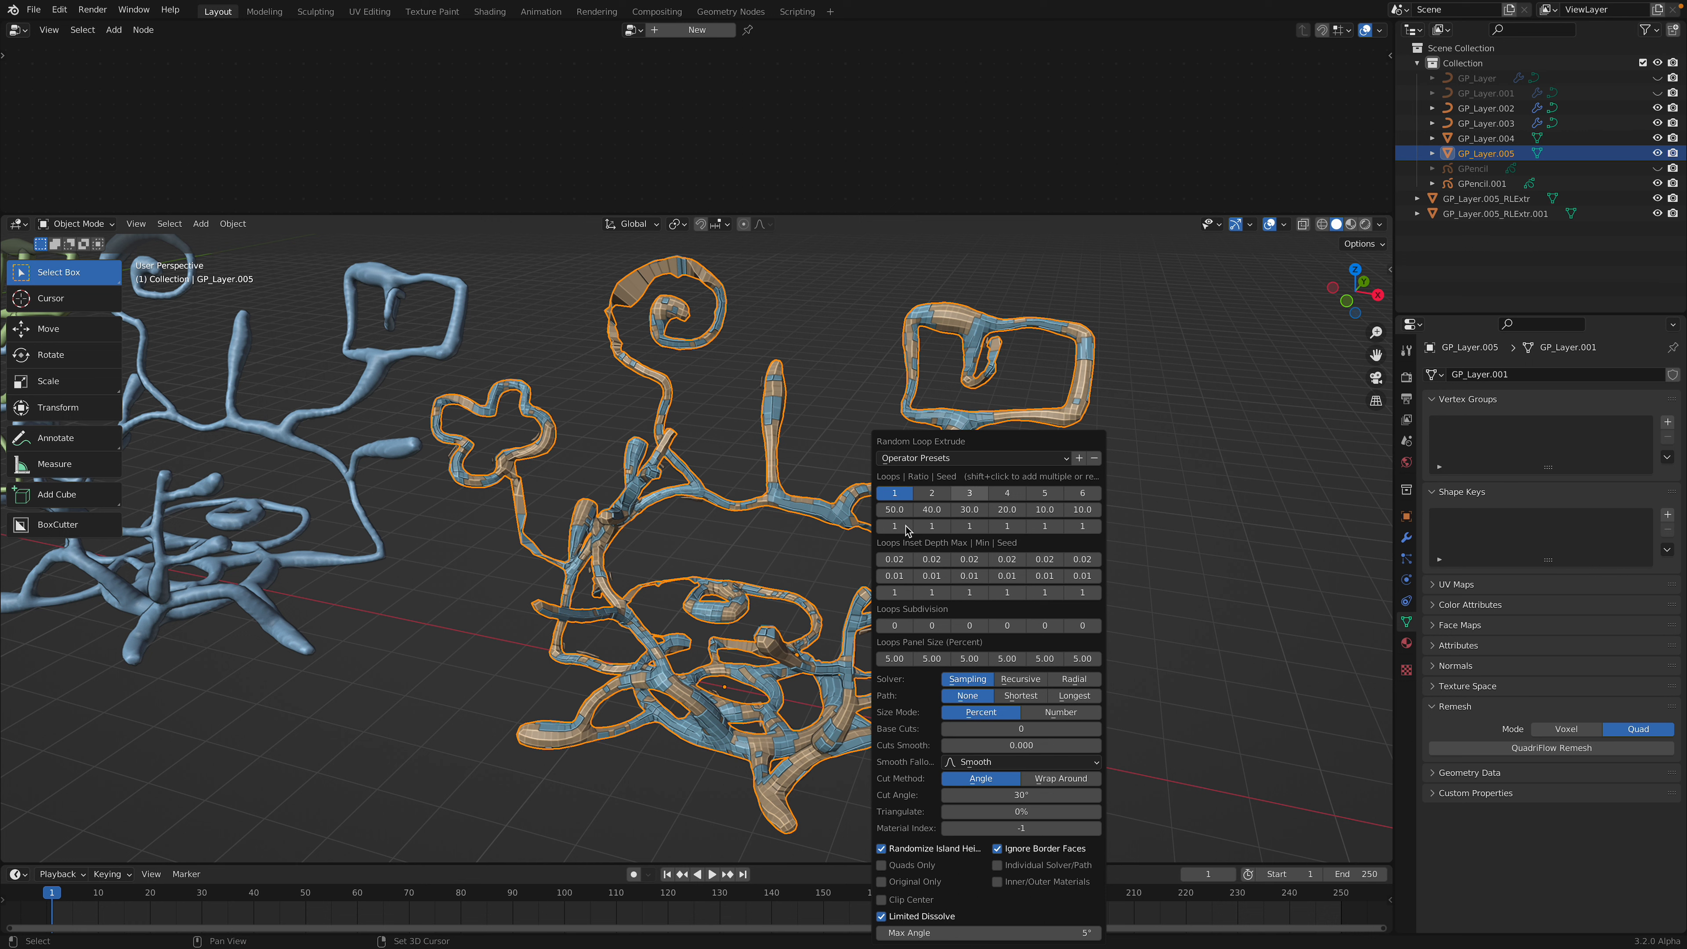
left_click(969, 493)
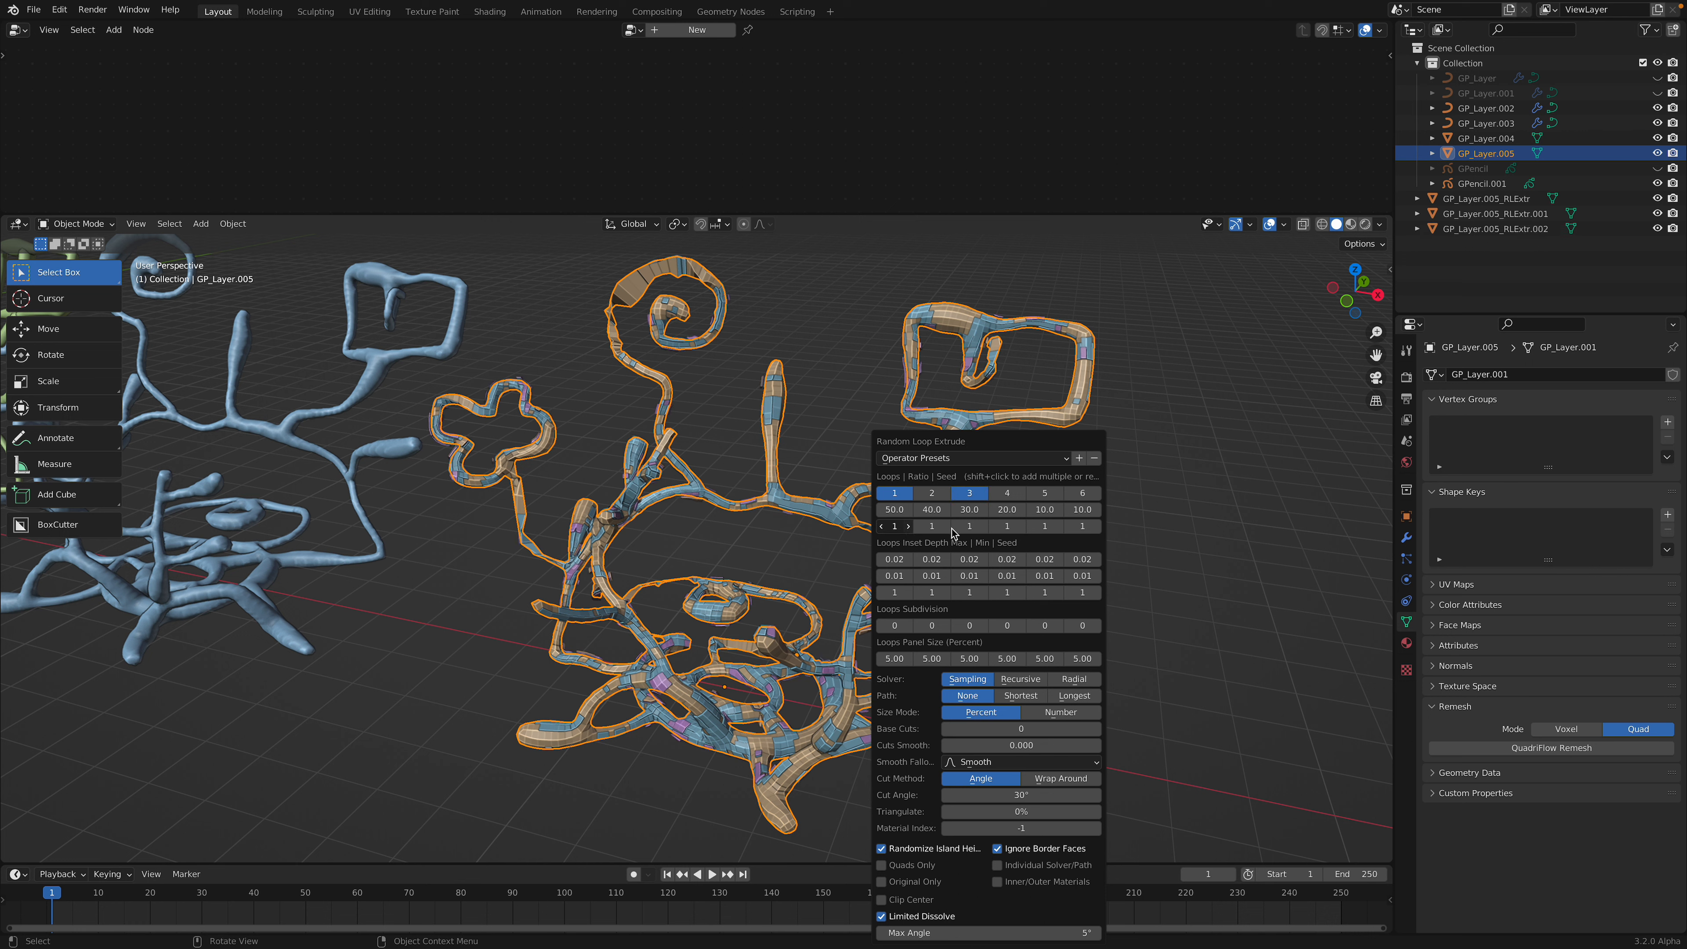
mouse_move(987, 531)
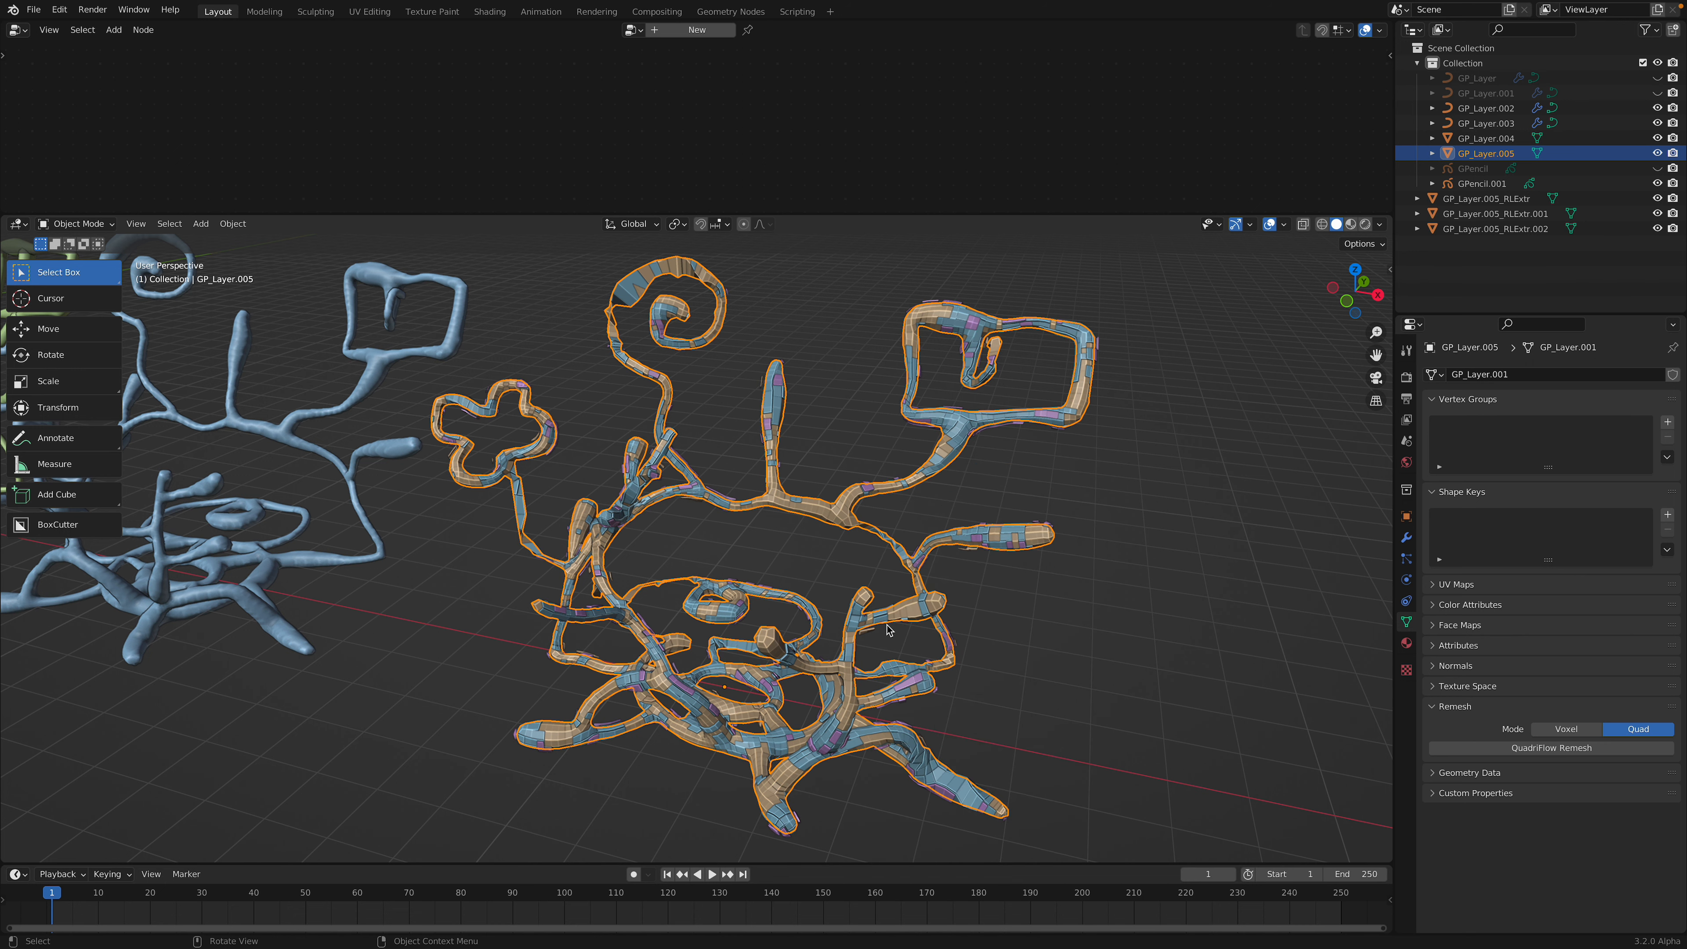
key("ctrl+s")
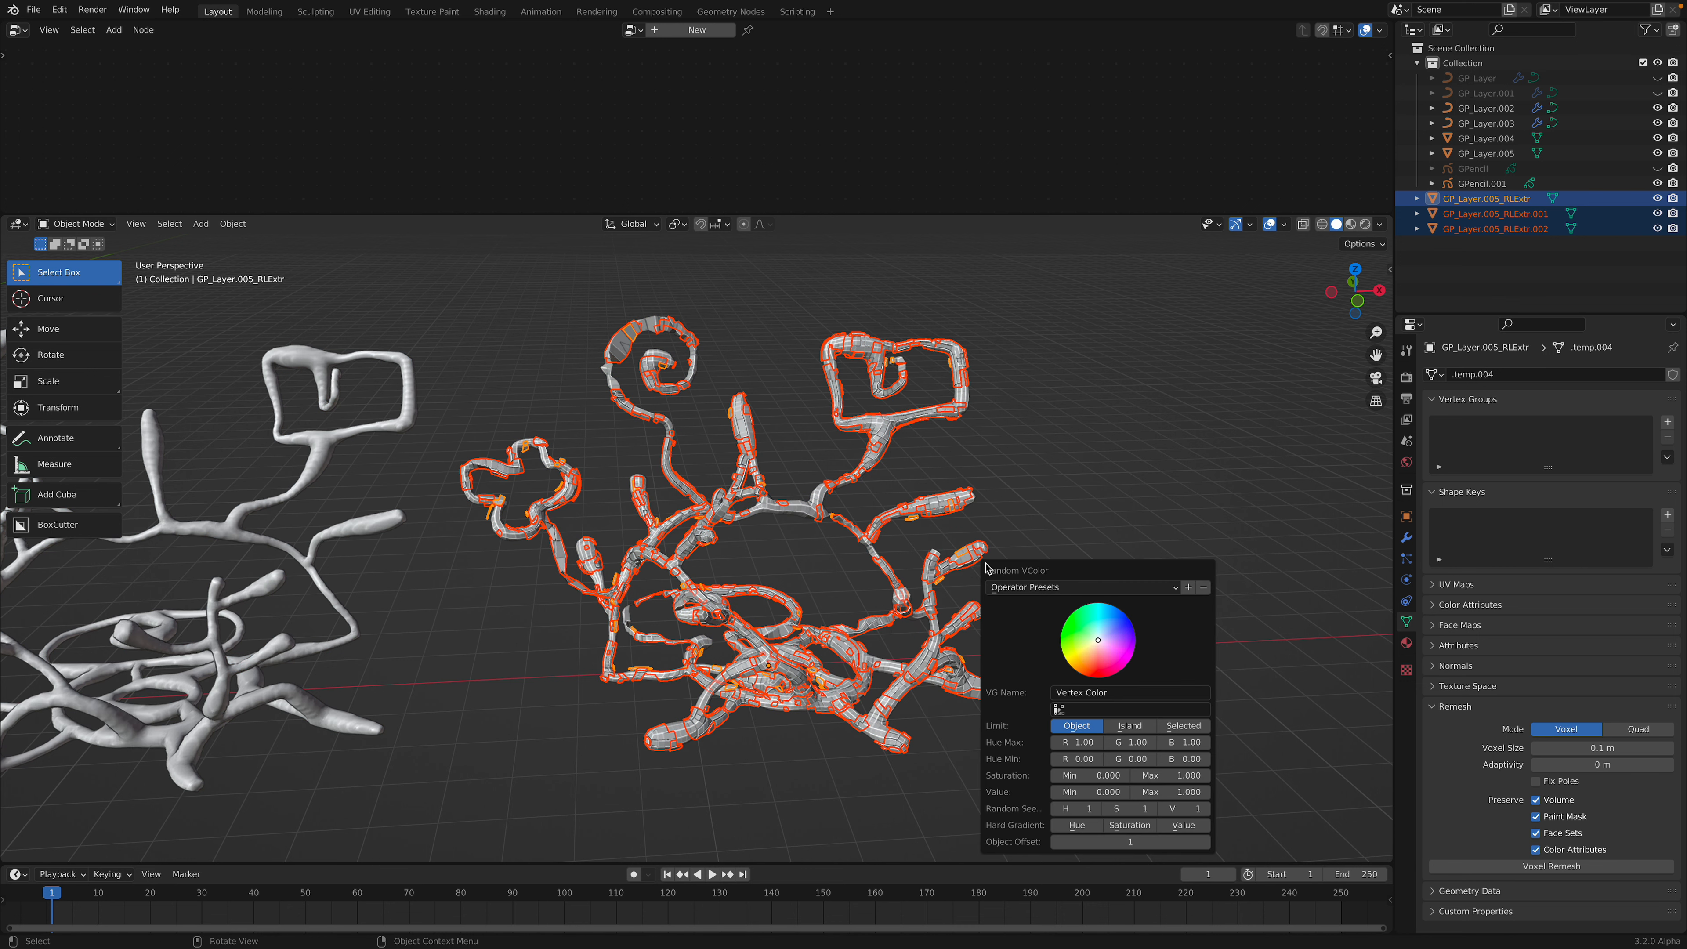
Set Random VColor's Limit to Island and adjust the seed and Value Min fields
left_click(1128, 725)
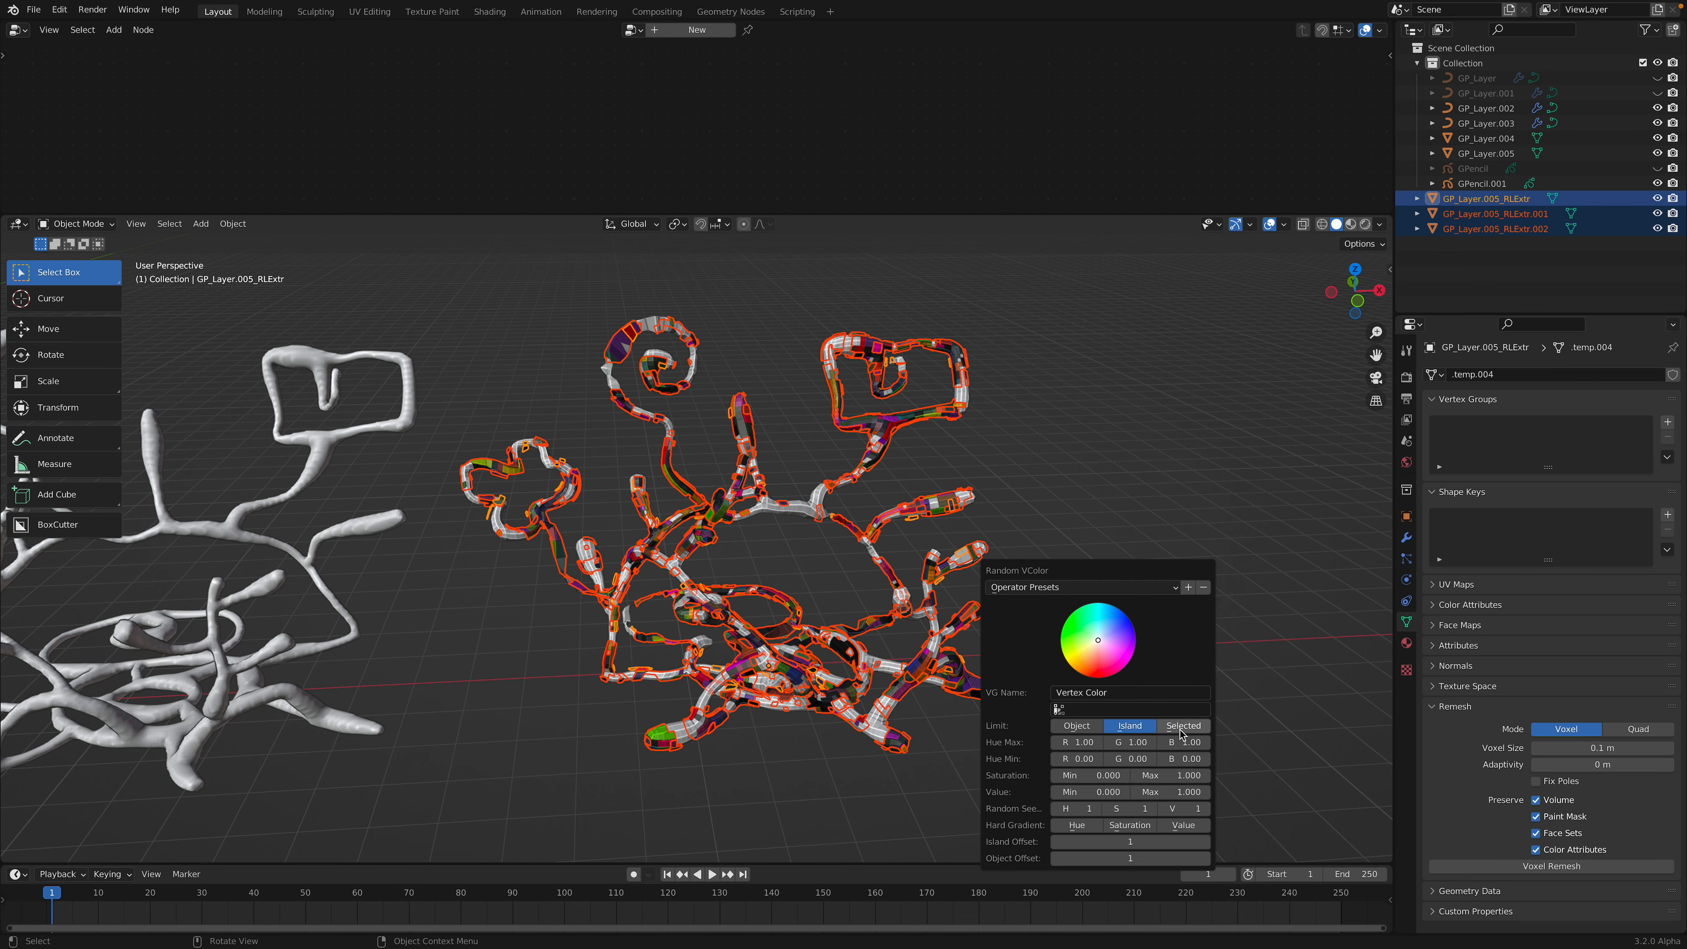
left_click(1128, 725)
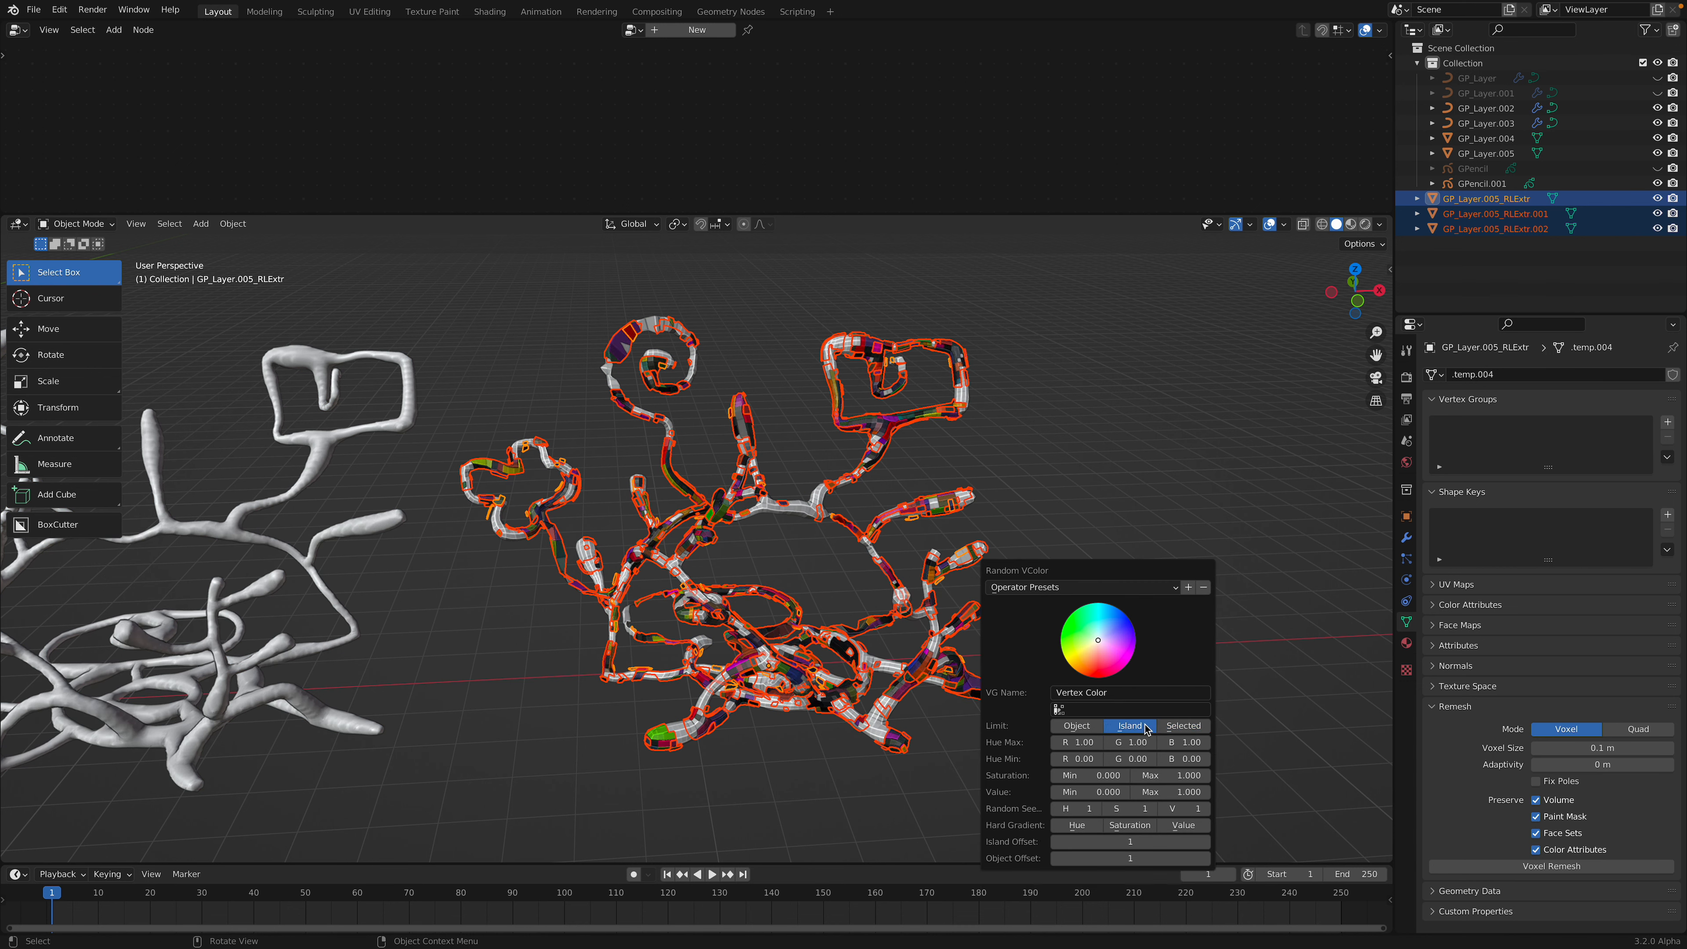
mouse_move(1129, 842)
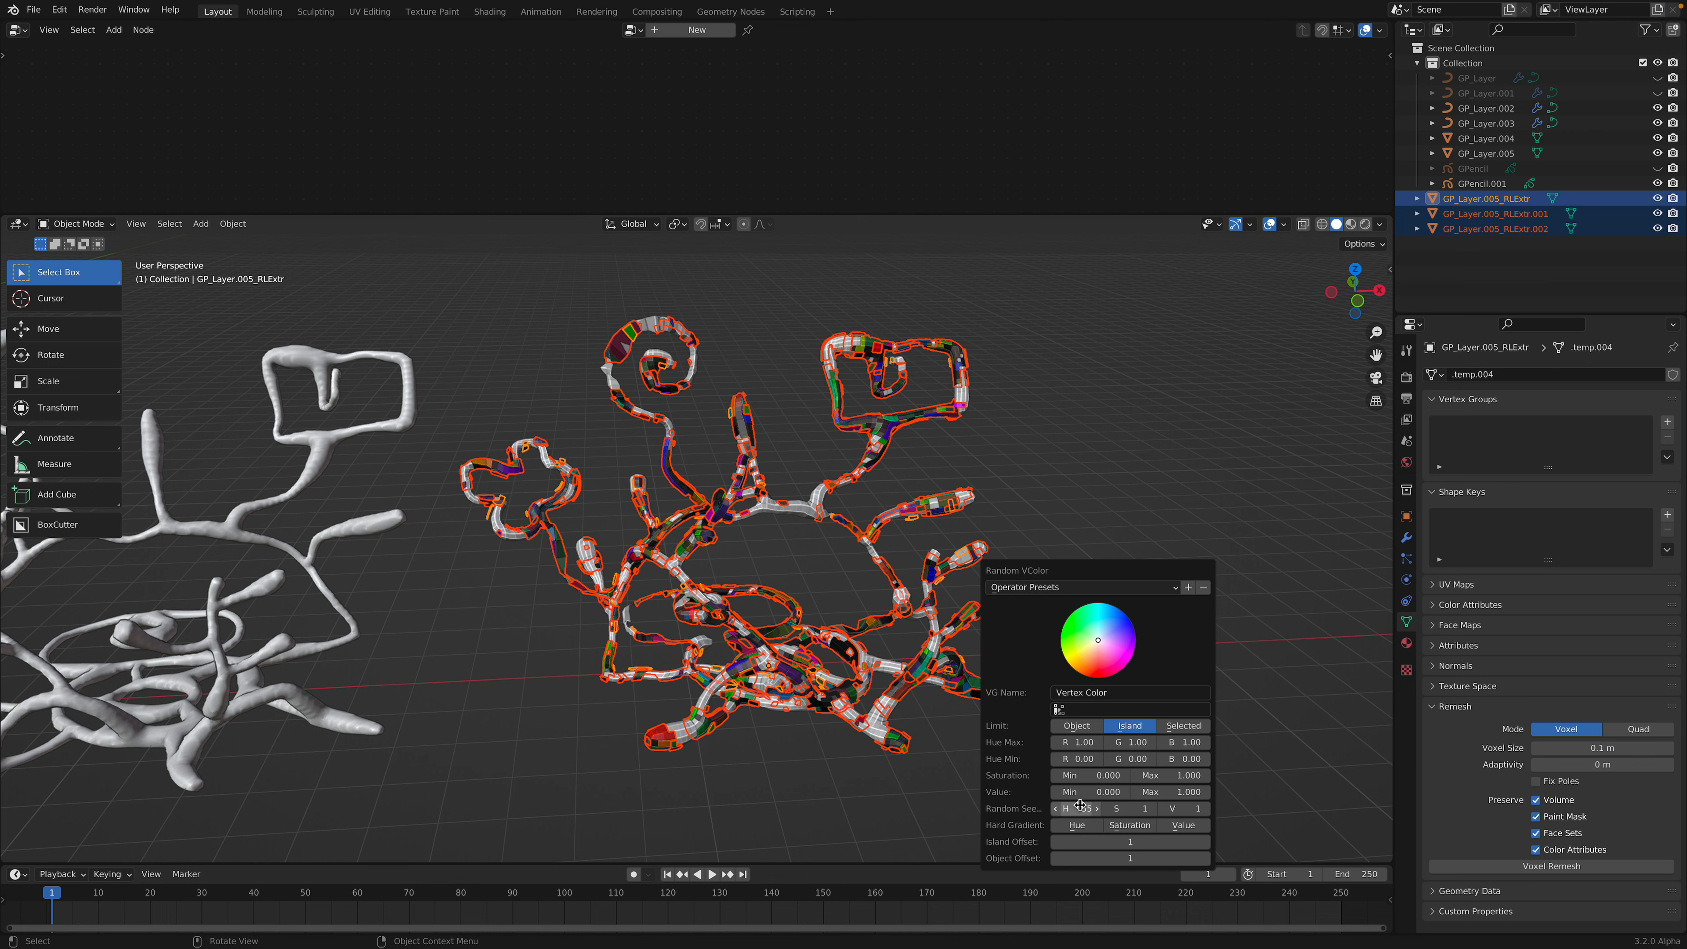
left_click(1084, 791)
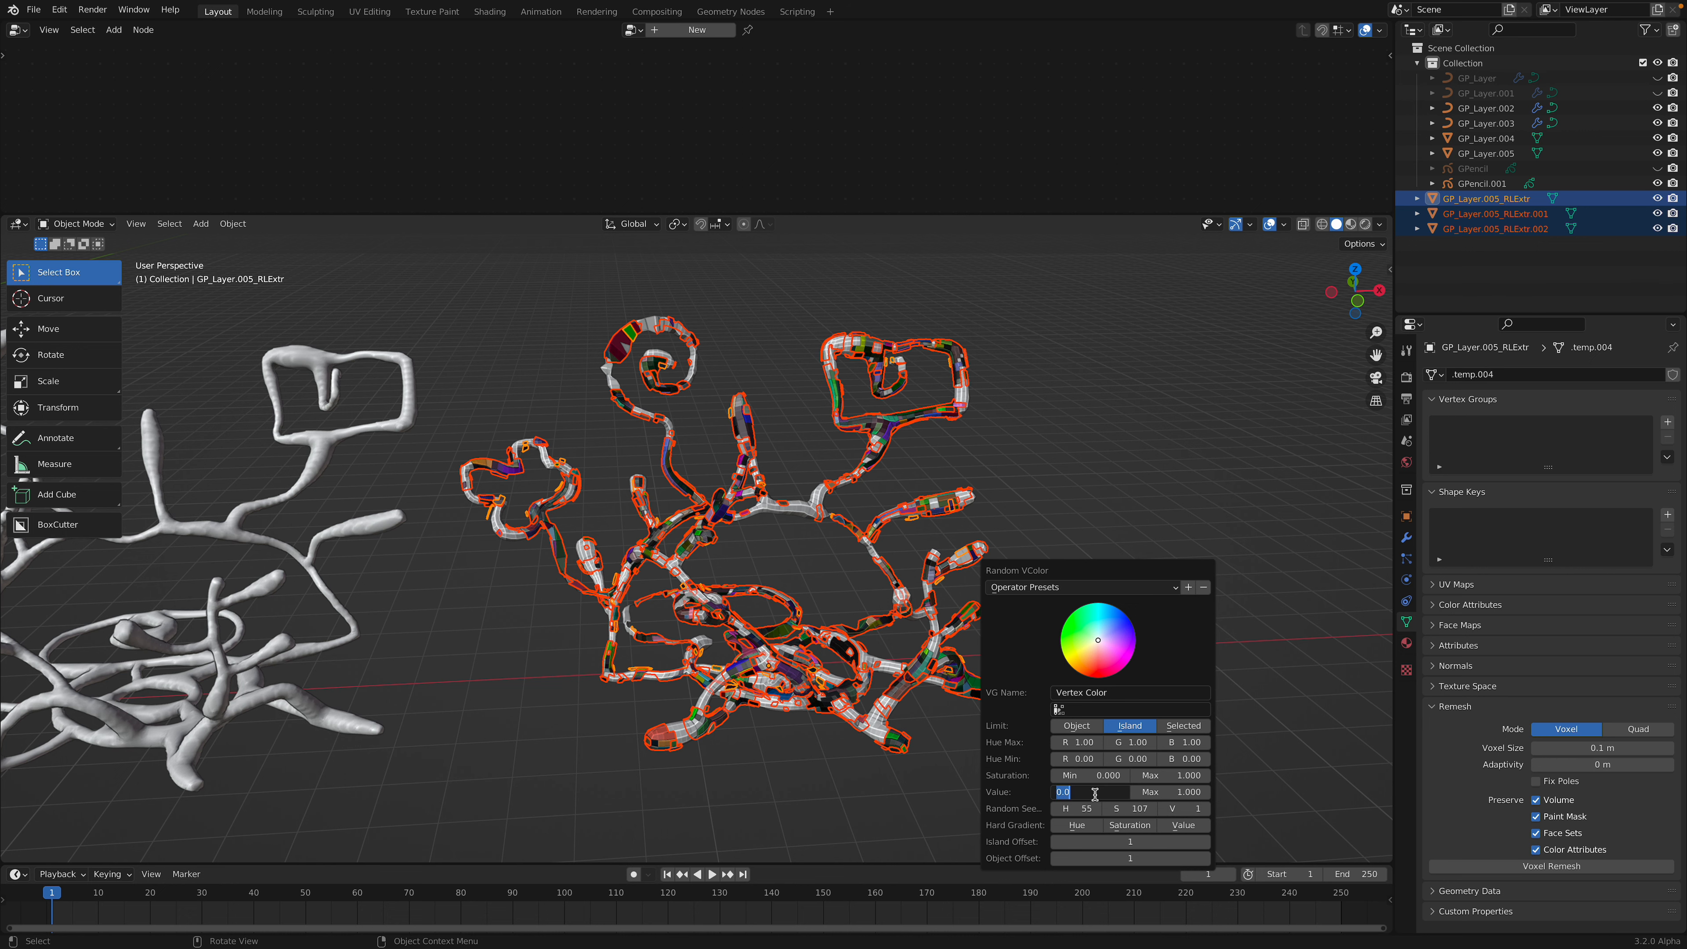